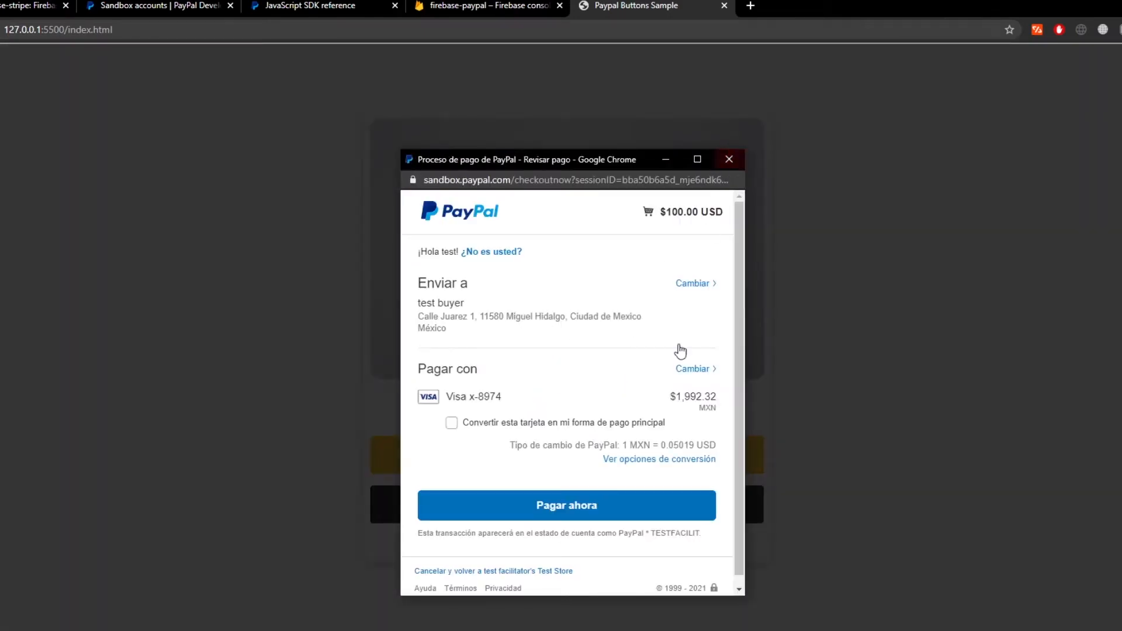
Step: Like the Checkout and Firebase Functions video, then scroll the Twitter profile to the pinned tweet
{"action": "left_click", "coordinate": [565, 505]}
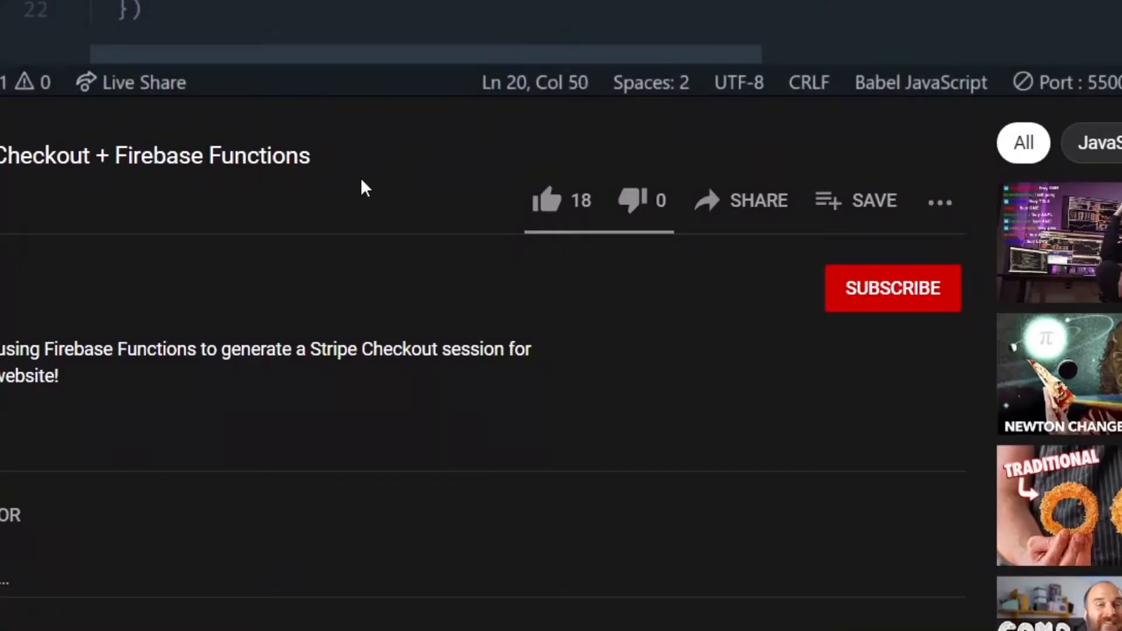
{"action": "left_click", "coordinate": [546, 200]}
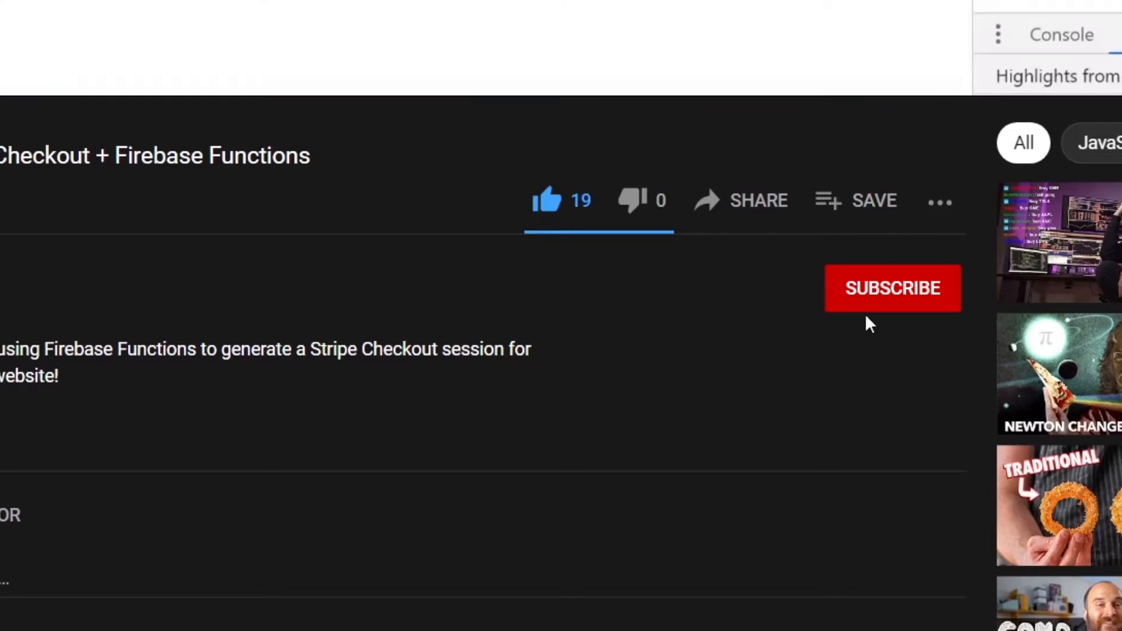
{"action": "left_click", "coordinate": [892, 288]}
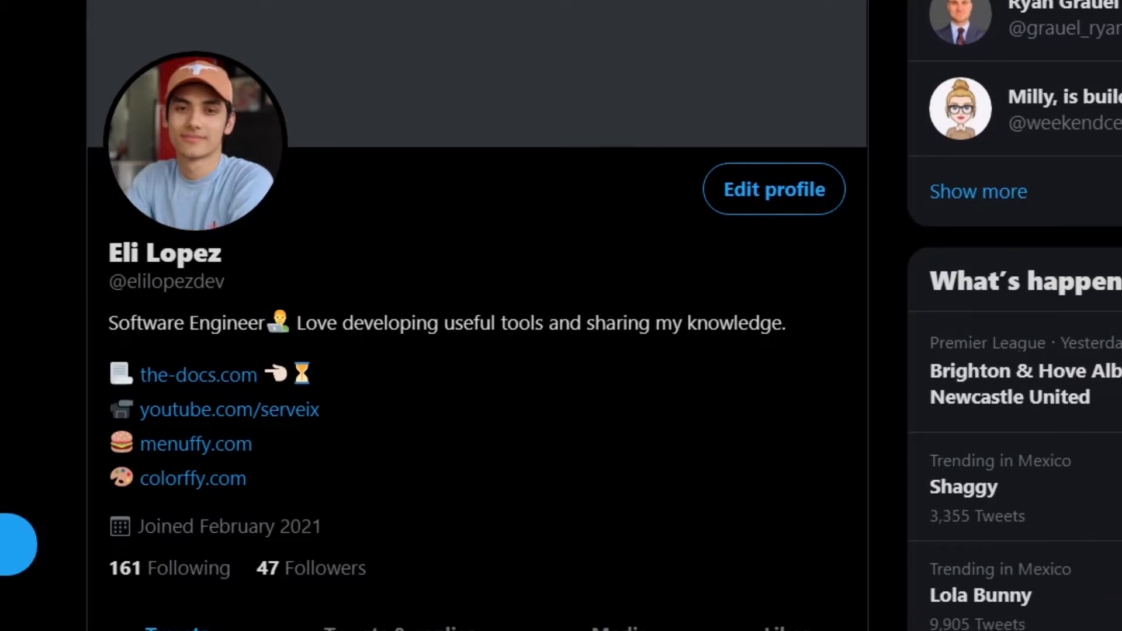
{"action": "scroll", "scroll_direction": "down", "scroll_amount": 3}
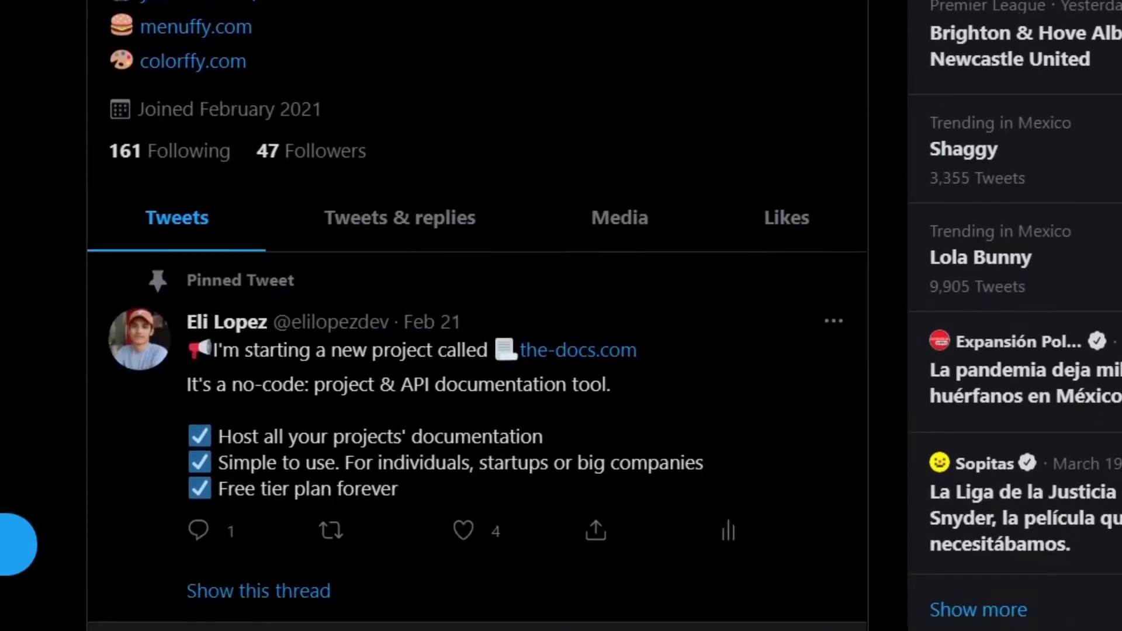
{"action": "scroll", "scroll_direction": "down", "scroll_amount": 3}
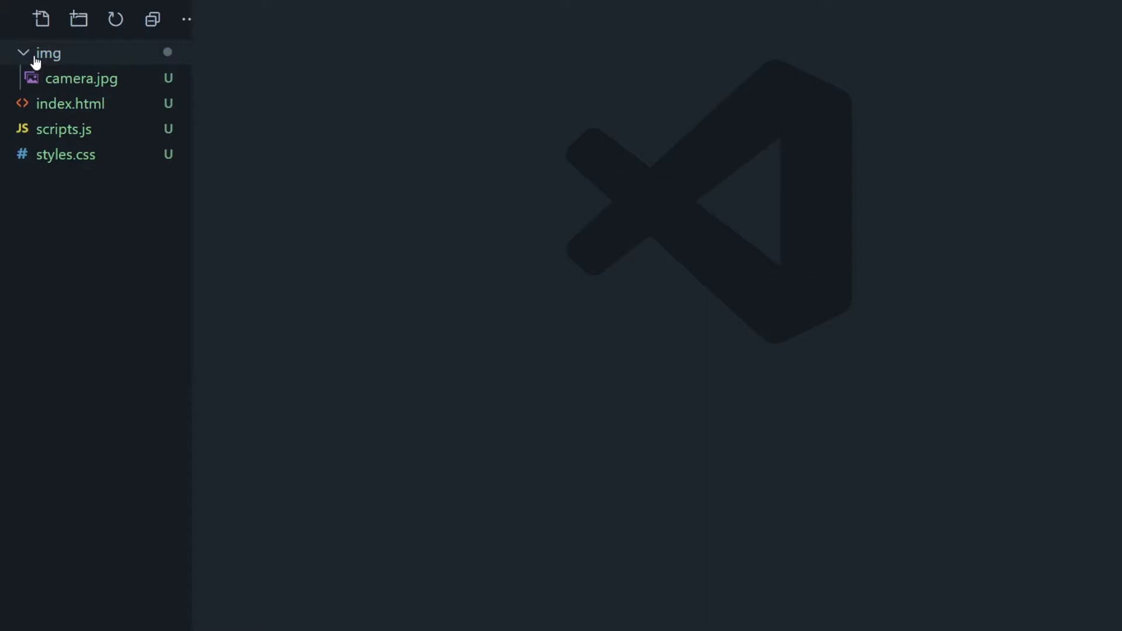
Step: Open index.html, scripts.js and styles.css from the Explorer
{"action": "left_click", "coordinate": [70, 103]}
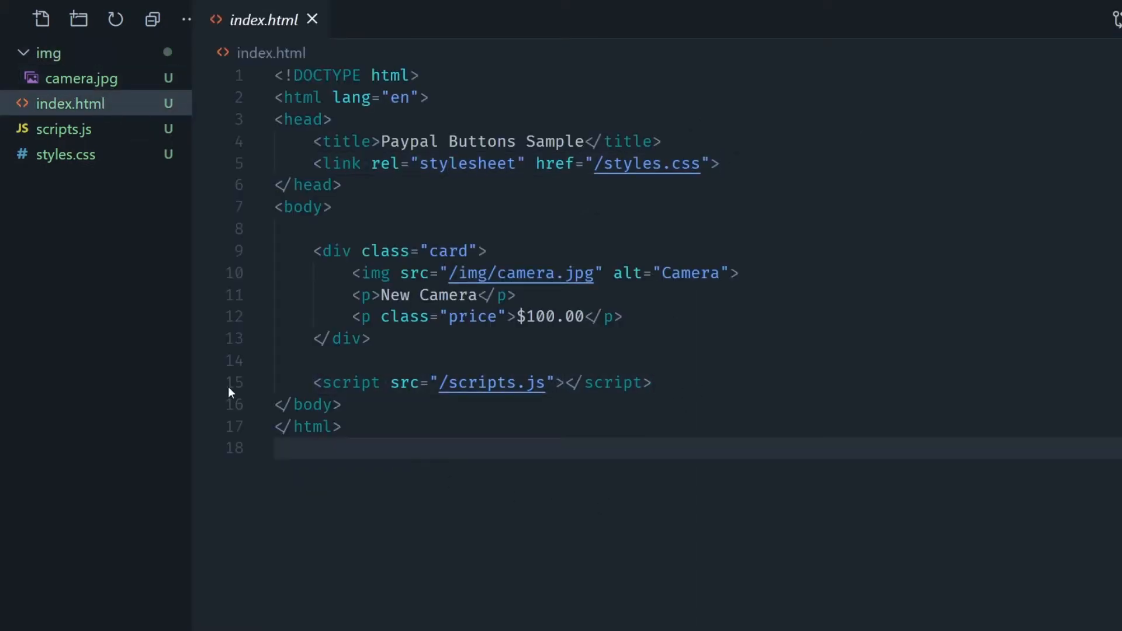
{"action": "left_click", "coordinate": [62, 129]}
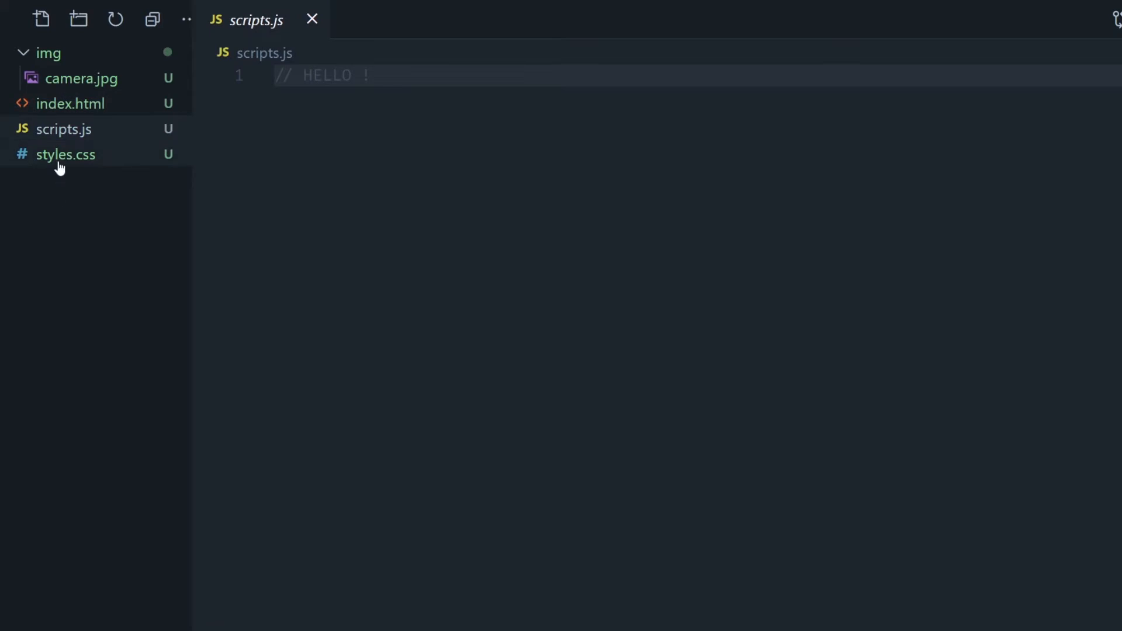
{"action": "left_click", "coordinate": [65, 154]}
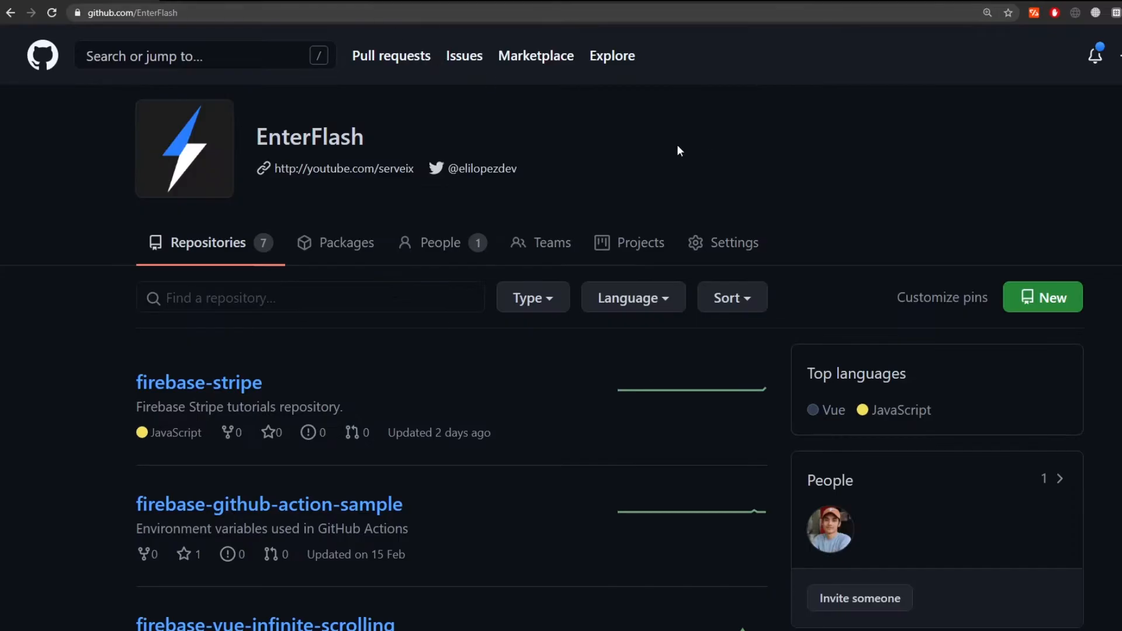
Step: Scroll the EnterFlash repository list and open the firebase-stripe repository
{"action": "scroll", "scroll_direction": "down", "scroll_amount": 3}
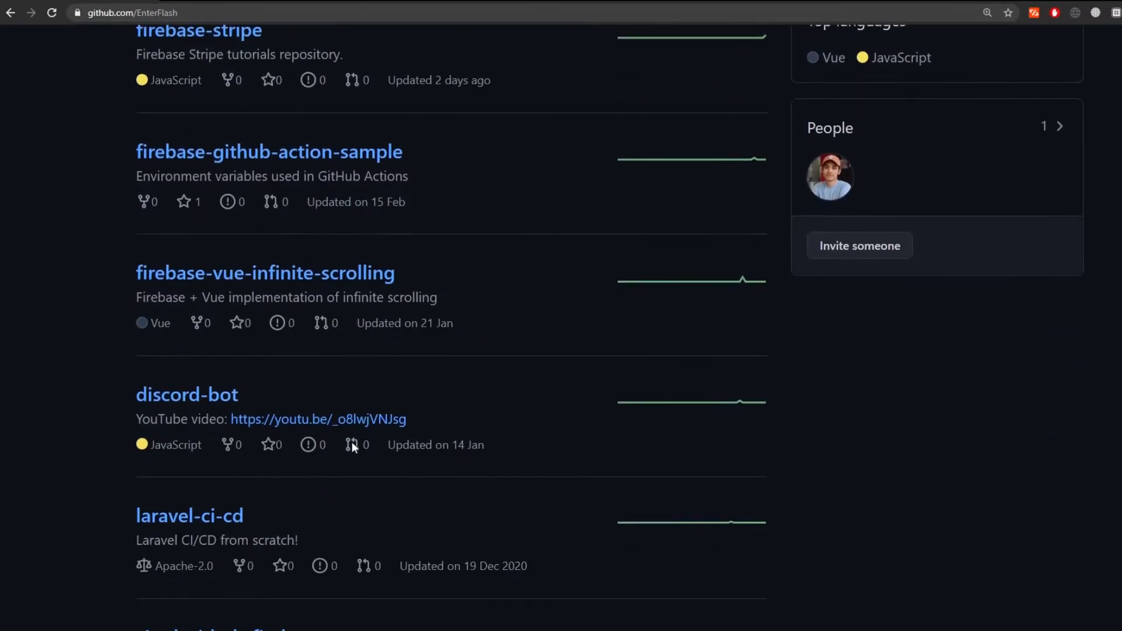
{"action": "scroll", "scroll_direction": "up", "scroll_amount": 3}
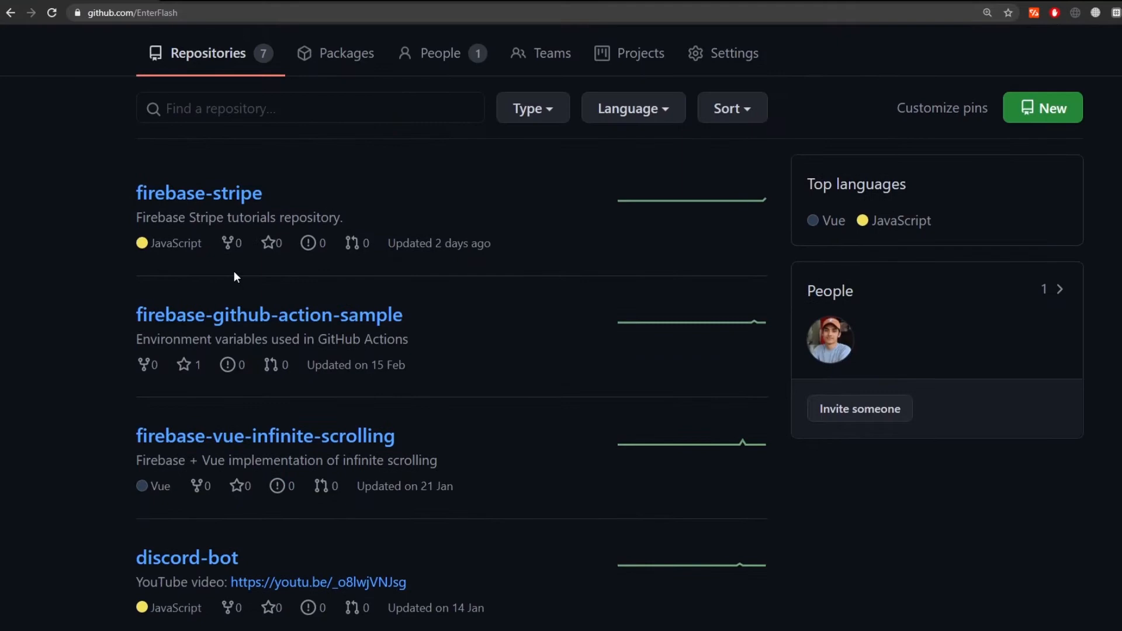
{"action": "left_click", "coordinate": [198, 192]}
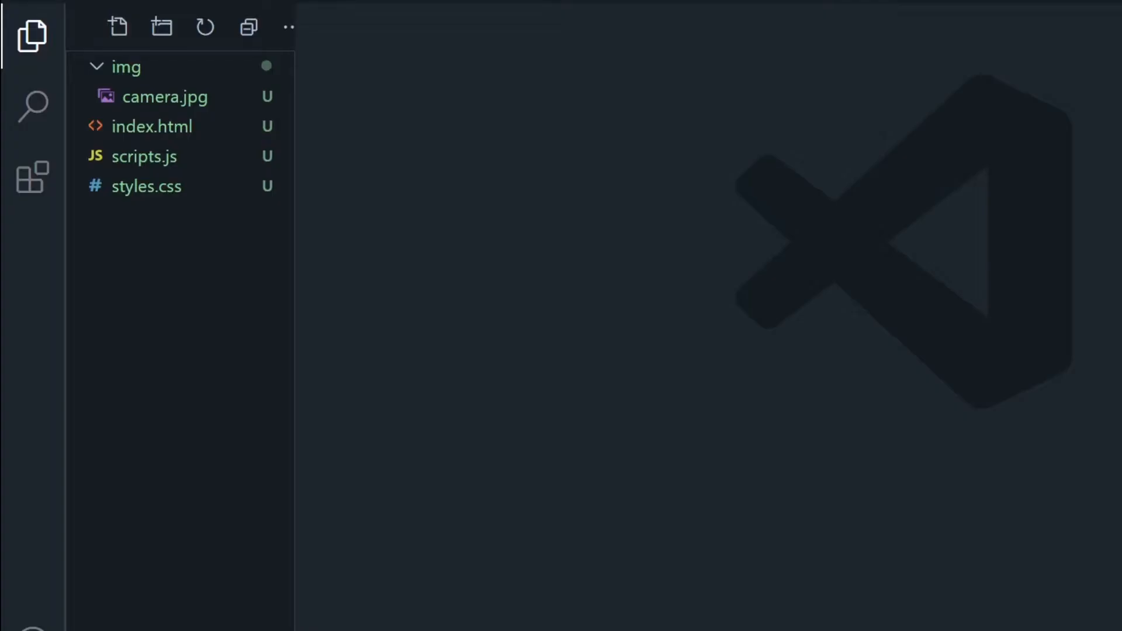
Step: Open index.html with Live Server to show the $100.00 New Camera card
{"action": "right_click", "coordinate": [152, 126]}
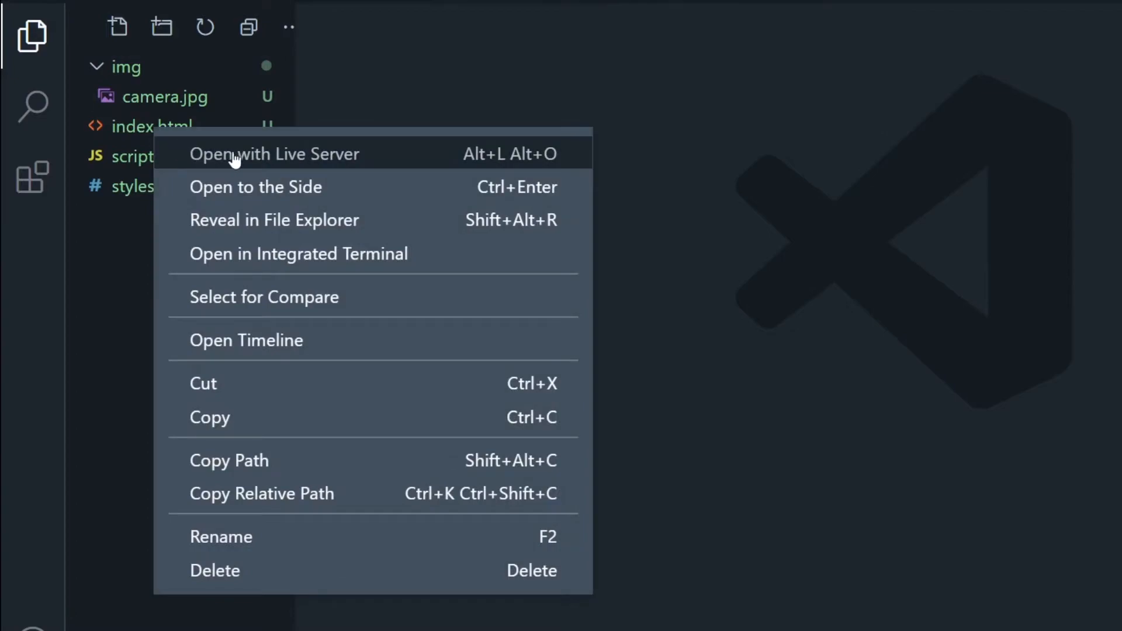
{"action": "left_click", "coordinate": [274, 153]}
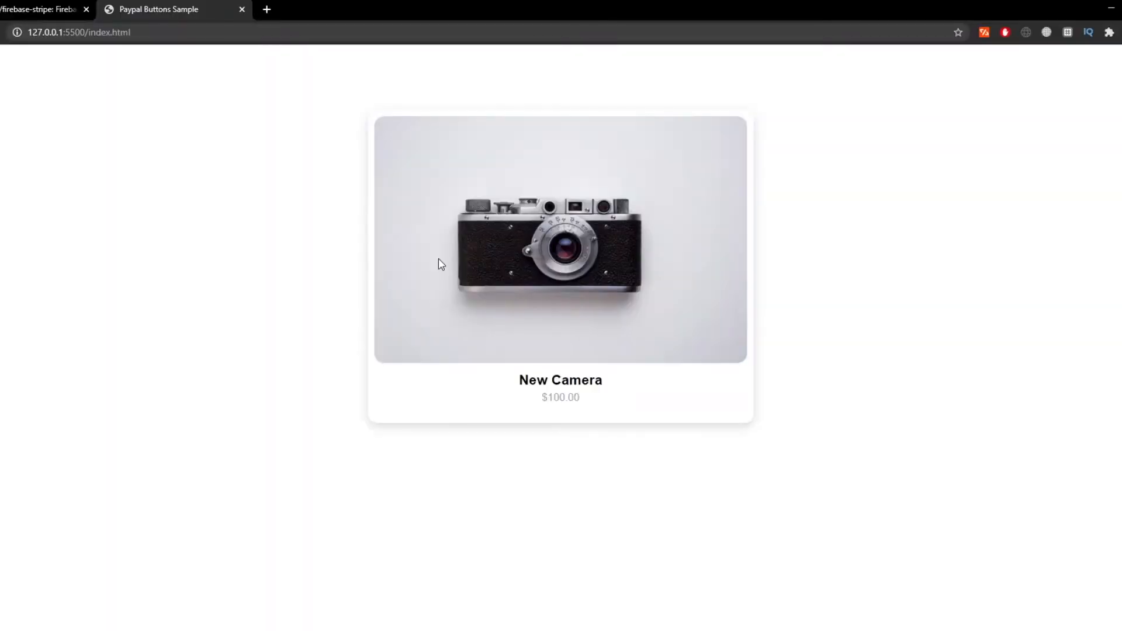
{"action": "mouse_move", "coordinate": [844, 331]}
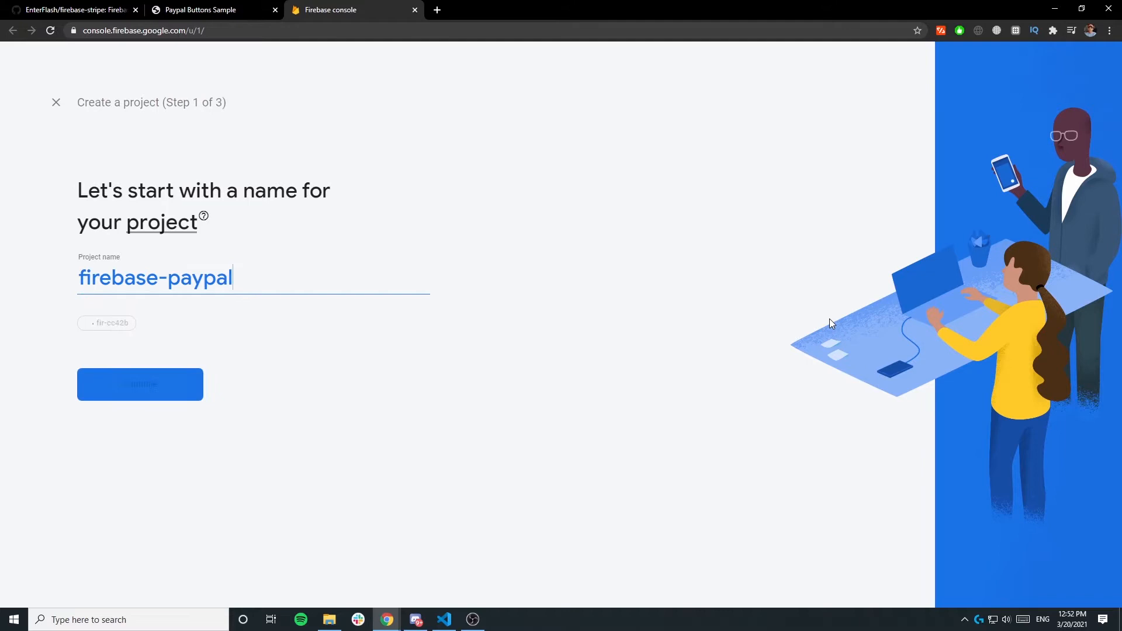
Step: Confirm the project name firebase-paypal and continue to the Google Analytics step
{"action": "left_click", "coordinate": [141, 385]}
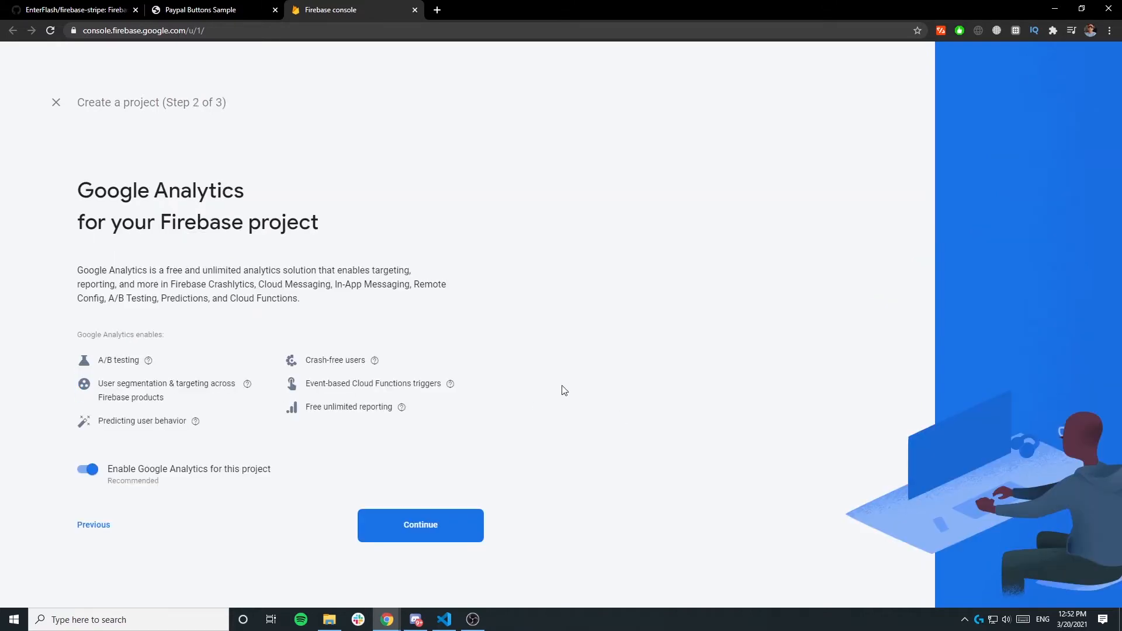
{"action": "left_click", "coordinate": [420, 525]}
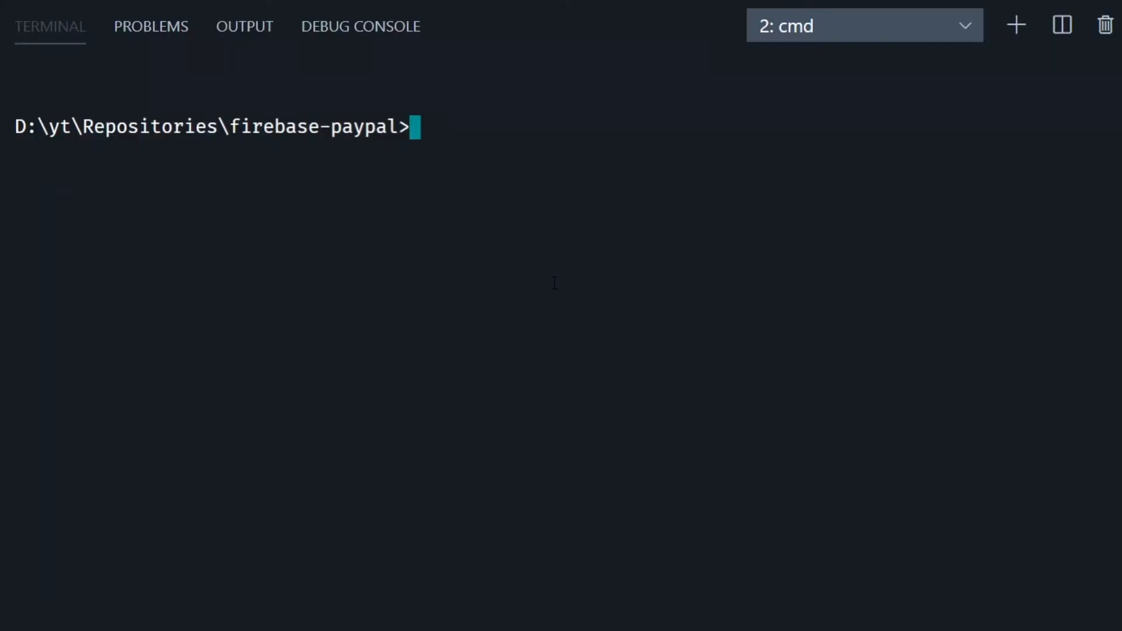
Step: Run npm install -g firebase-tools, log in again with the Firebase CLI, and run firebase init
{"action": "type", "text": "npm install -"}
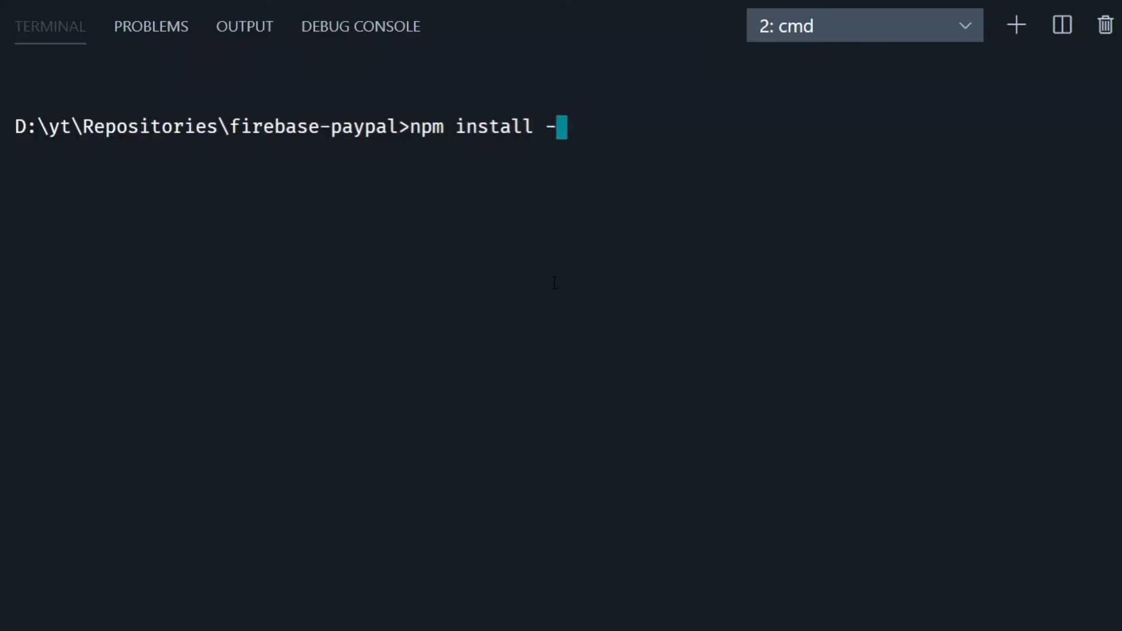
{"action": "type", "text": "g firebase-tools"}
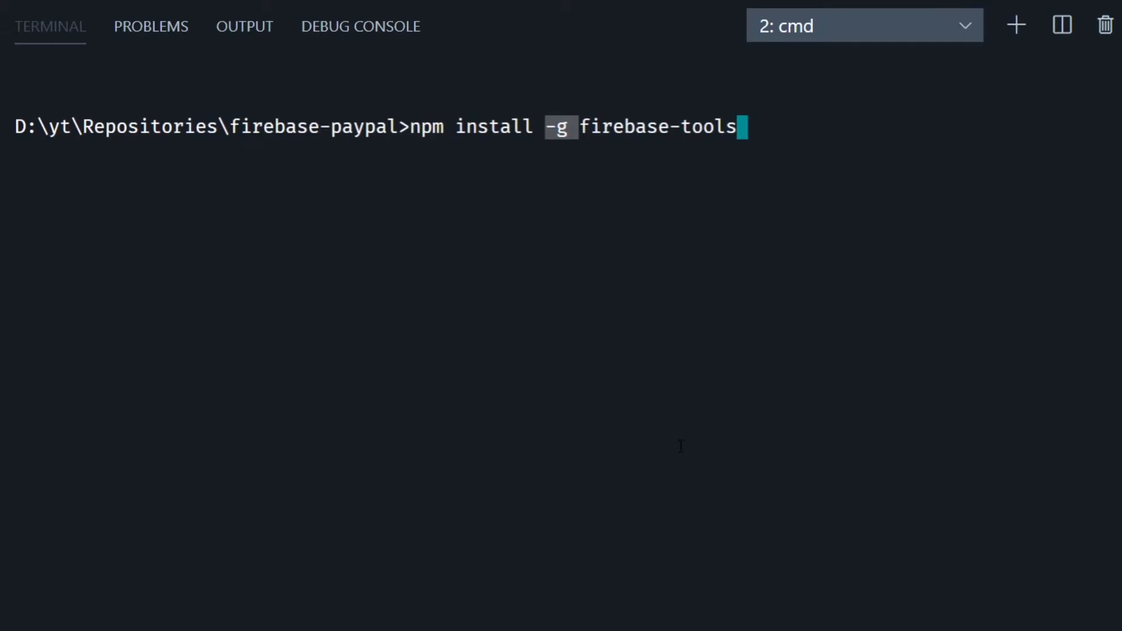
{"action": "type", "text": "firebas"}
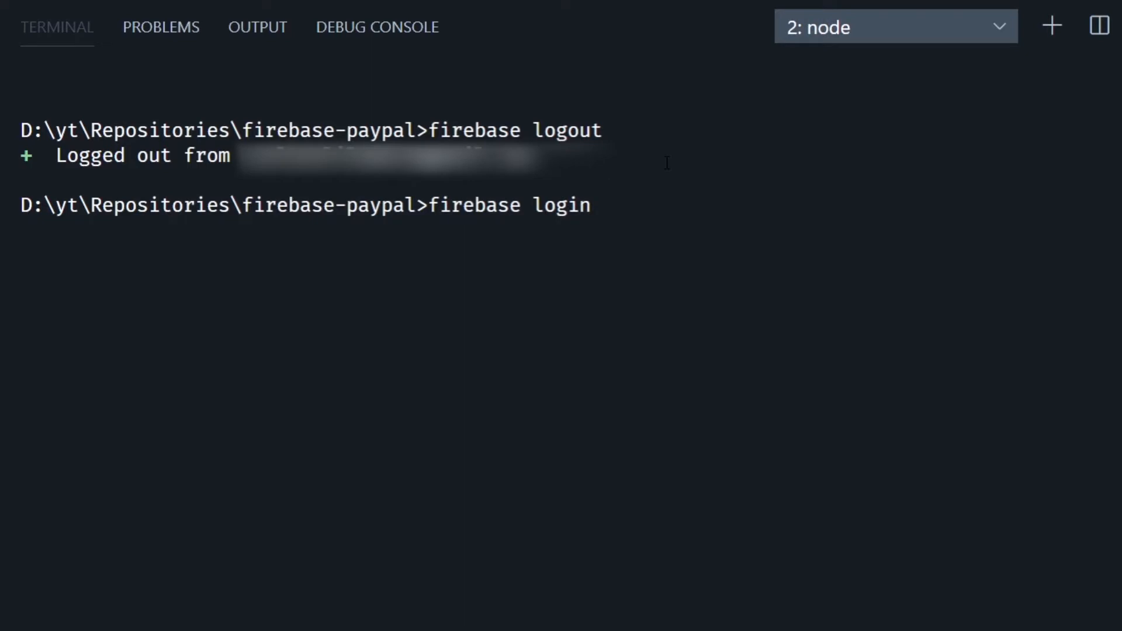
{"action": "key", "text": "enter"}
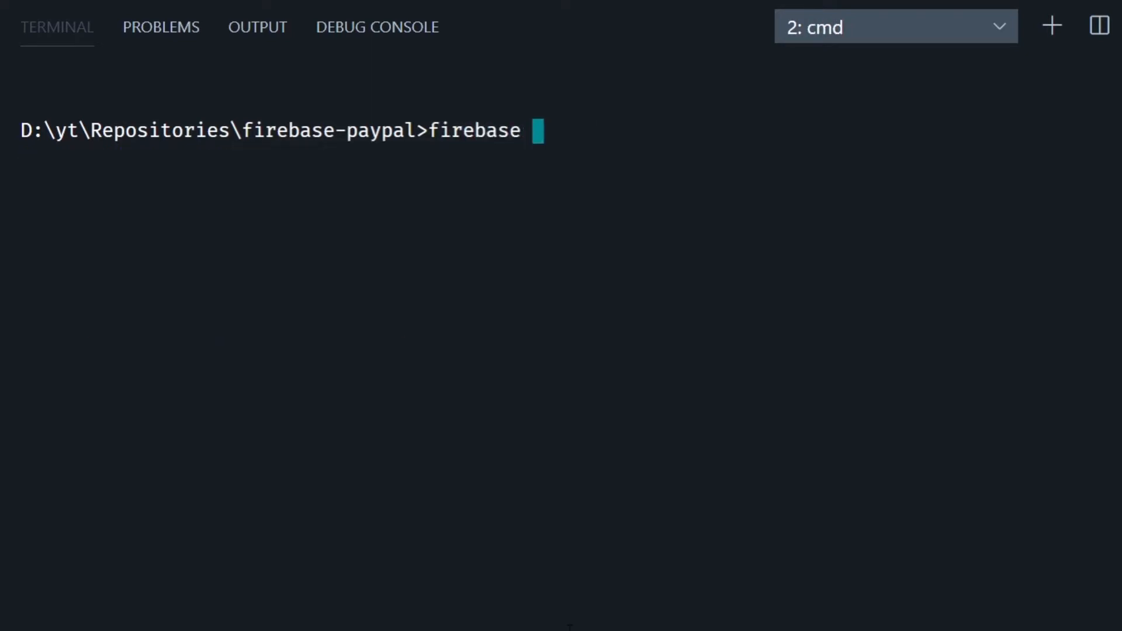
{"action": "type", "text": "init"}
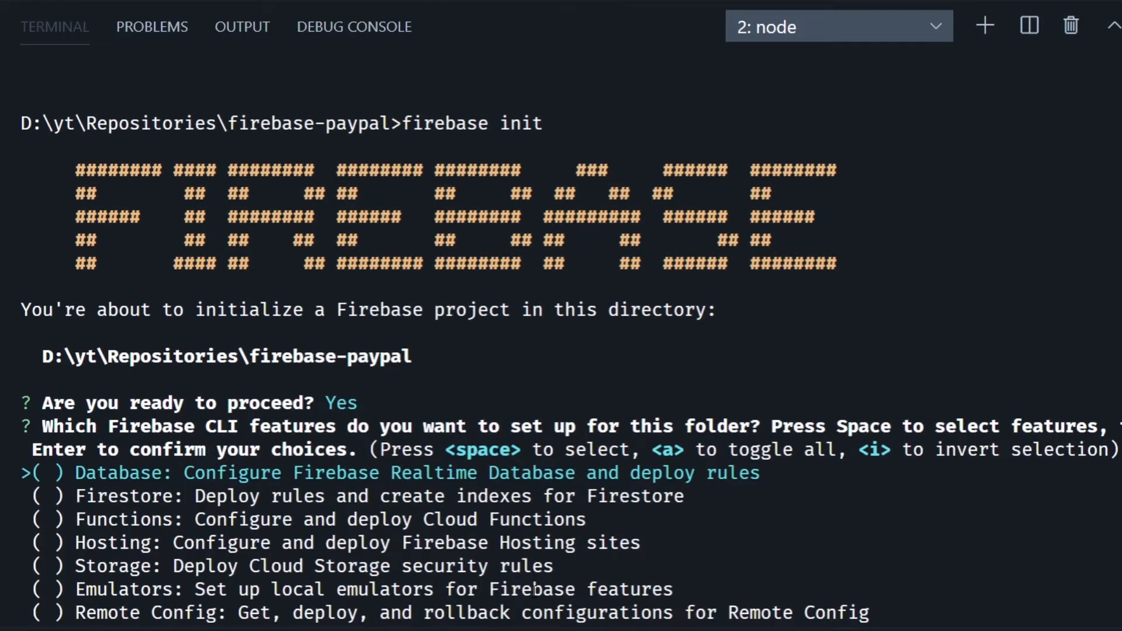
Step: Choose Functions on existing project fir-92a6b with JavaScript, ESLint and npm install
{"action": "key", "text": "Down"}
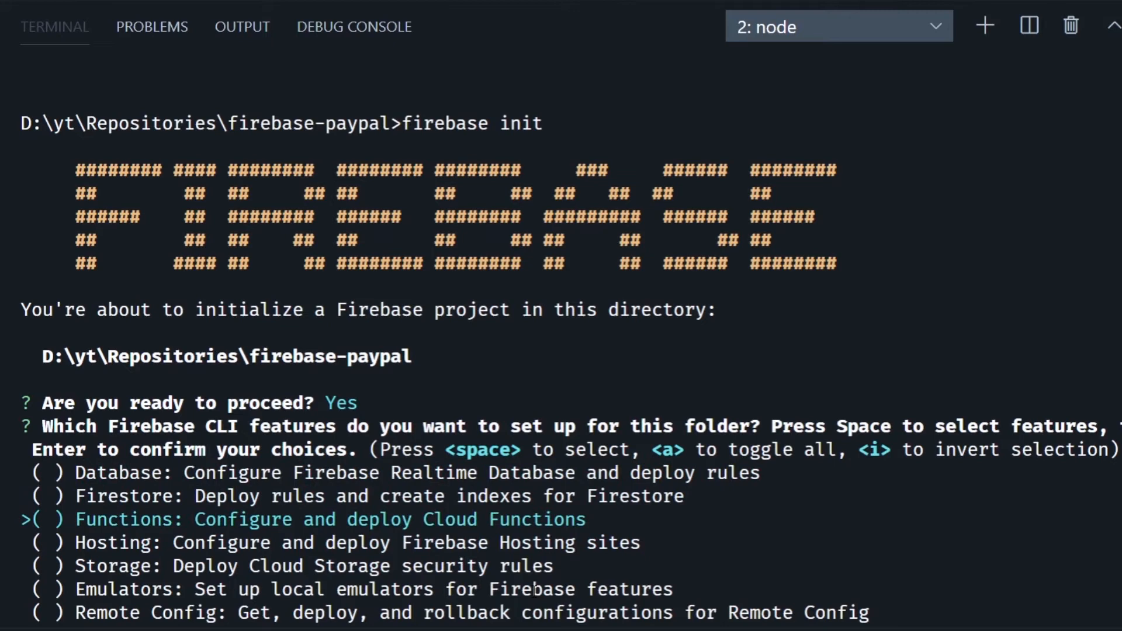
{"action": "key", "text": "enter"}
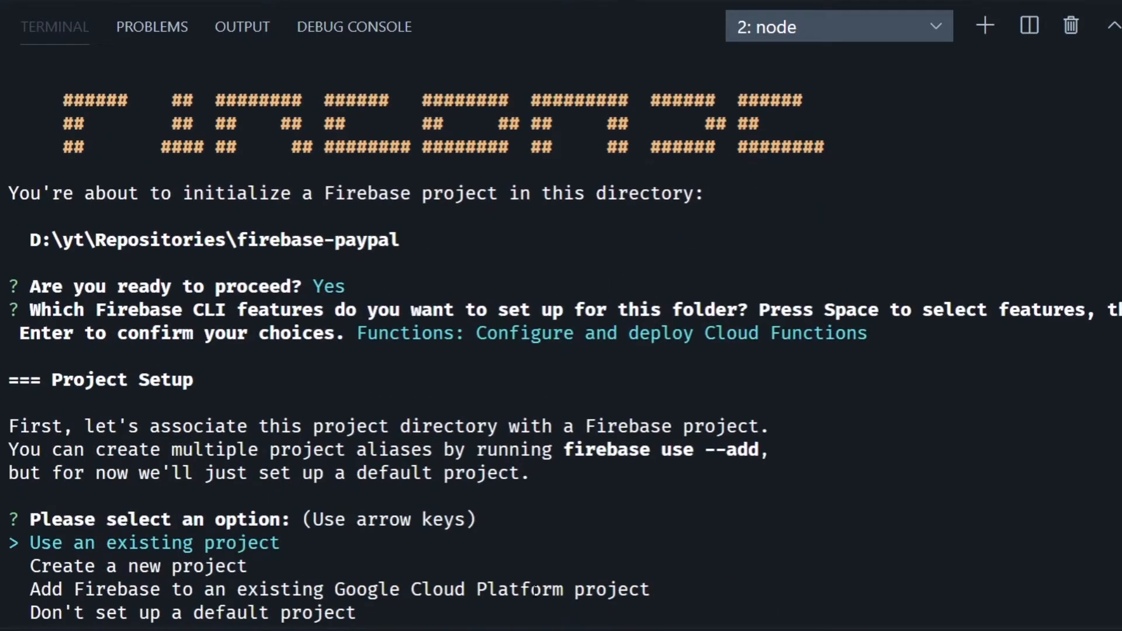
{"action": "key", "text": "enter"}
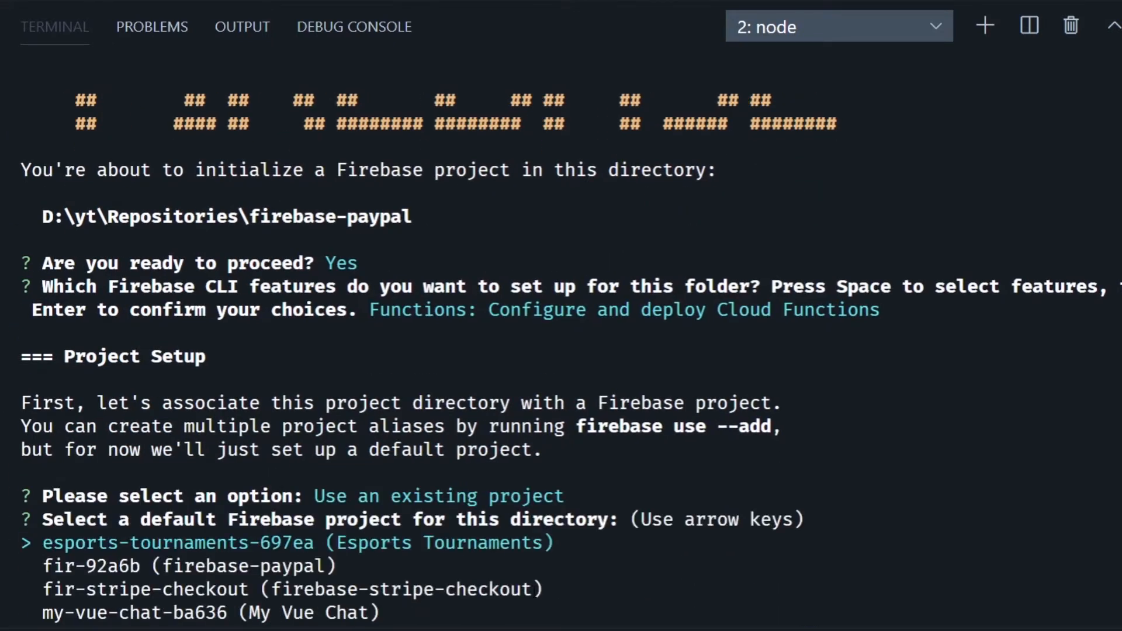
{"action": "key", "text": "down"}
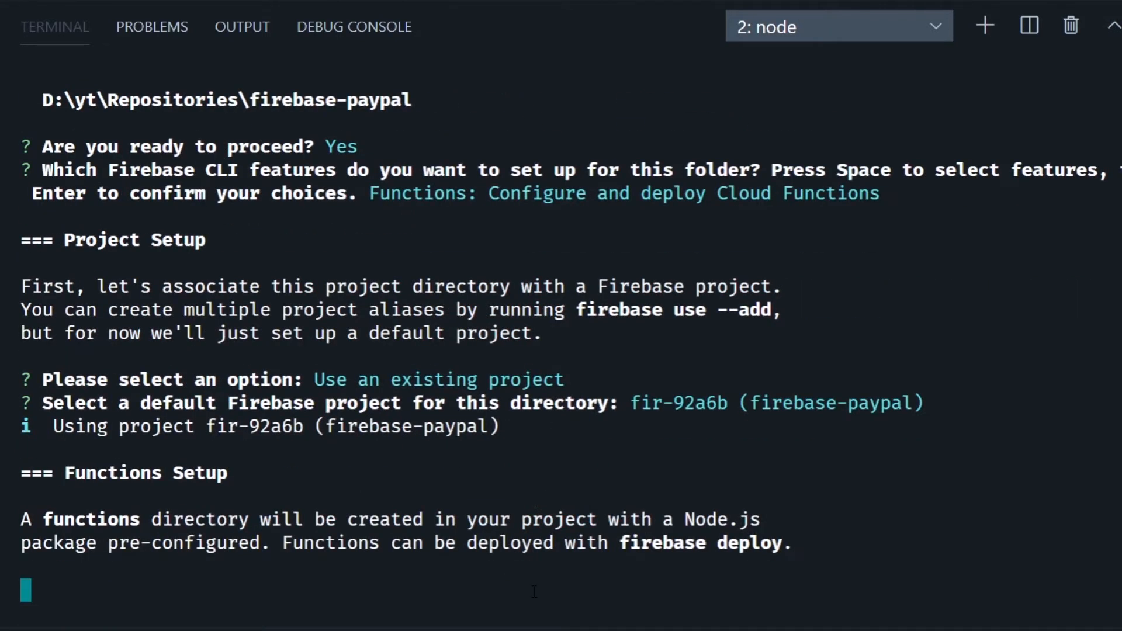
{"action": "key", "text": "enter"}
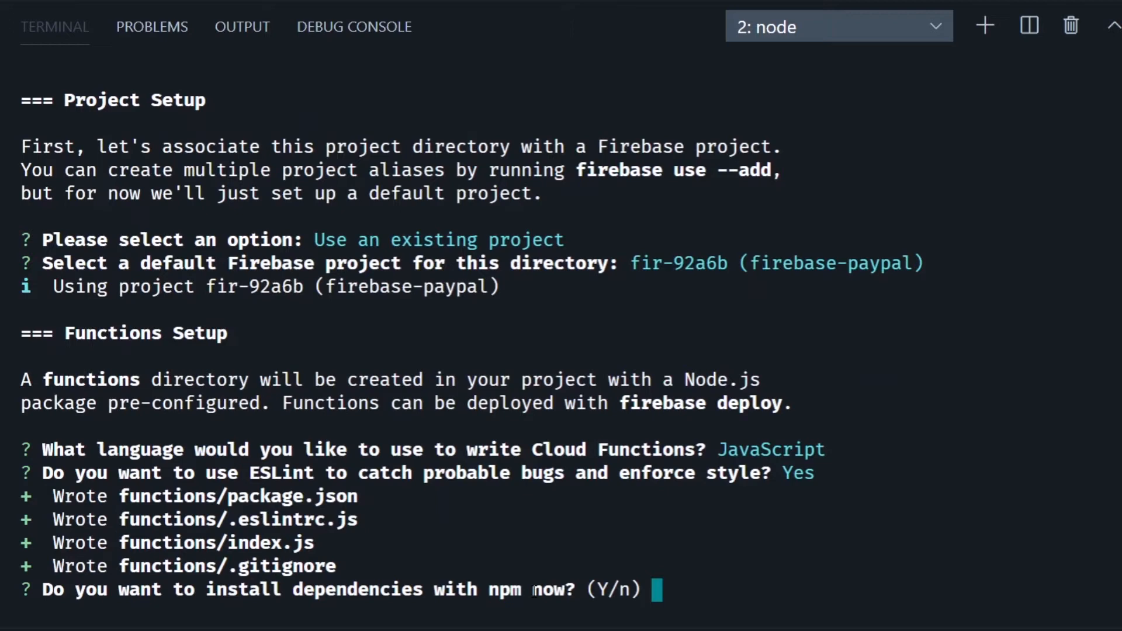
{"action": "type", "text": "Y"}
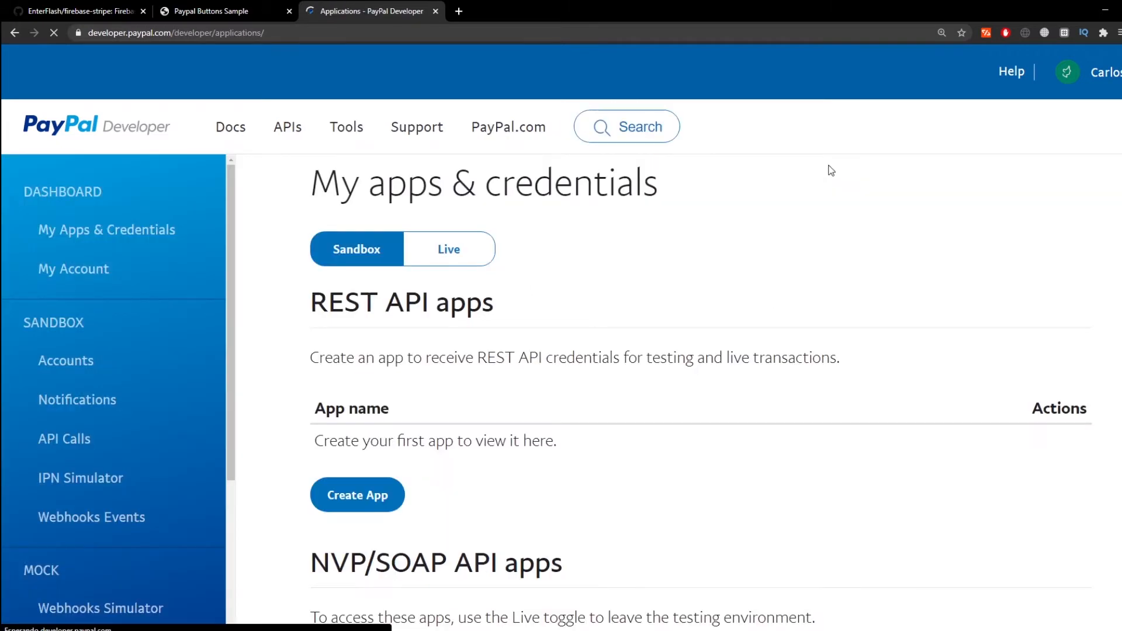
Step: Create a sandbox Merchant app named FirebaseTutorial
{"action": "left_click", "coordinate": [356, 249]}
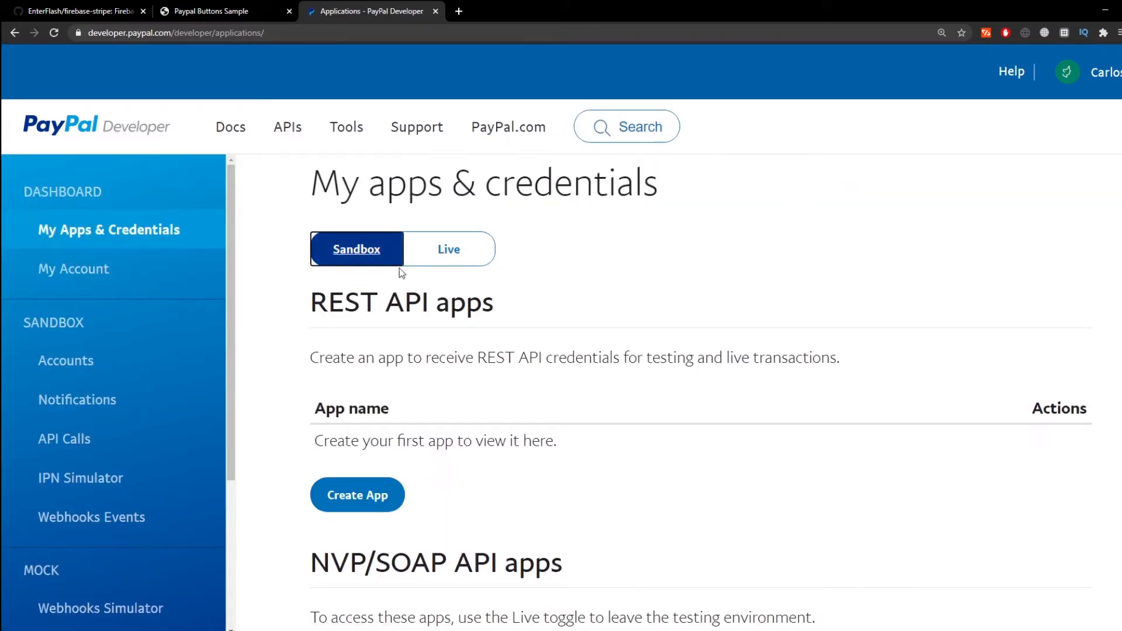
{"action": "mouse_move", "coordinate": [449, 249]}
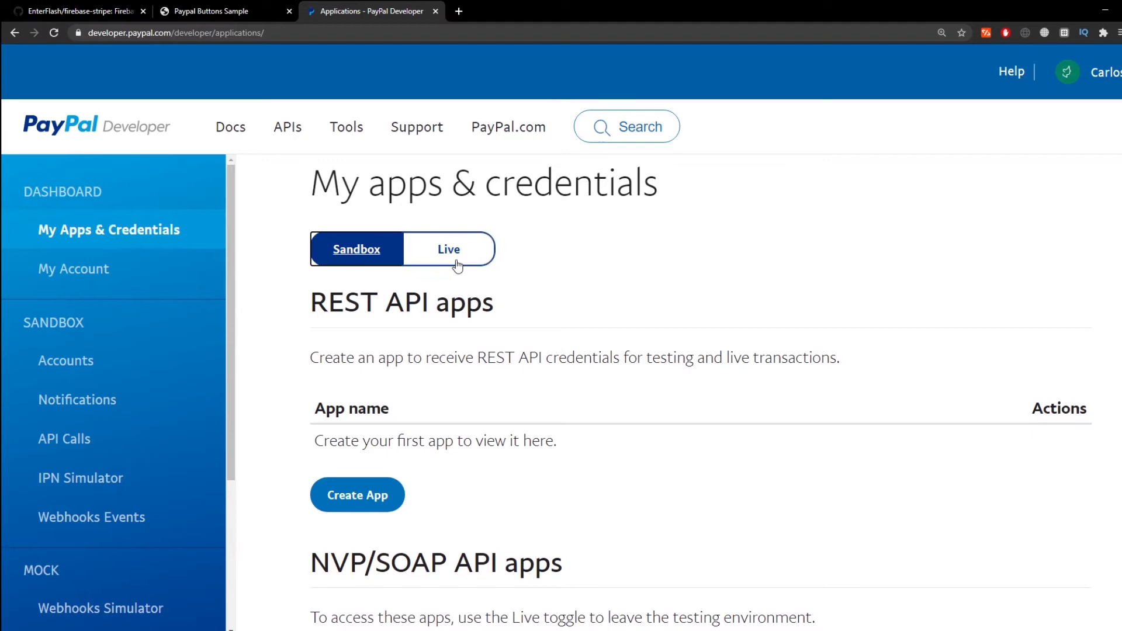
{"action": "scroll", "scroll_direction": "down", "scroll_amount": 3}
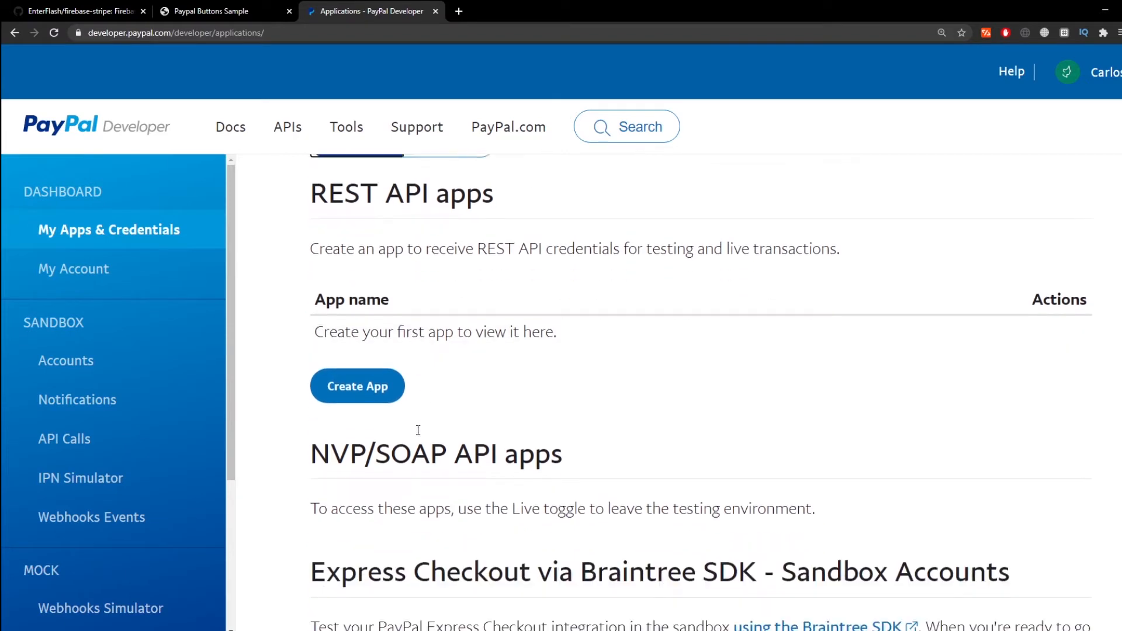
{"action": "left_click", "coordinate": [356, 386]}
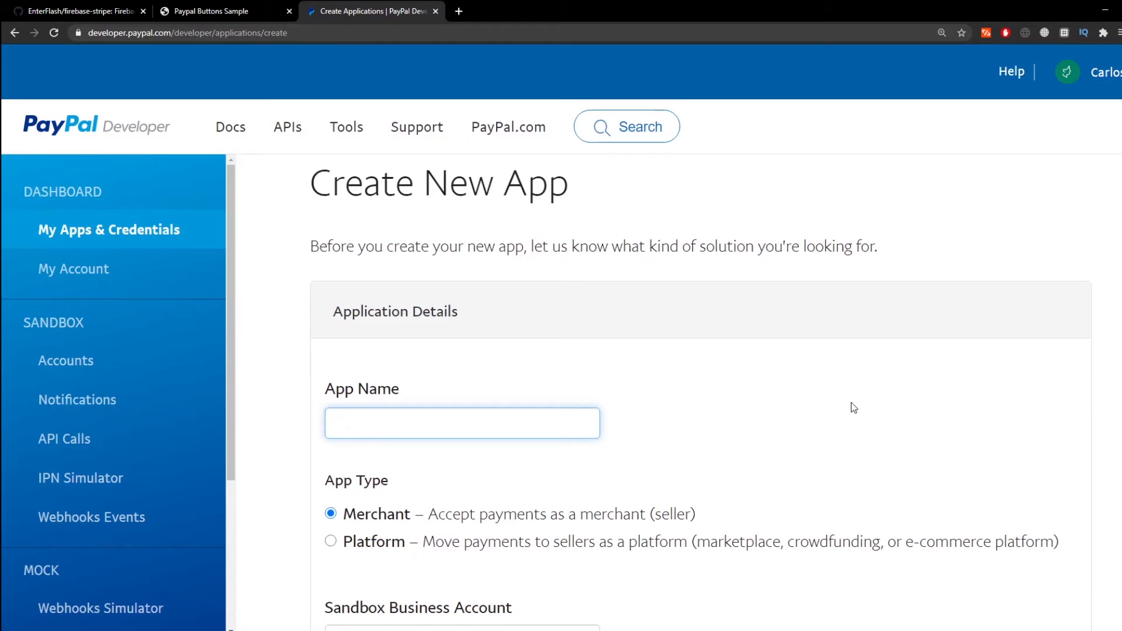
{"action": "type", "text": "FirebaseTutorial"}
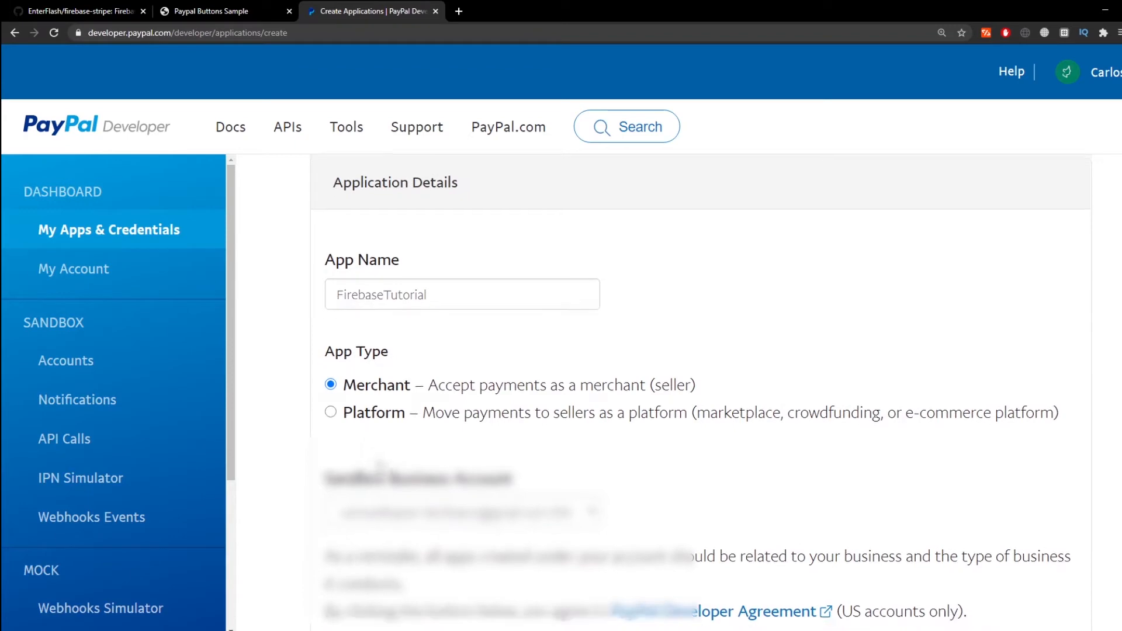
{"action": "left_click", "coordinate": [372, 487]}
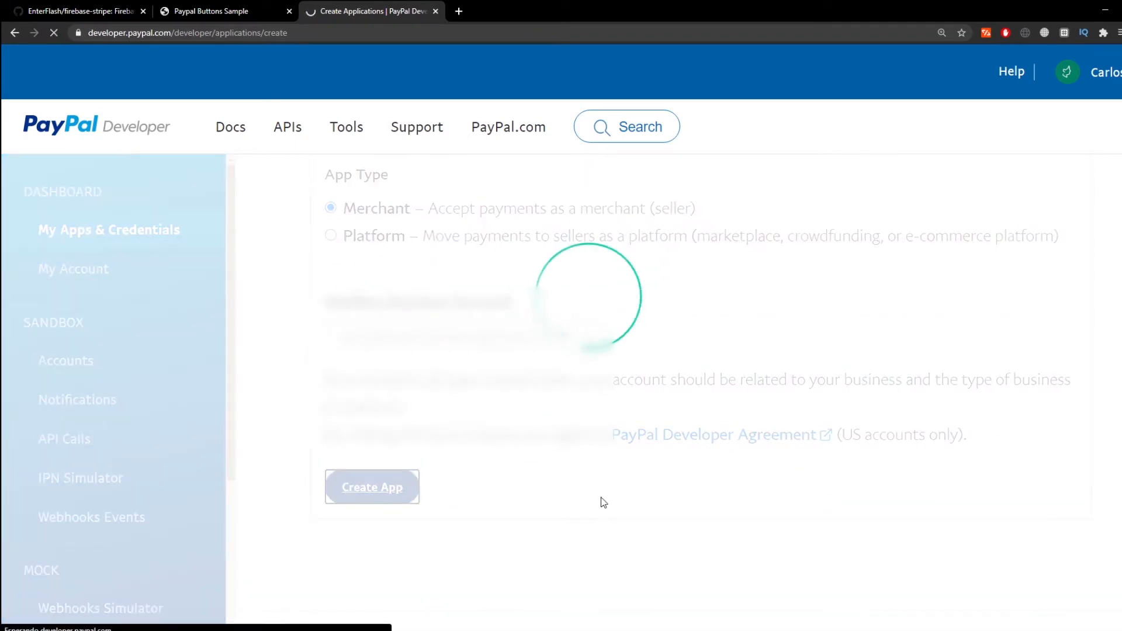
{"action": "left_click", "coordinate": [372, 488]}
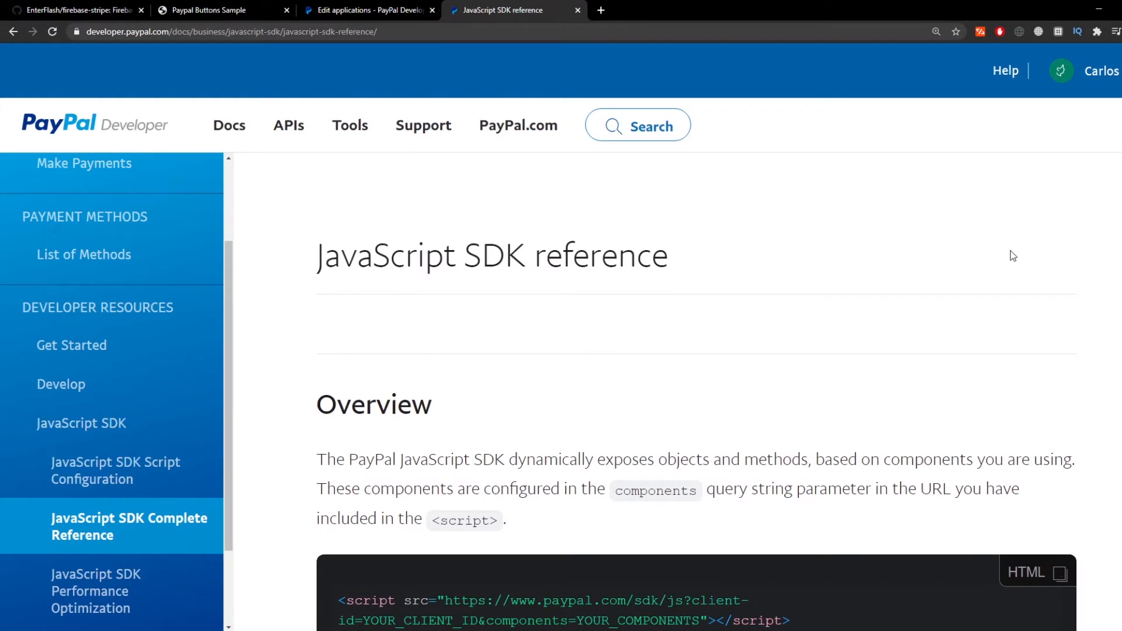
Step: Copy the PayPal SDK script tag into index.html with the FirebaseTutorial client ID
{"action": "scroll", "scroll_direction": "down", "scroll_amount": 3}
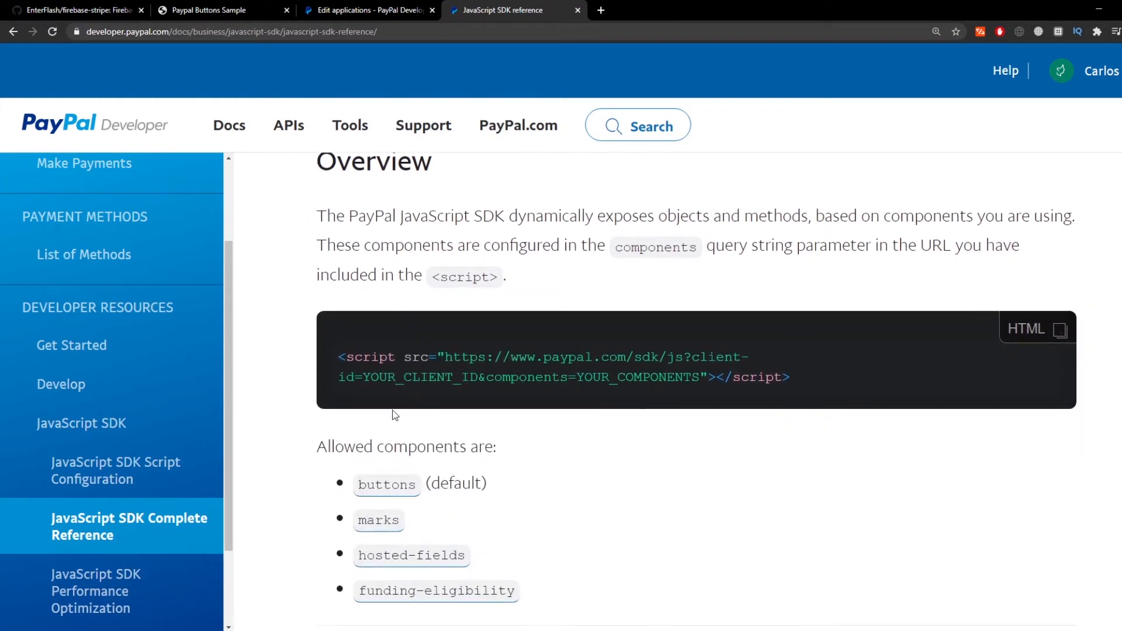
{"action": "left_click_drag", "start_coordinate": [339, 357], "coordinate": [790, 377]}
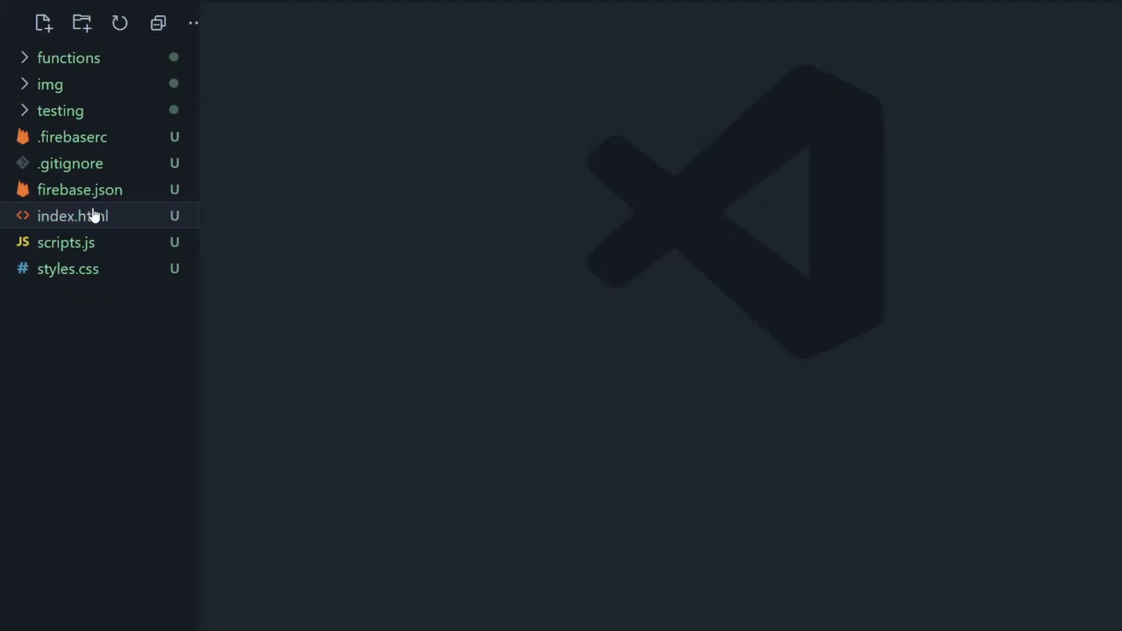
{"action": "left_click", "coordinate": [73, 215]}
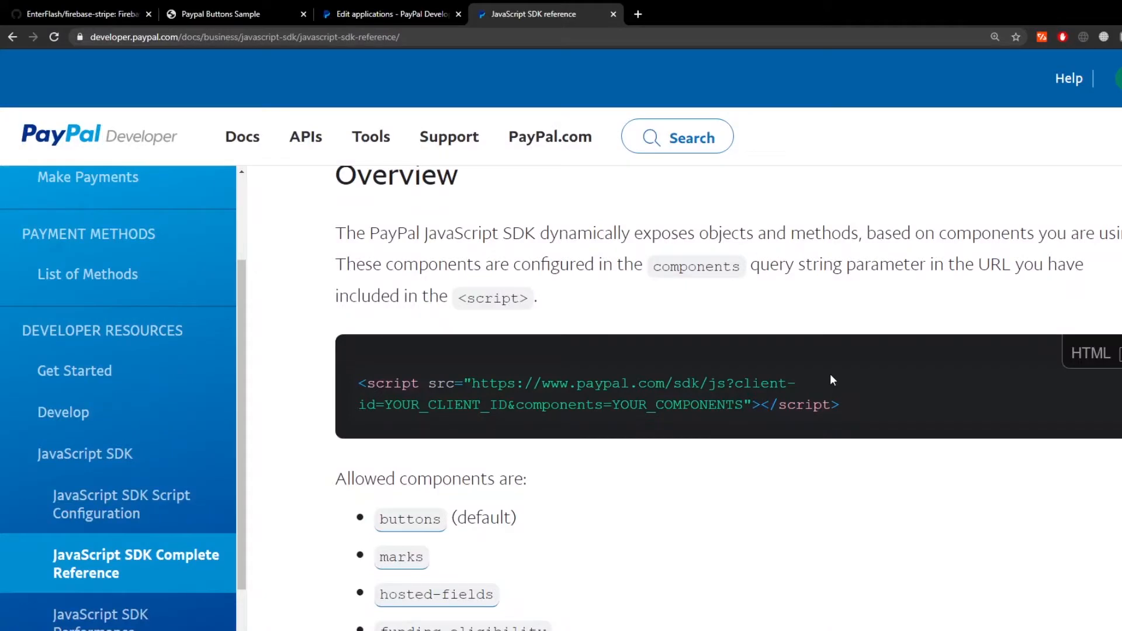
{"action": "left_click", "coordinate": [390, 13]}
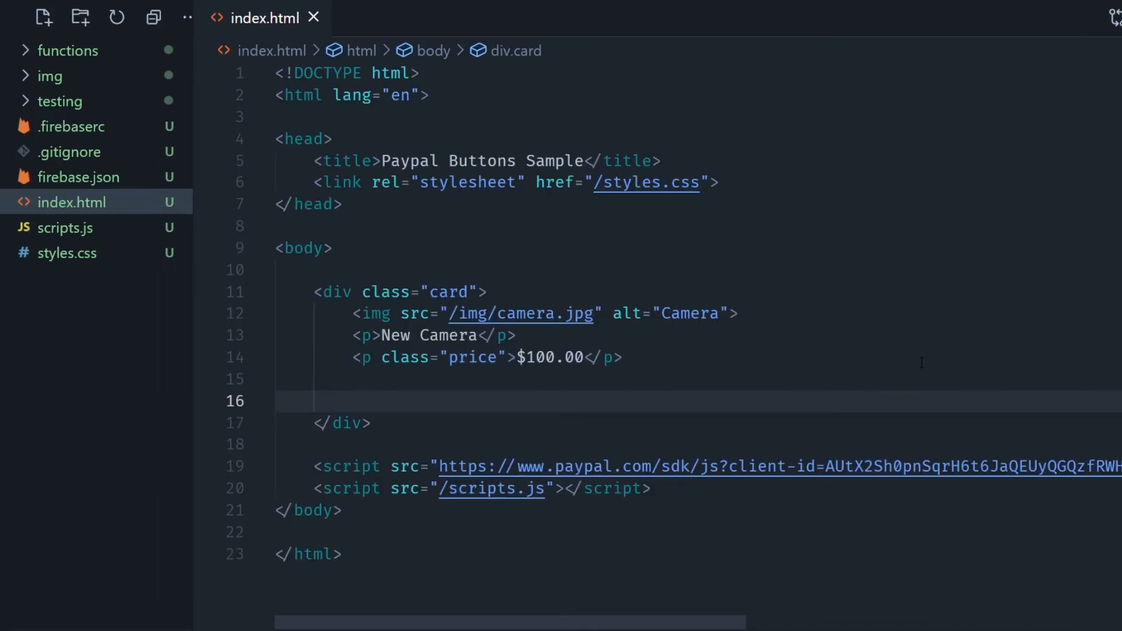
Step: Type a div with id "paypal-button" inside the camera card in index.html
{"action": "type", "text": "div id></div>"}
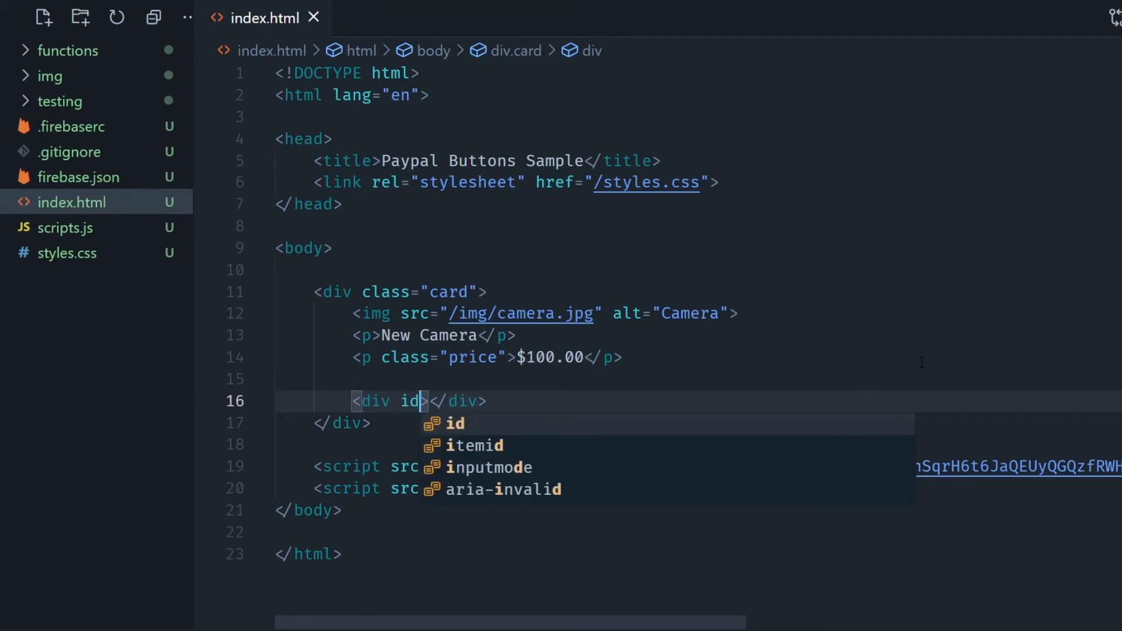
{"action": "type", "text": "=\"paypal-button\""}
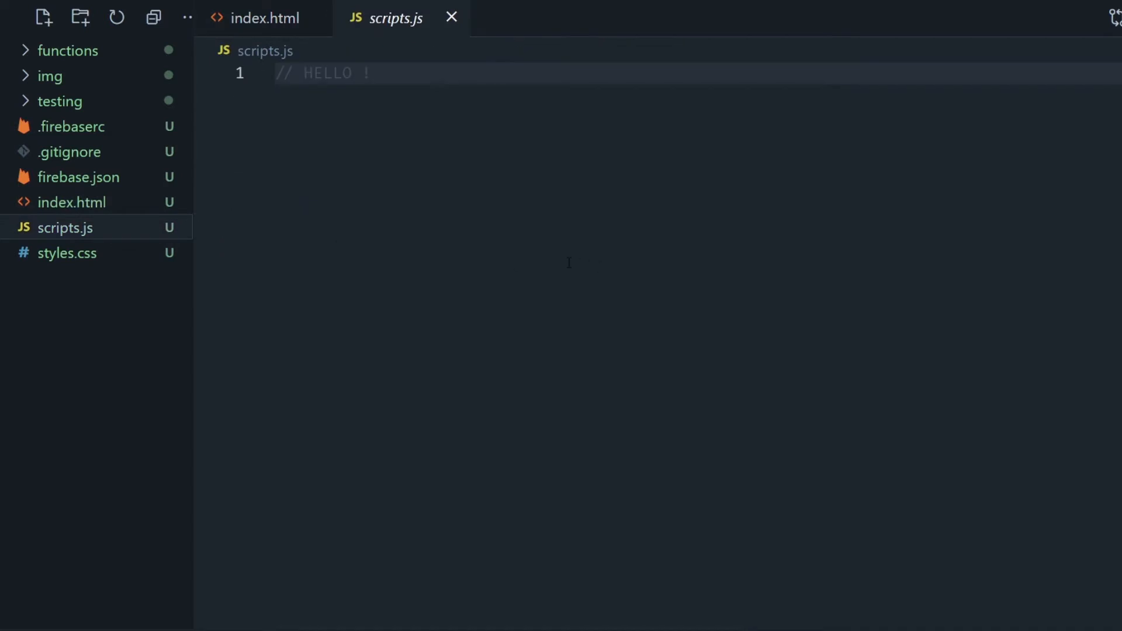
Step: Start window.paypal.Buttons() with an empty createOrder (data, actions) arrow handler
{"action": "type", "text": "window"}
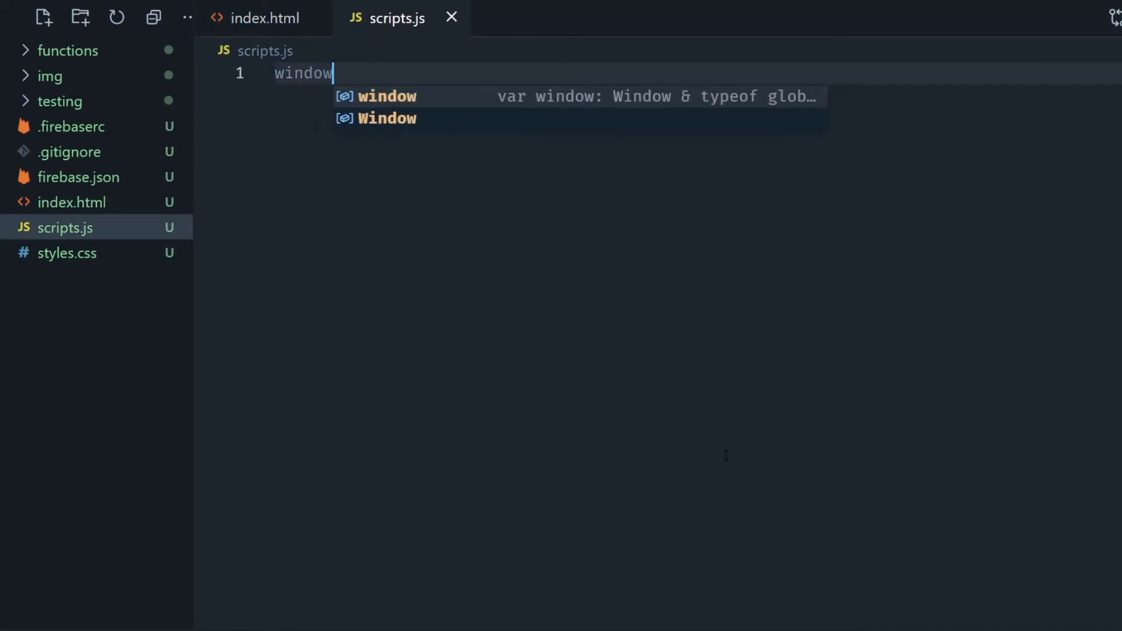
{"action": "type", "text": ".paypal"}
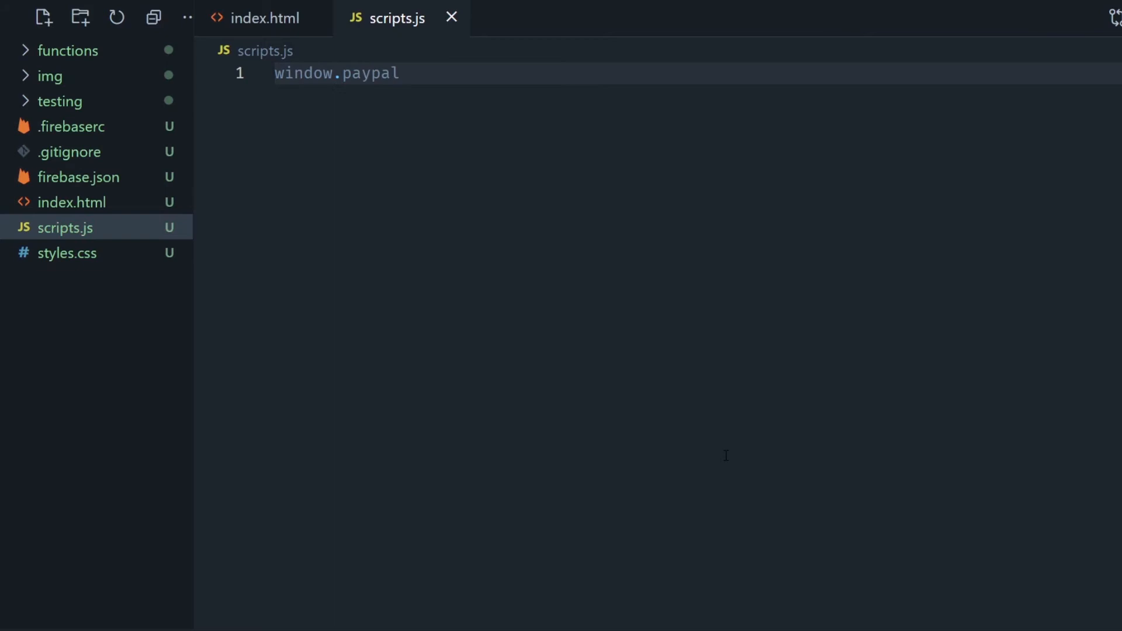
{"action": "type", "text": ".Buttons()"}
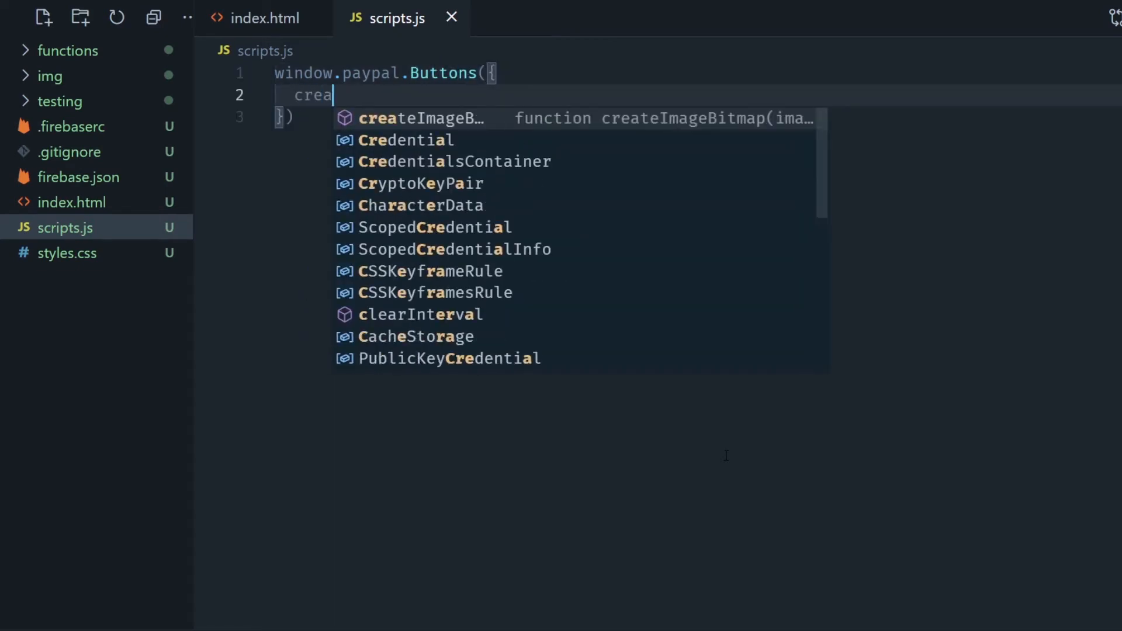
{"action": "type", "text": "teOrder:"}
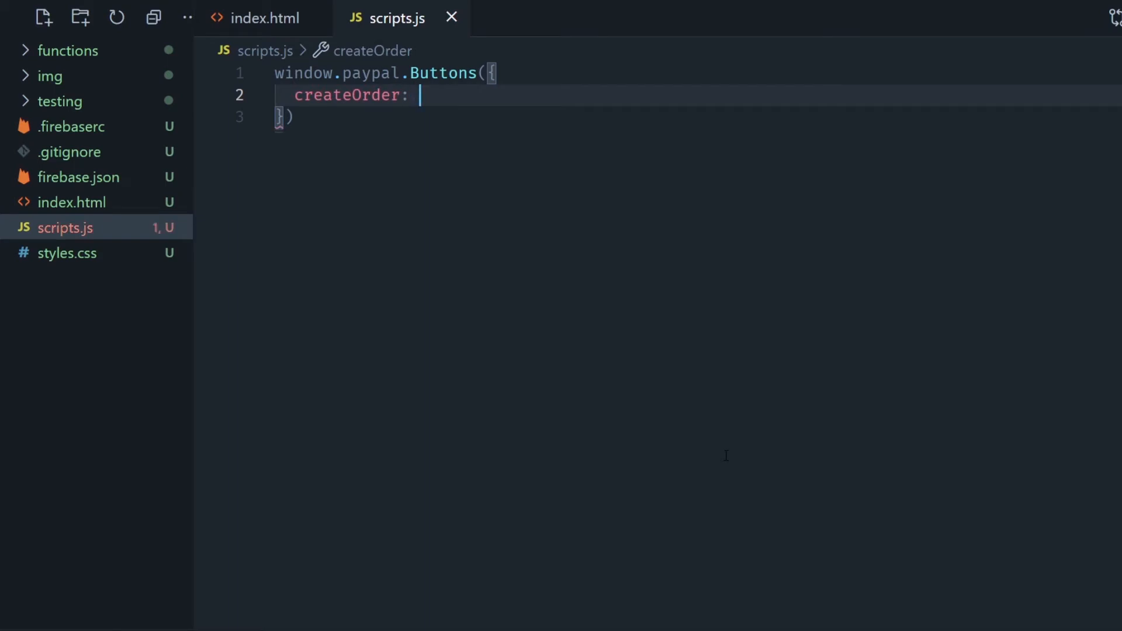
{"action": "type", "text": "(data, actions)"}
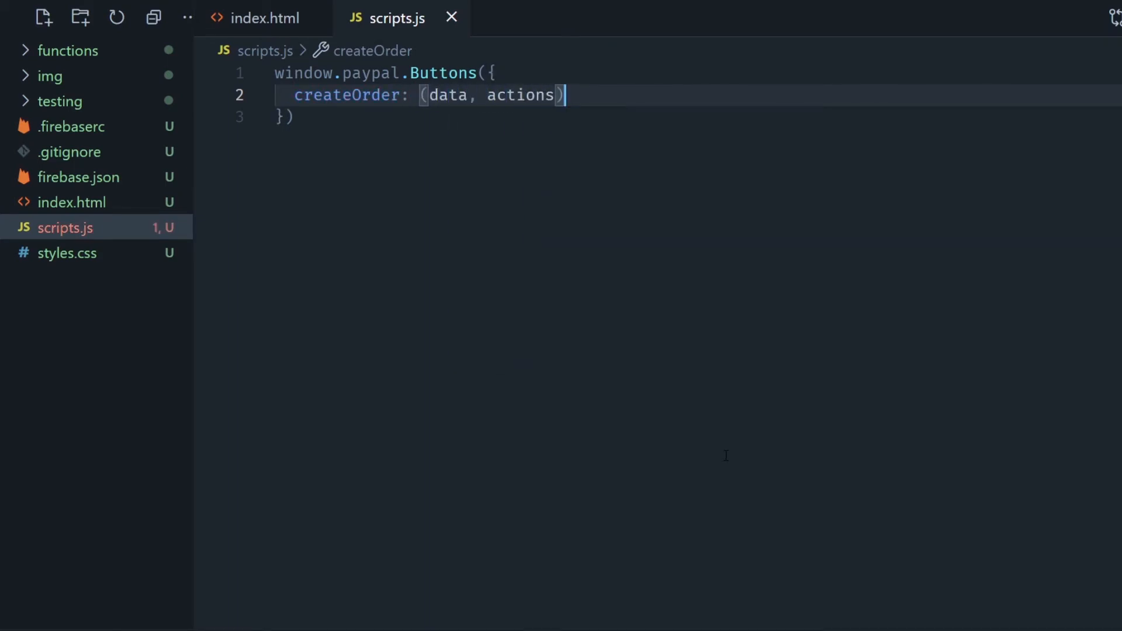
{"action": "type", "text": "=>"}
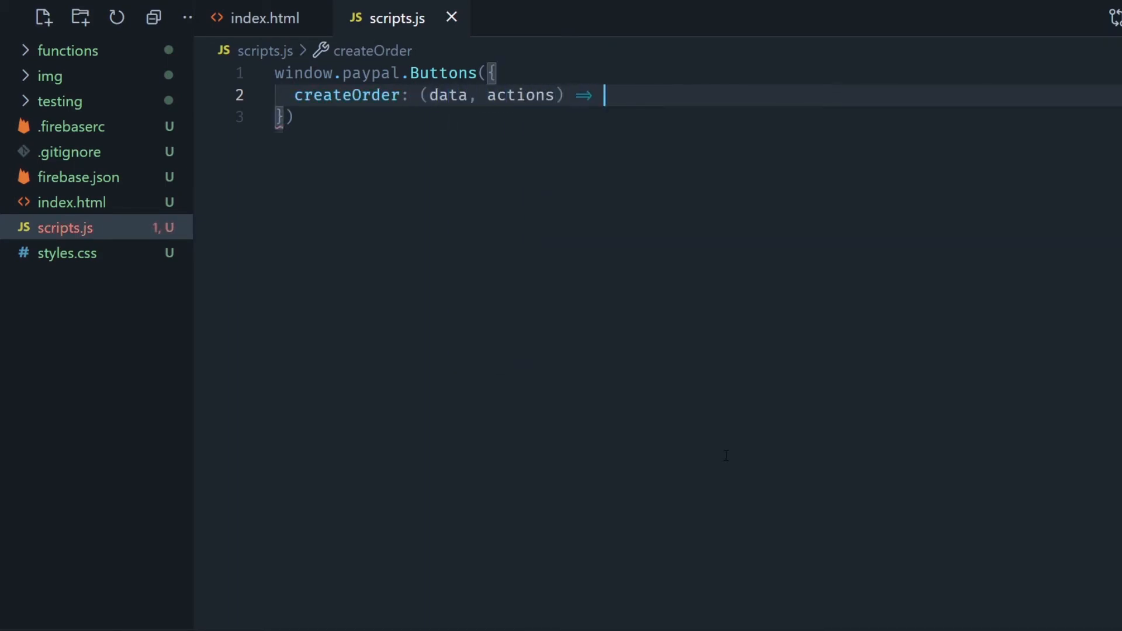
{"action": "type", "text": "{"}
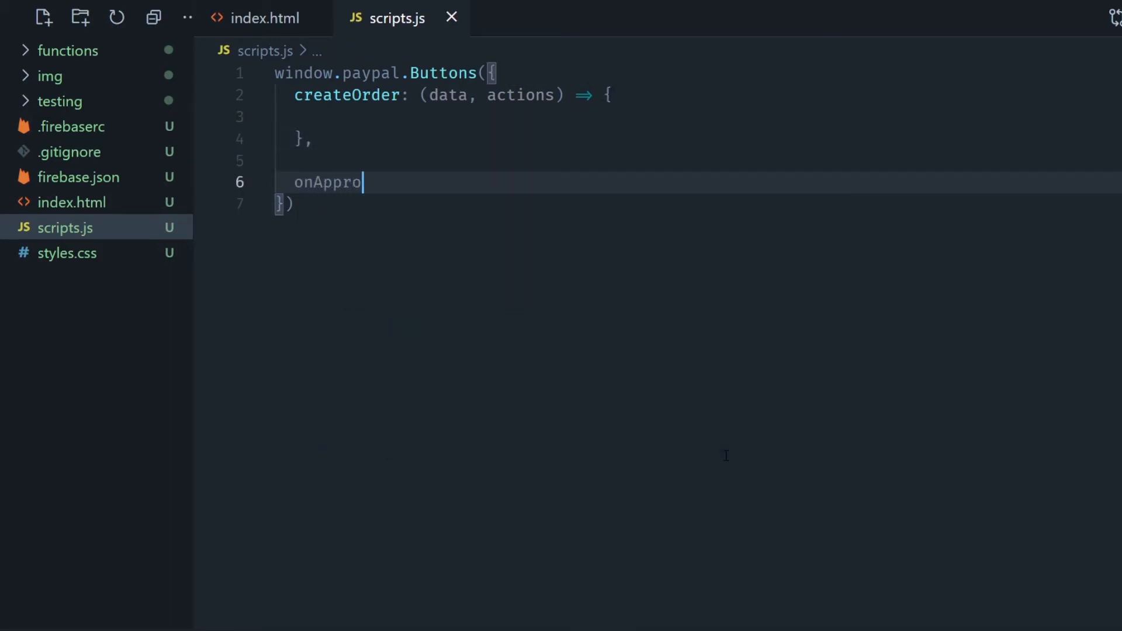
Step: Add an empty onApprove handler, render into '#paypal-button', and preview with Live Server
{"action": "type", "text": "ve: (data, actions) => {"}
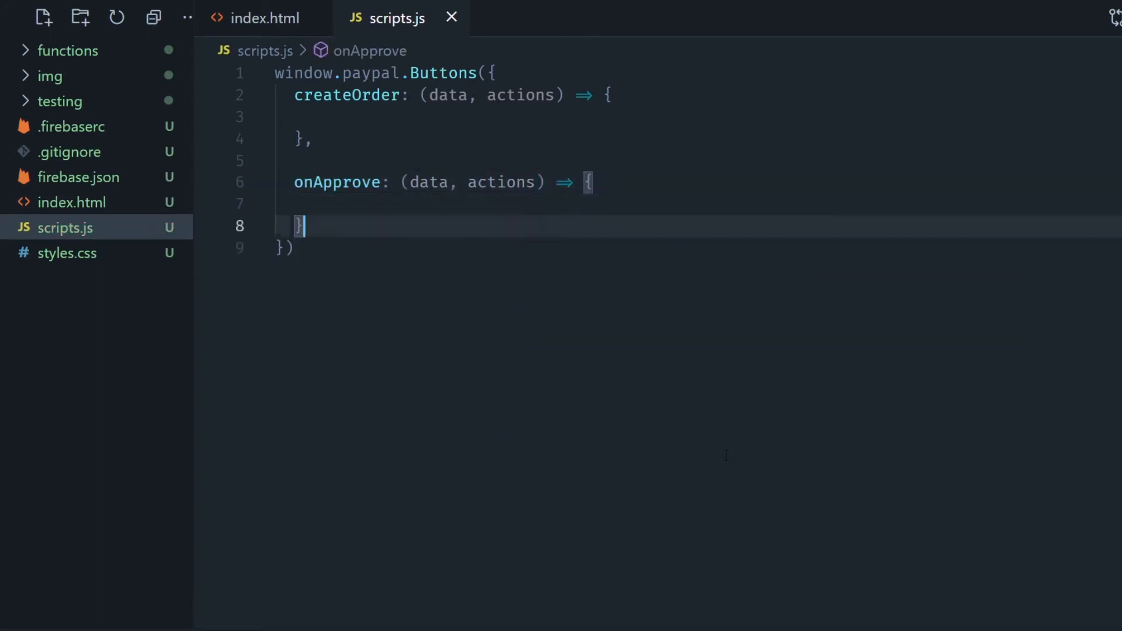
{"action": "type", "text": ".render("}
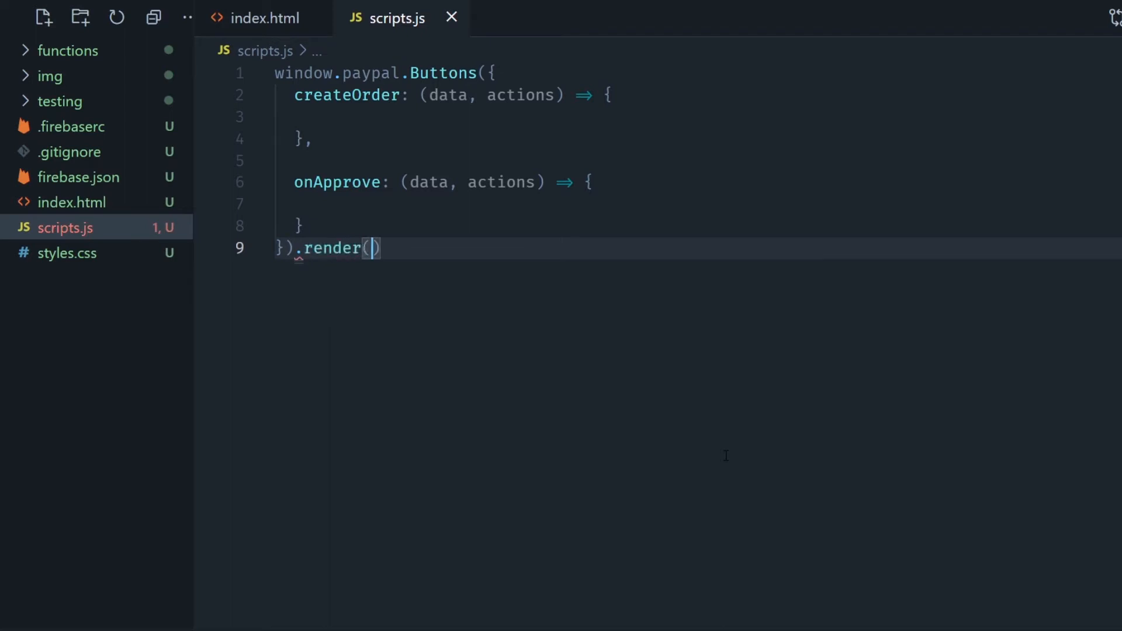
{"action": "type", "text": "'#'"}
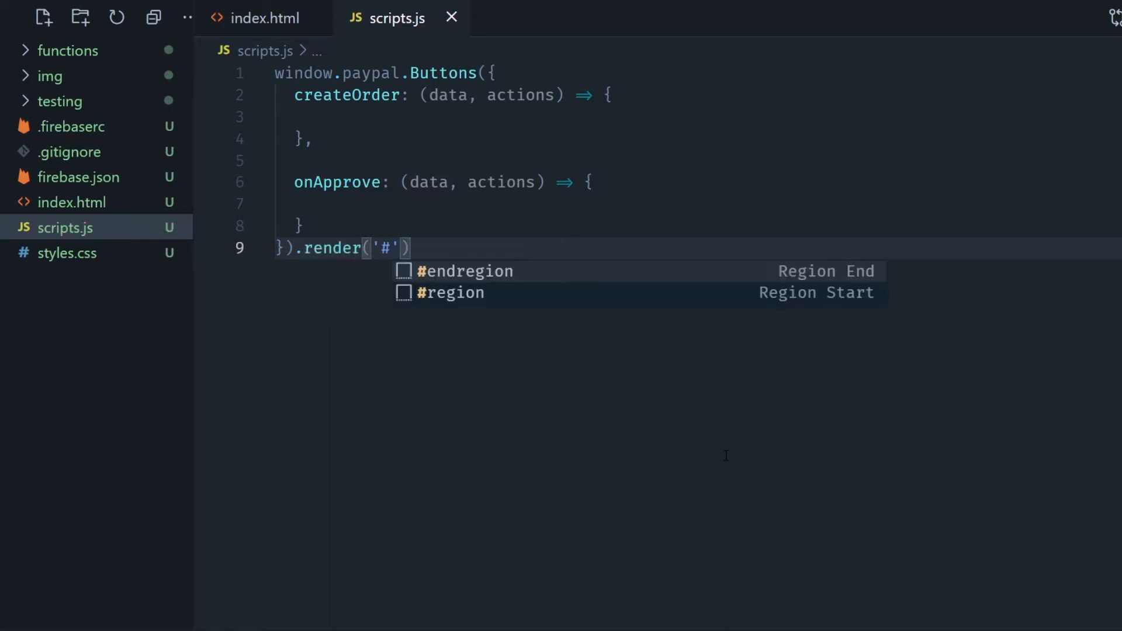
{"action": "type", "text": "paypal-button"}
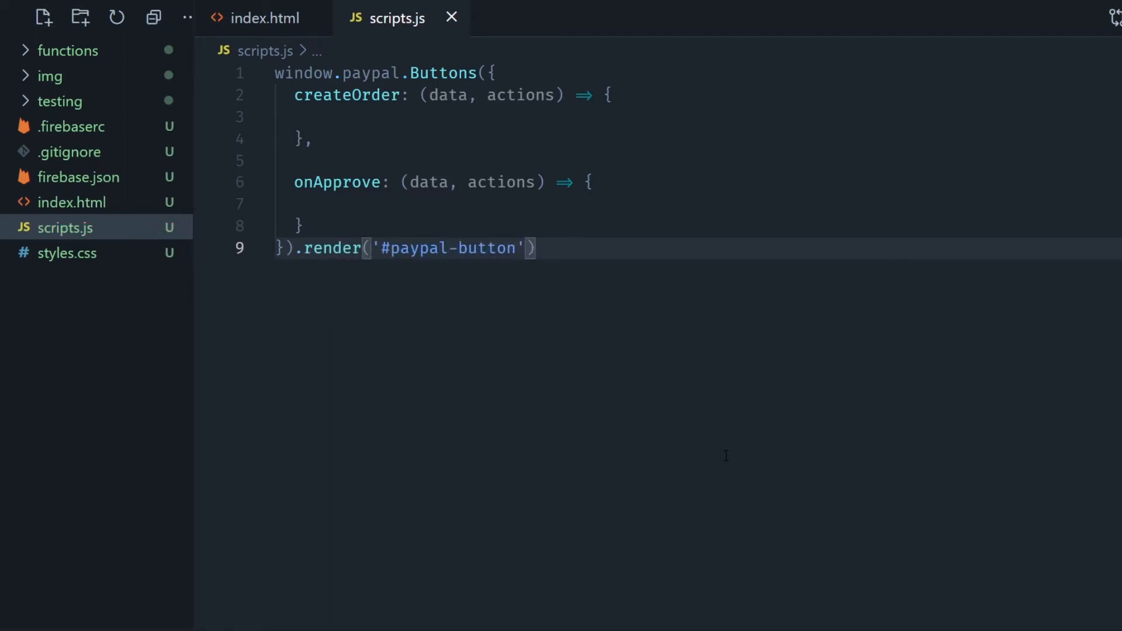
{"action": "right_click", "coordinate": [74, 202]}
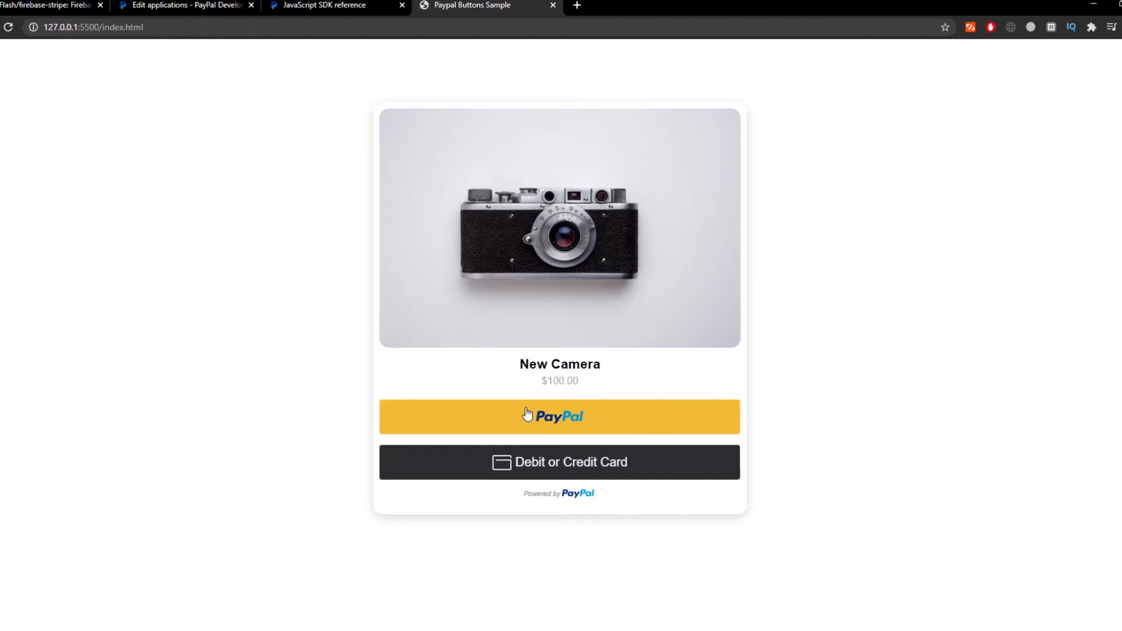
{"action": "mouse_move", "coordinate": [611, 469]}
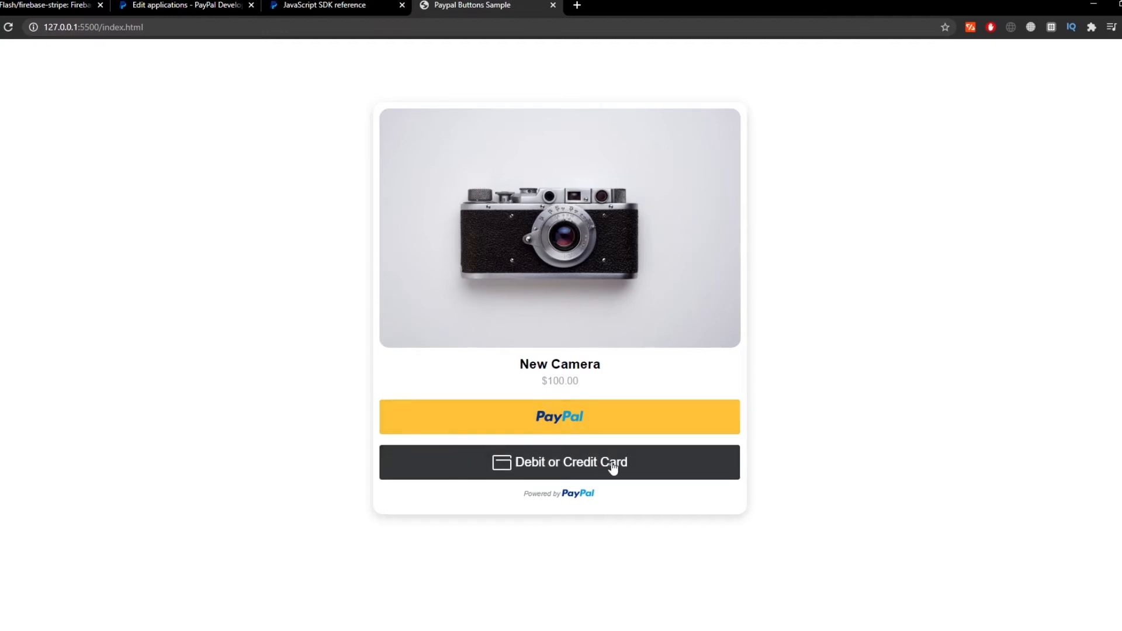
{"action": "mouse_move", "coordinate": [1012, 411]}
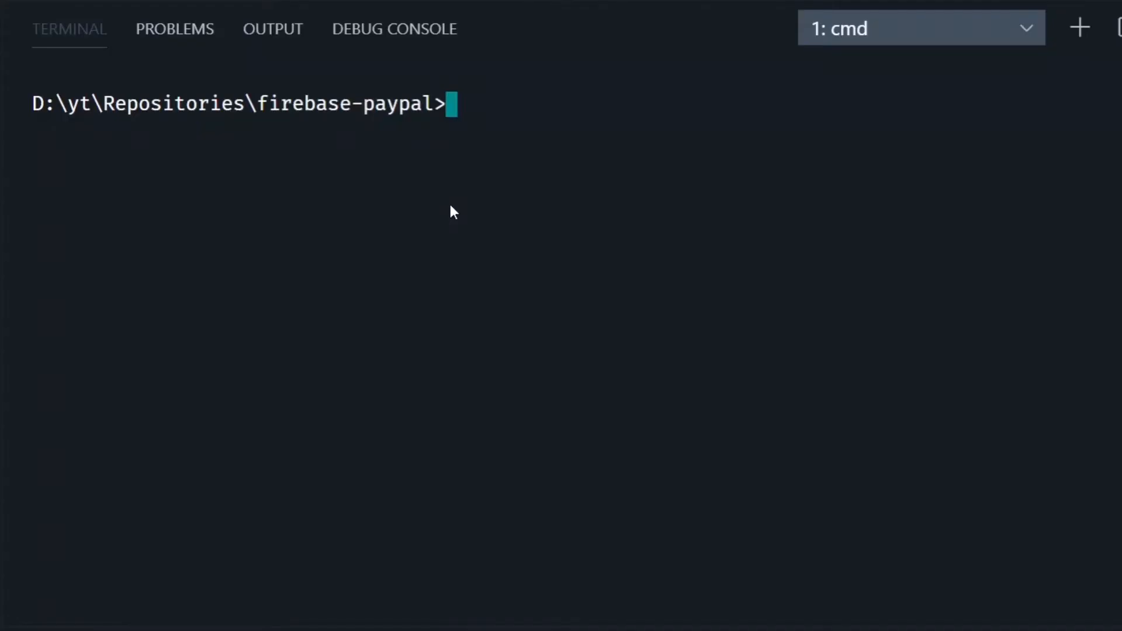
{"action": "type", "text": "cd functions"}
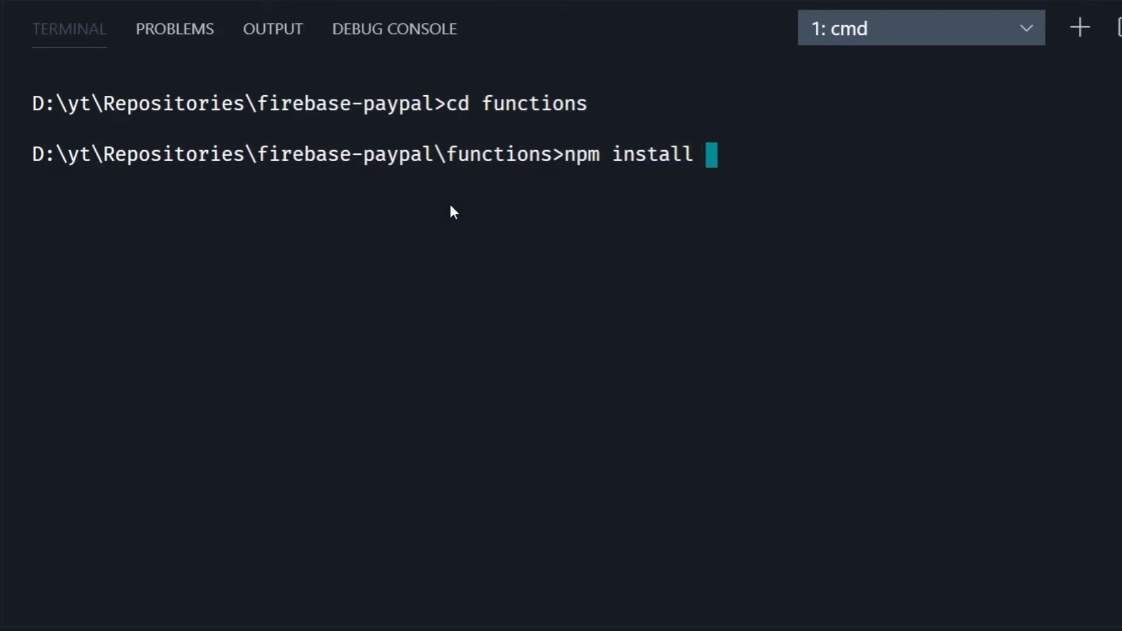
{"action": "type", "text": "@paypal/"}
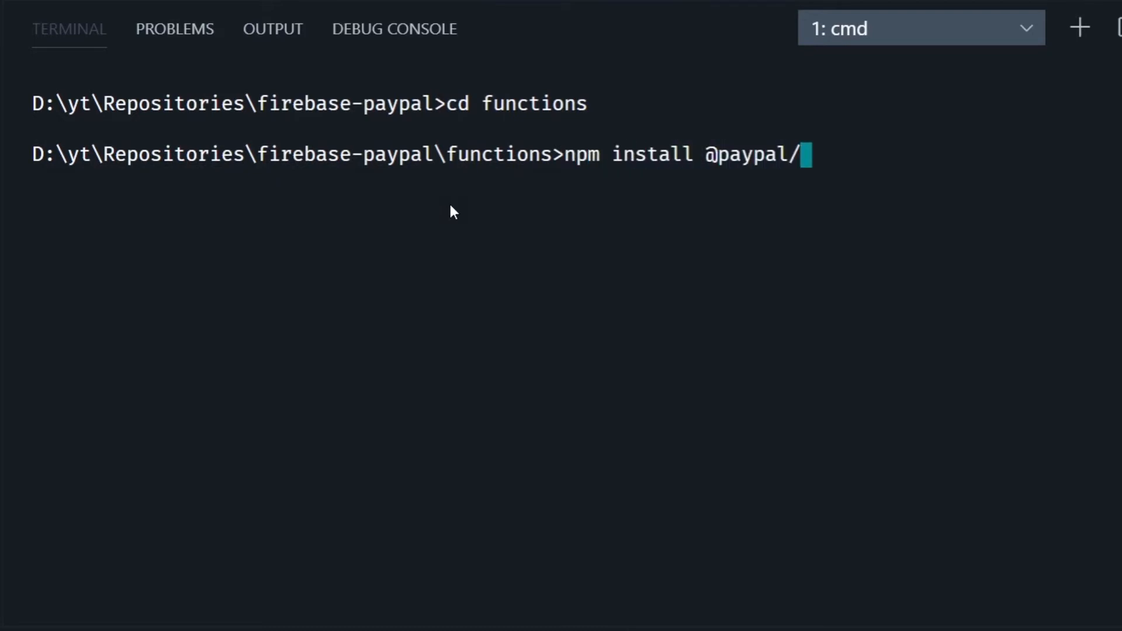
{"action": "type", "text": "checkout-server-sdk"}
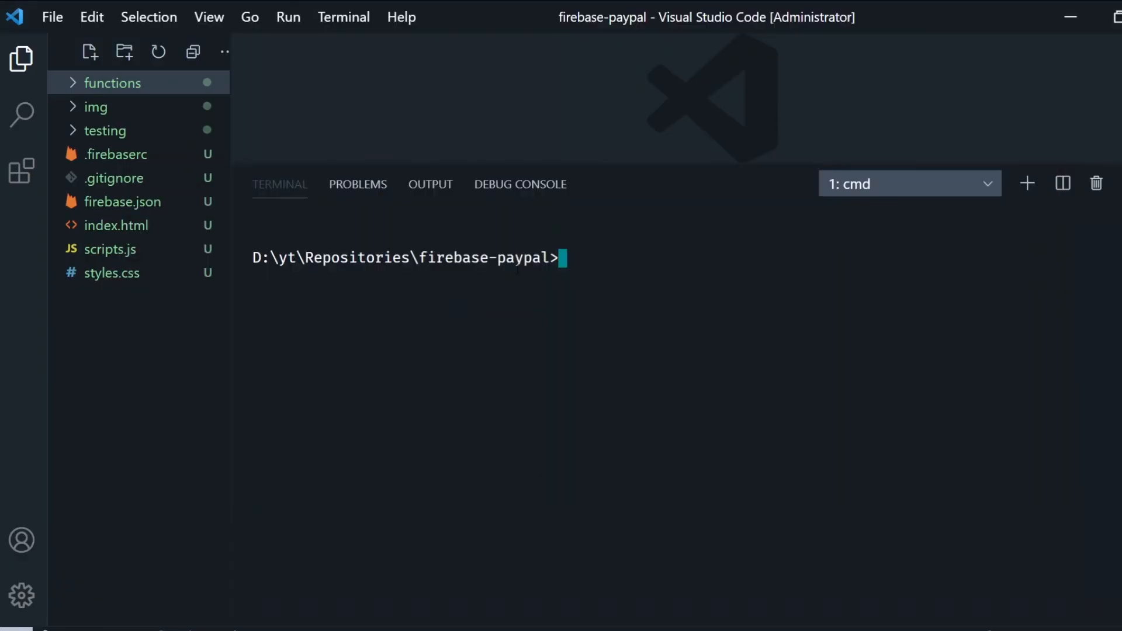
Step: Set Firebase functions config paypal.client_id to the PayPal sandbox client ID
{"action": "type", "text": "firebase f"}
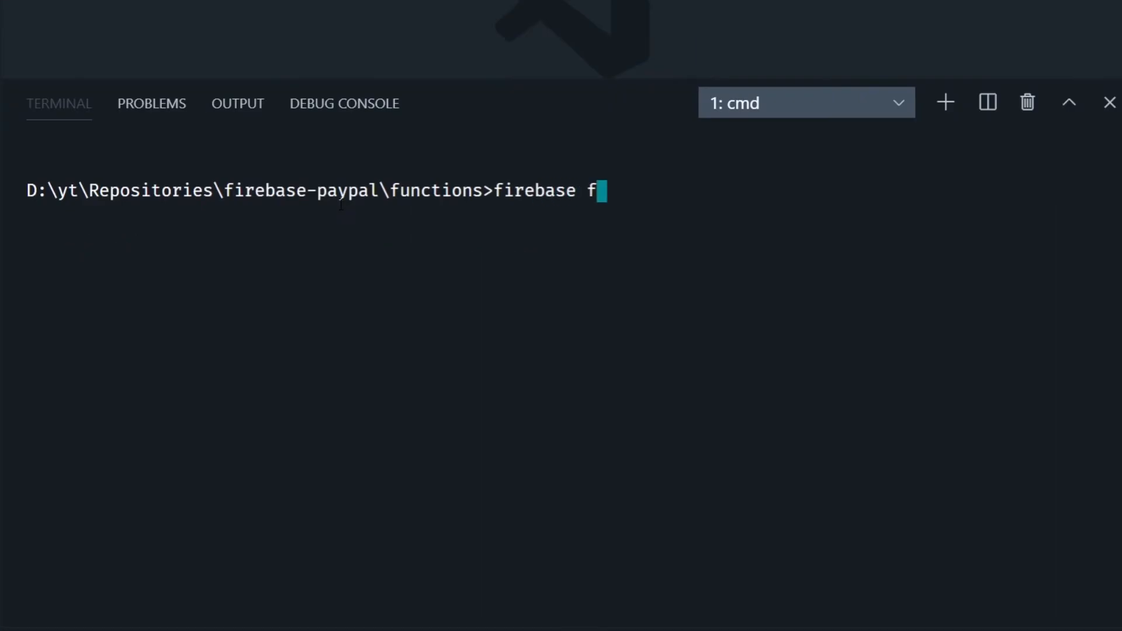
{"action": "type", "text": "unctions:config:"}
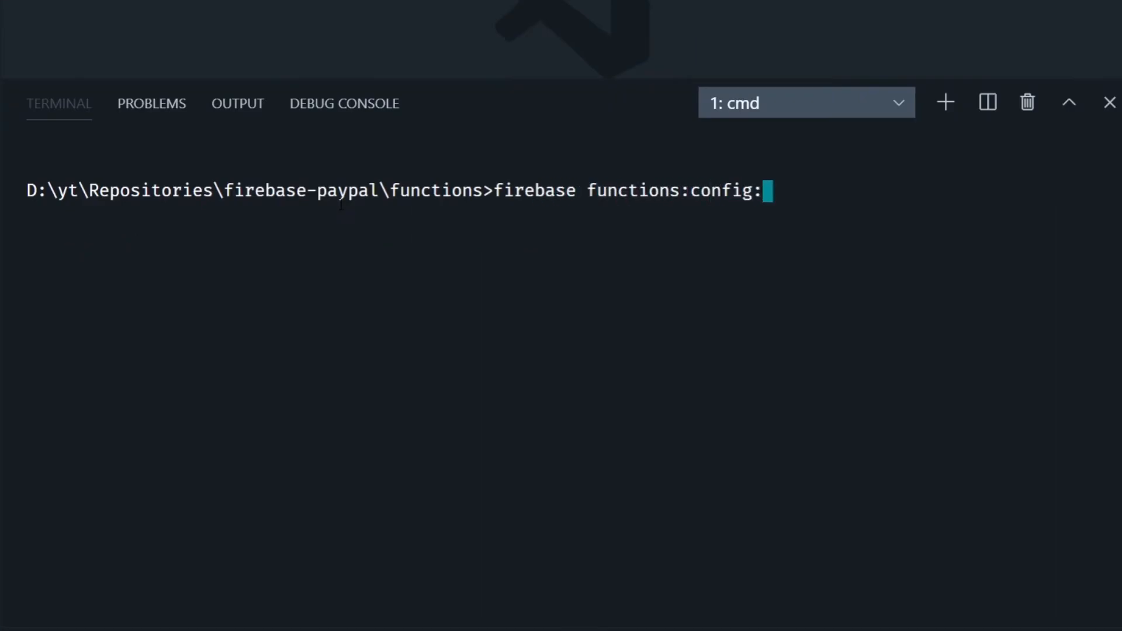
{"action": "type", "text": "set"}
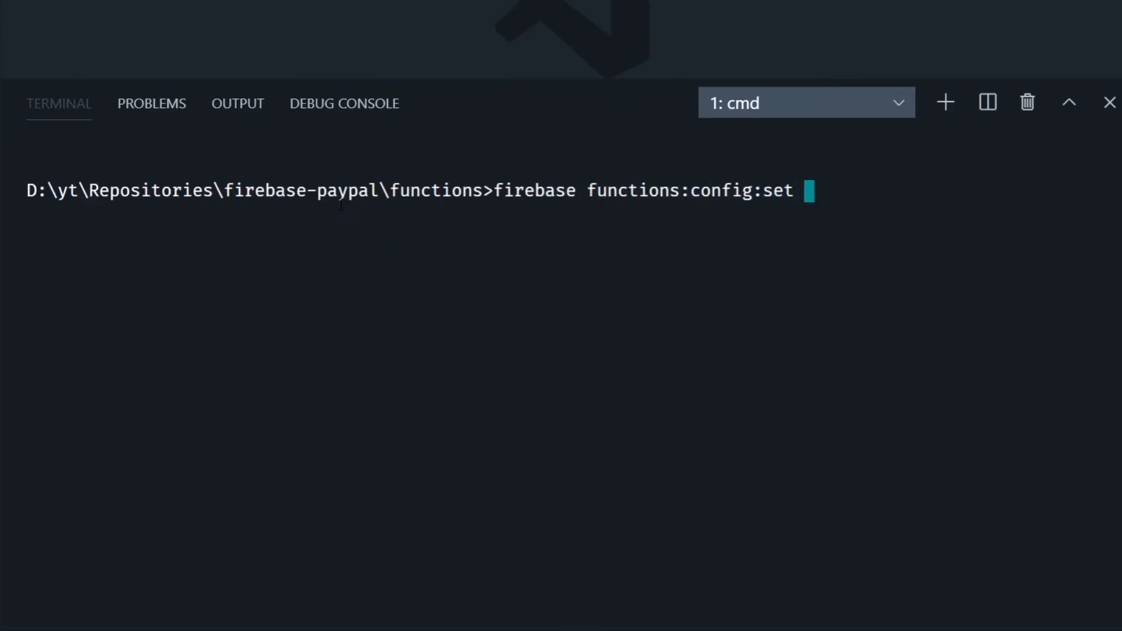
{"action": "type", "text": "paypal."}
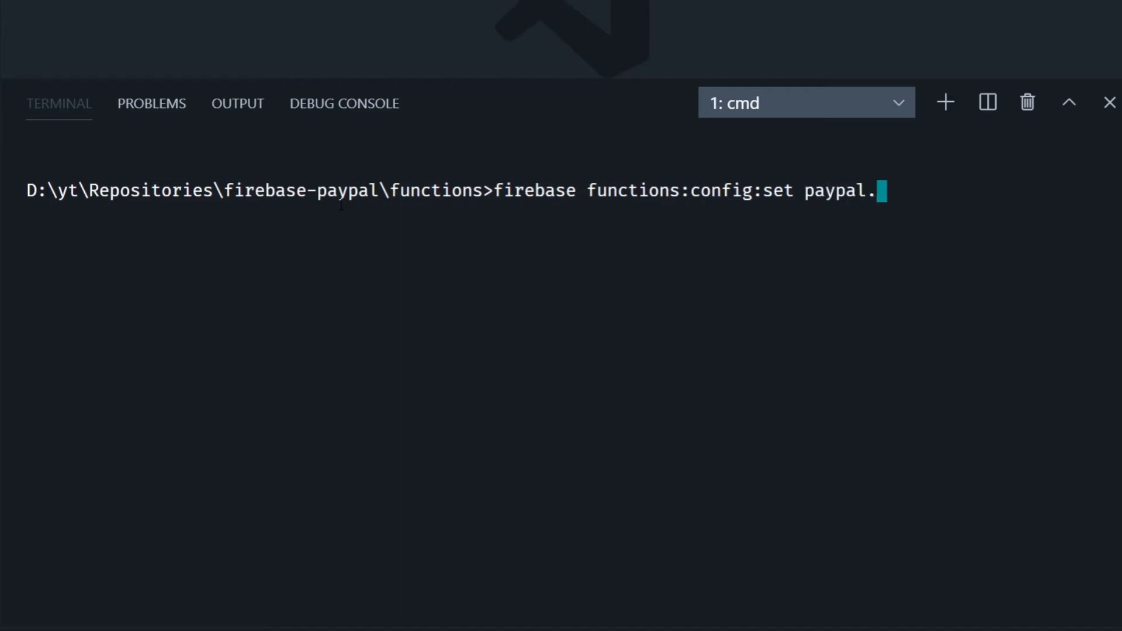
{"action": "type", "text": "client_"}
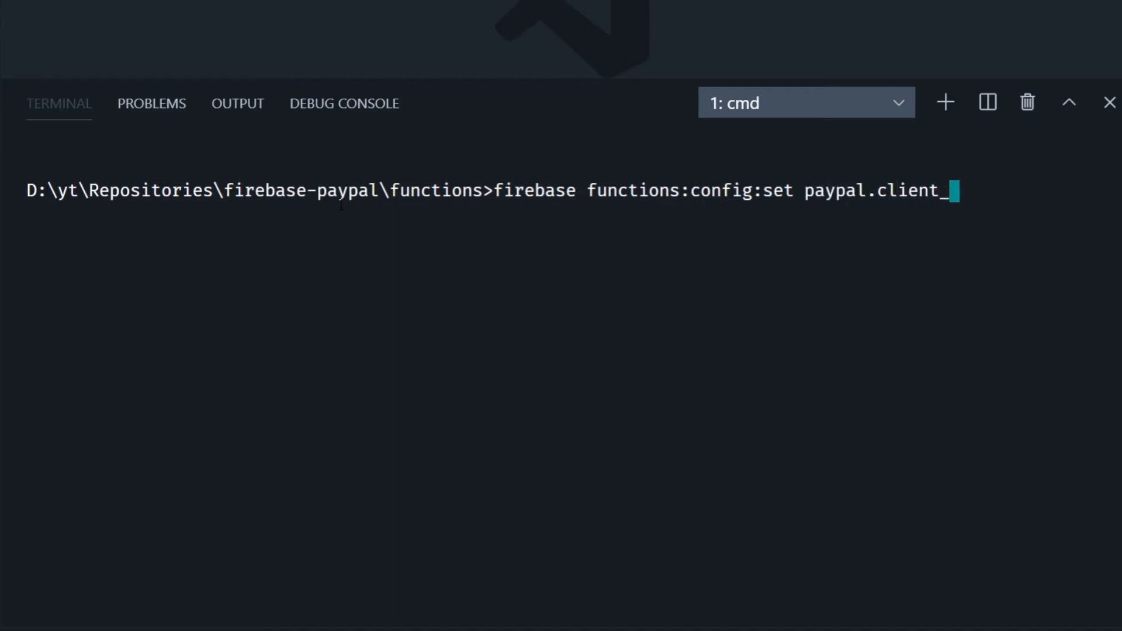
{"action": "type", "text": "id="}
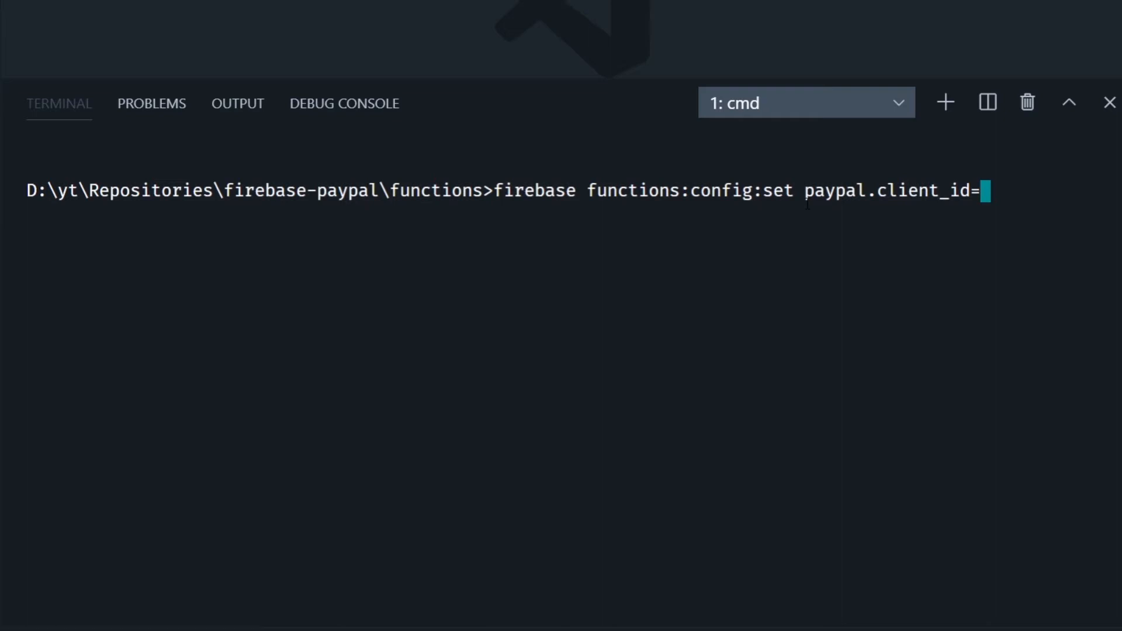
{"action": "type", "text": "AUtX2Sh0pnSqrH6t6JaQEUyQGQzfRWHaPUtUeTE67ArzU8SKgmG2_X8jrPszbLpkz6I3KdTBWHKy31ut"}
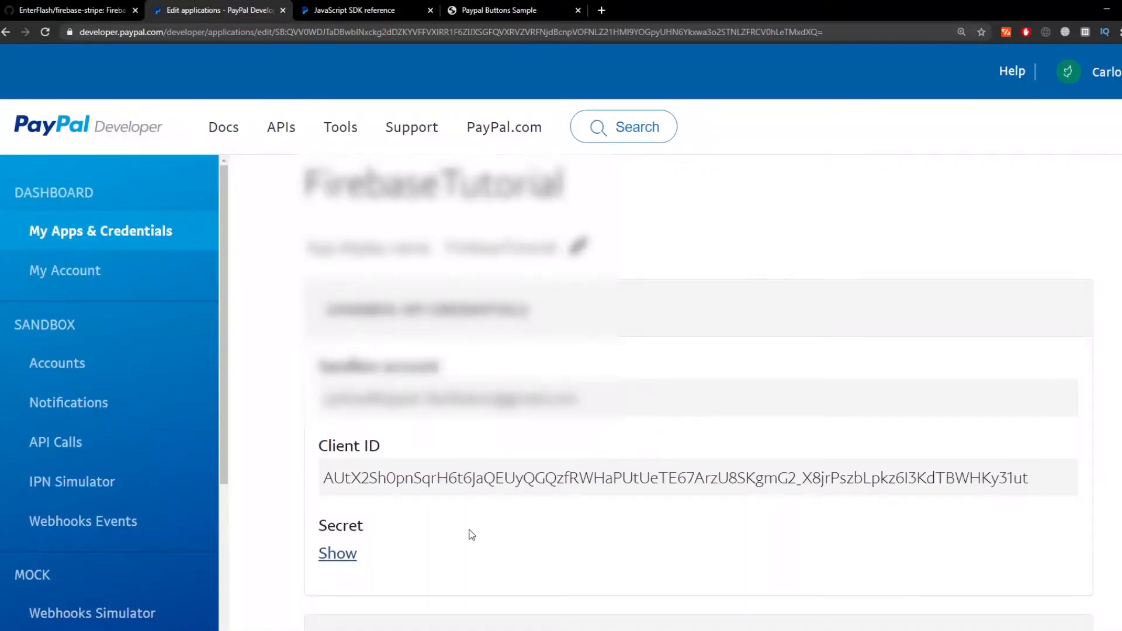
{"action": "left_click", "coordinate": [338, 553]}
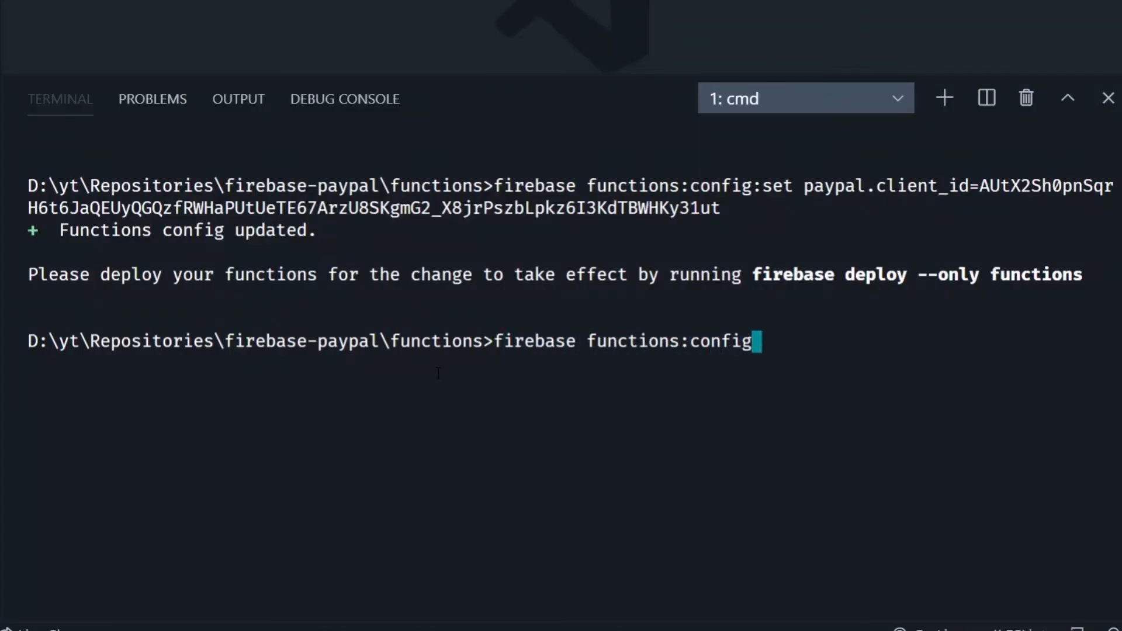
Step: Run functions:config:set paypal.secret_key with the PayPal sandbox secret
{"action": "type", "text": ":set paypal.s"}
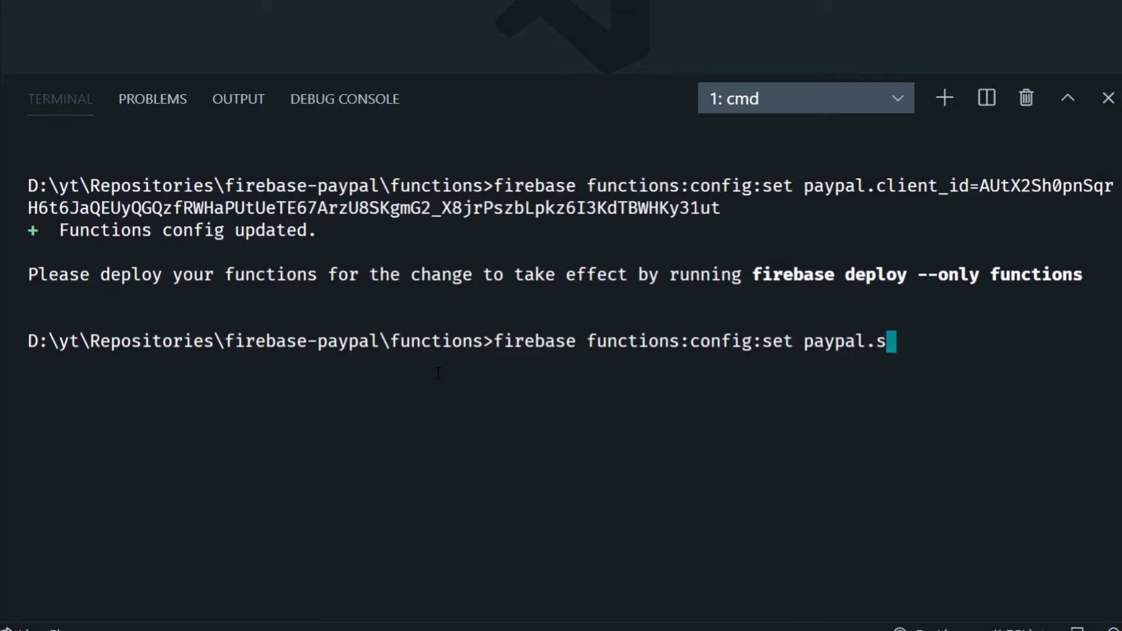
{"action": "type", "text": "ecret_key"}
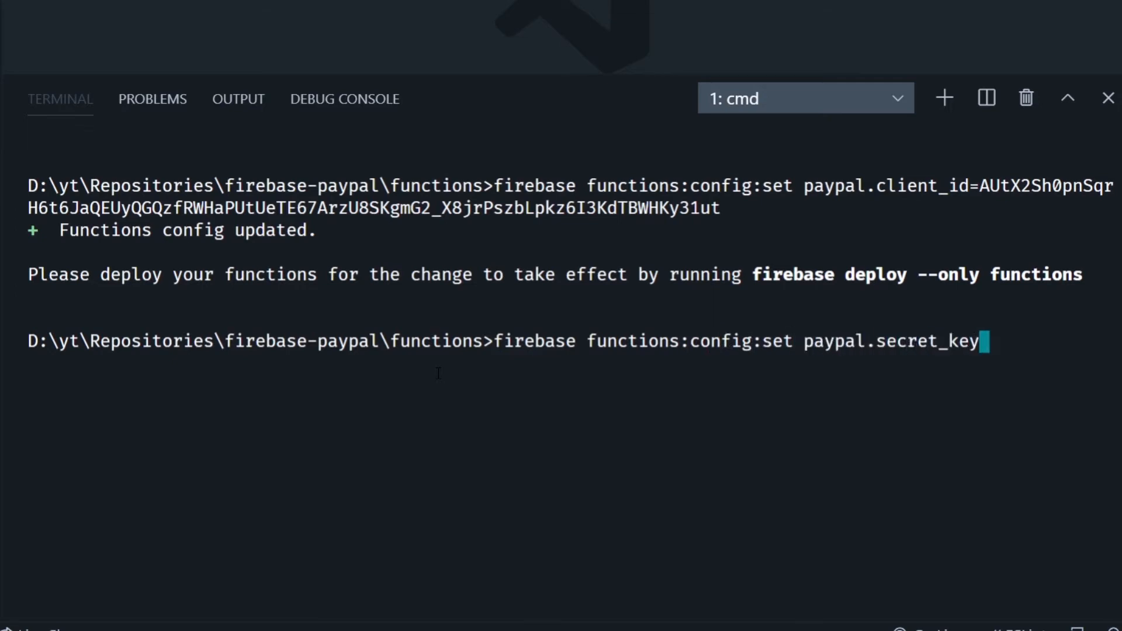
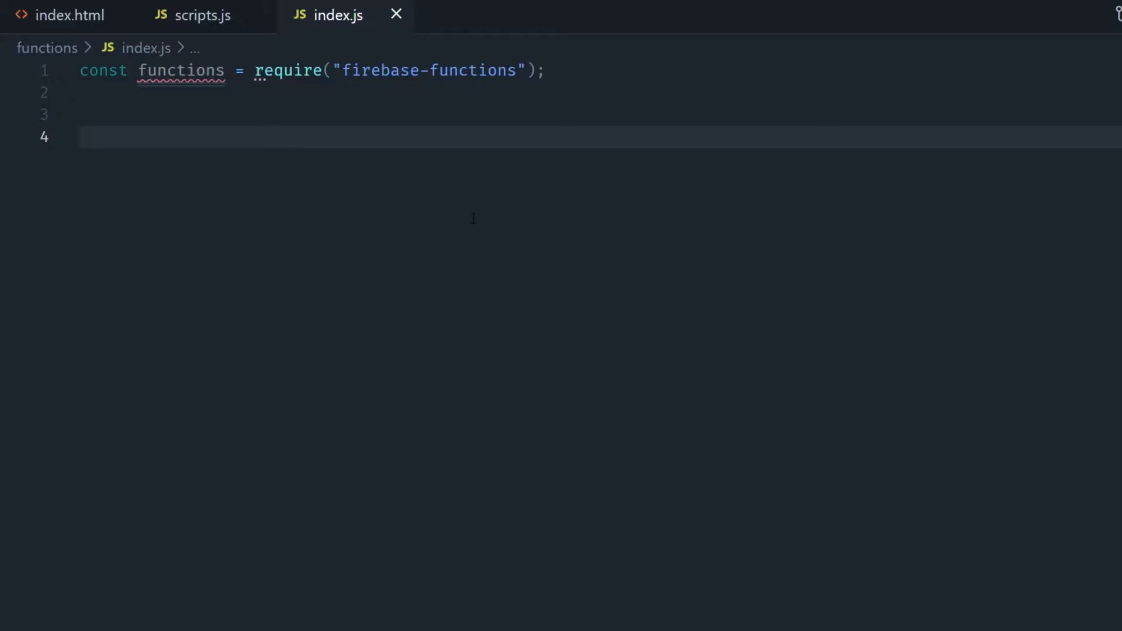
Step: Read clientId and secret_key from config and build a sandbox PayPalHttpClient
{"action": "type", "text": "const clientId = functions.config().paypal.client_id;"}
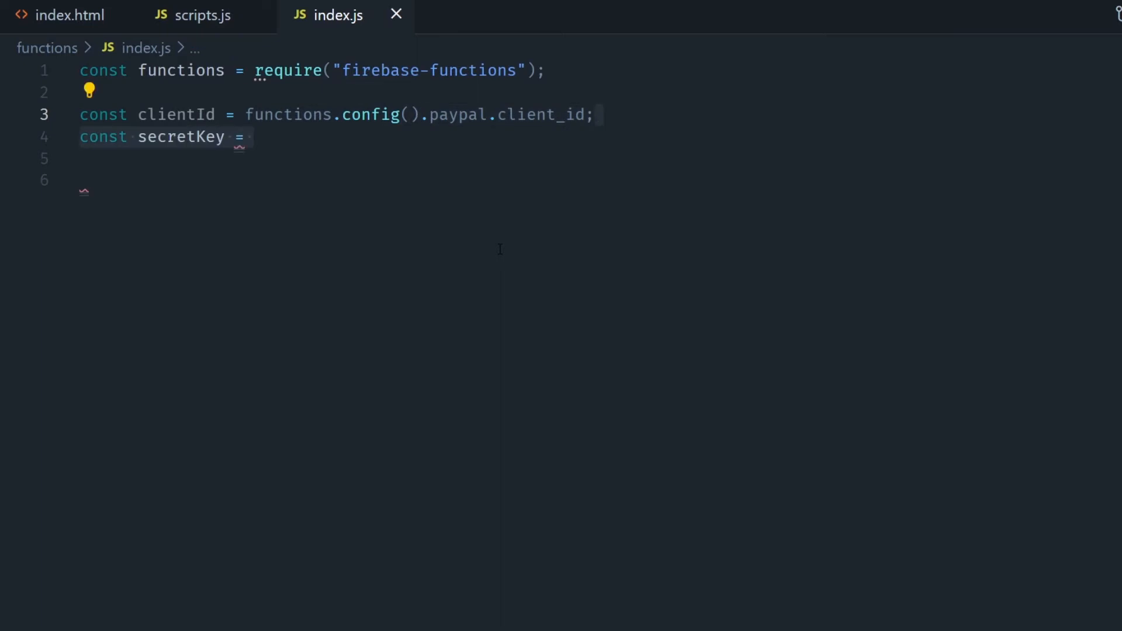
{"action": "type", "text": "functions.config().paypal.secret_key;"}
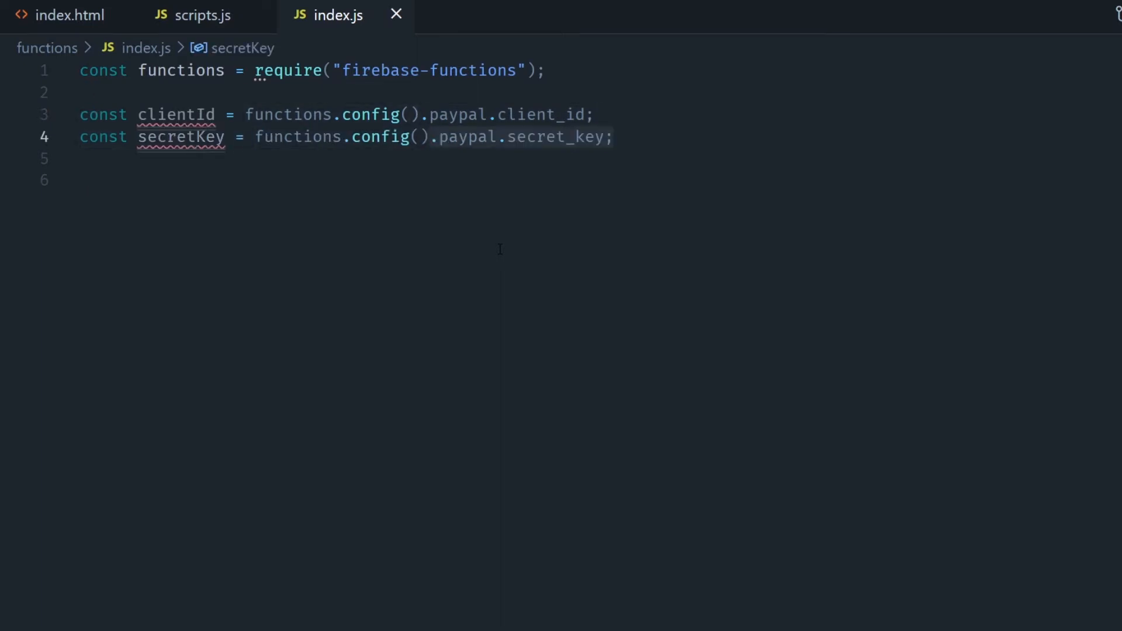
{"action": "type", "text": "const paypal = require(\"@paypal/checkout-server-sdk\");"}
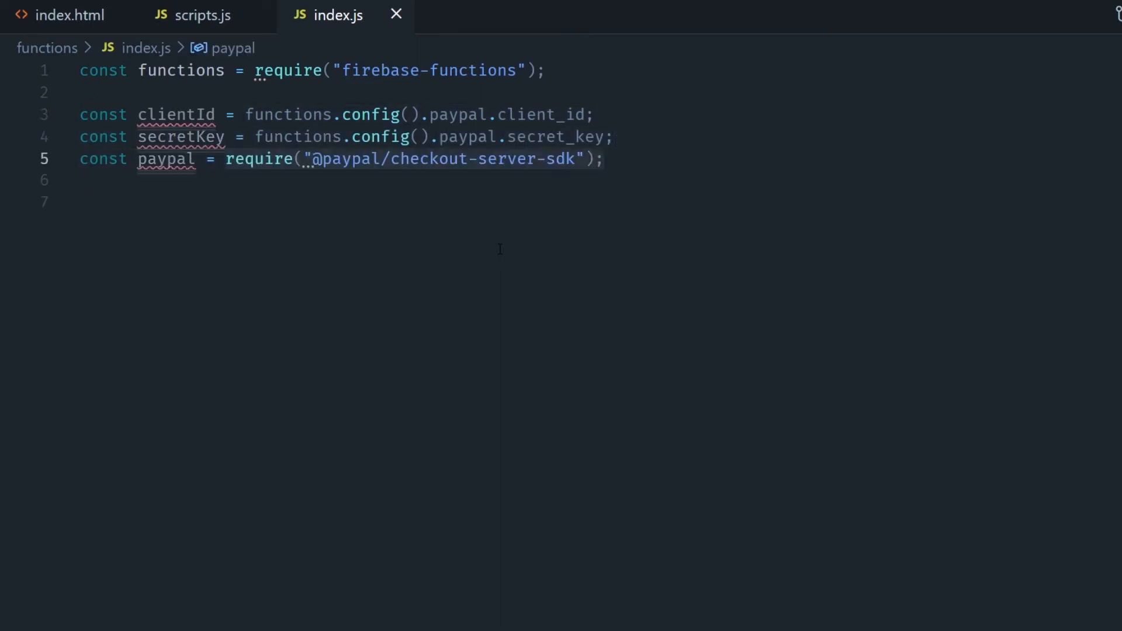
{"action": "type", "text": "const env = new paypal.core"}
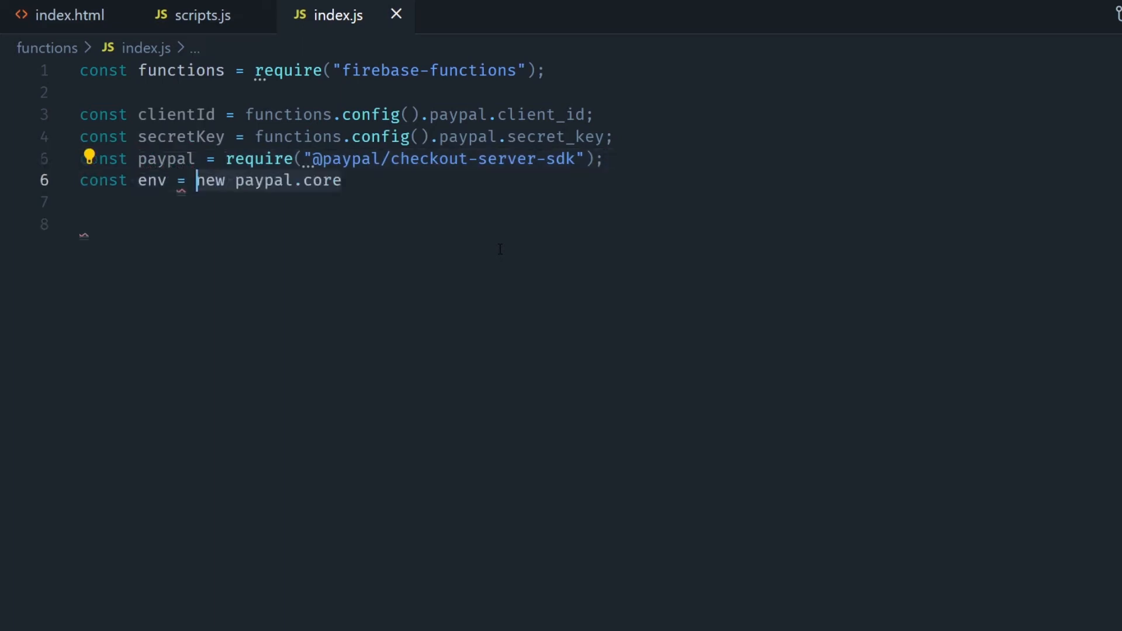
{"action": "type", "text": ".SandboxEnvironment();"}
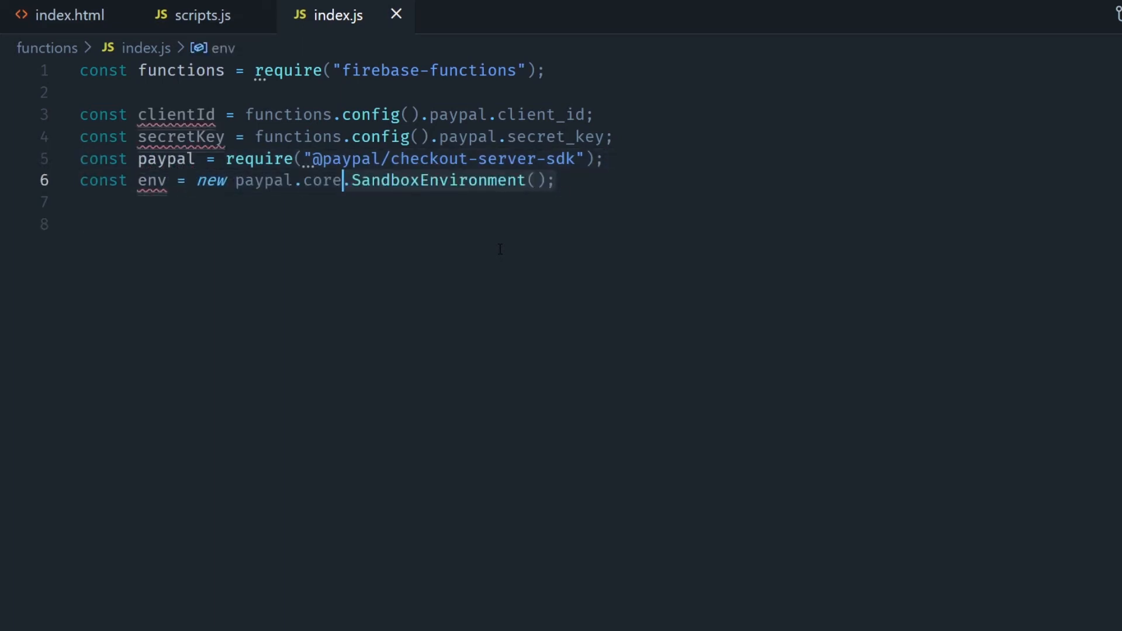
{"action": "type", "text": "clientId"}
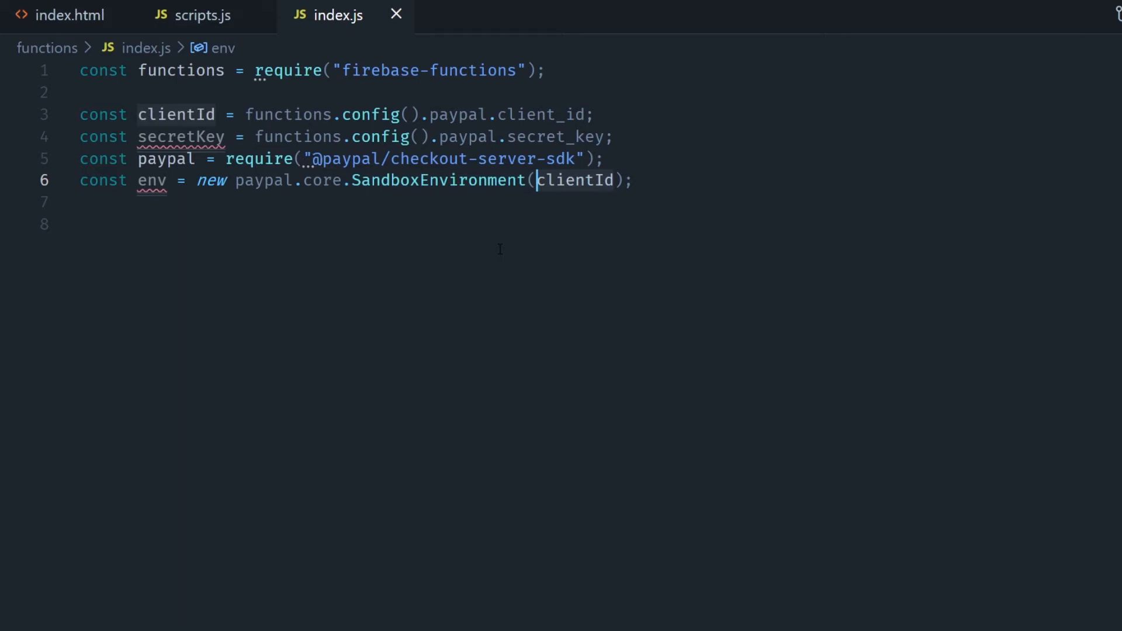
{"action": "type", "text": ", secretKey"}
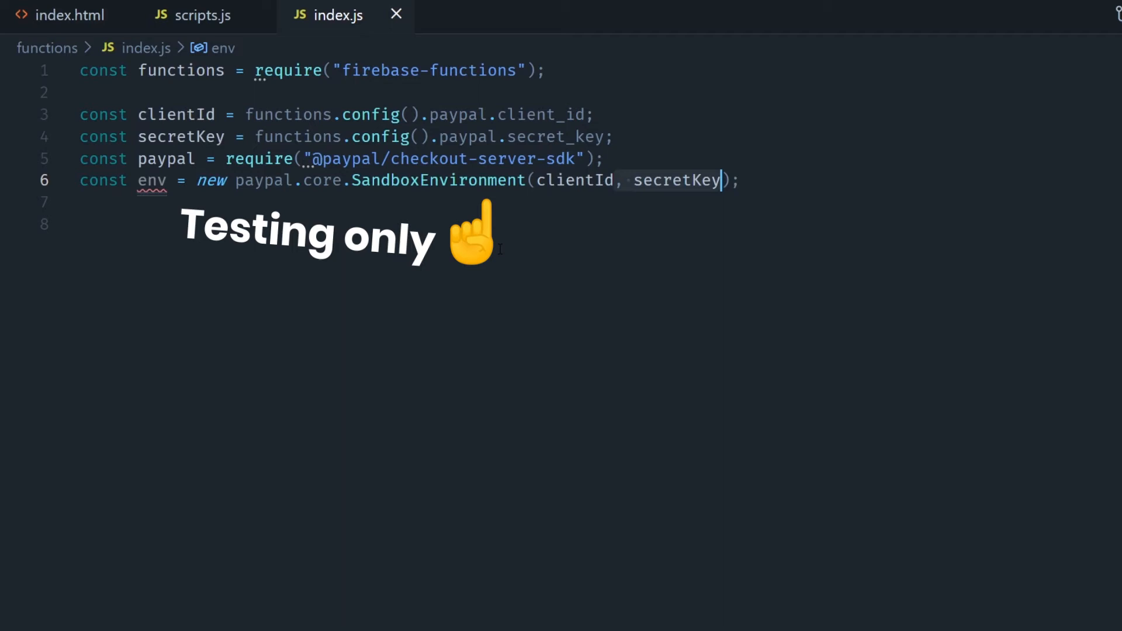
{"action": "type", "text": "const client ="}
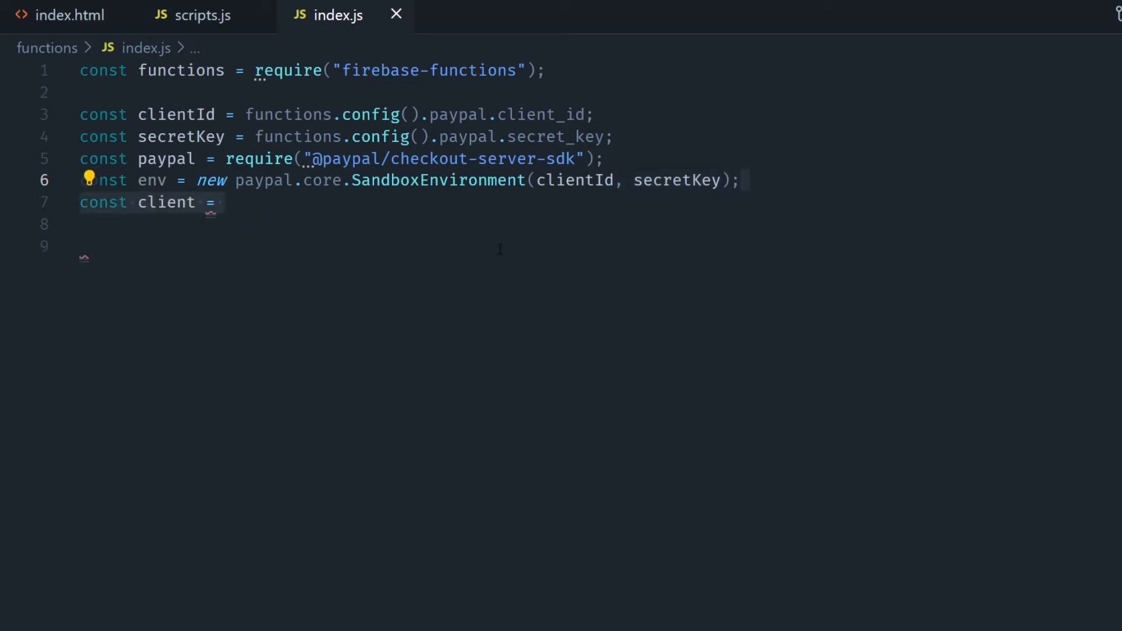
{"action": "type", "text": "new paypal.core.PayPalHttpClient();"}
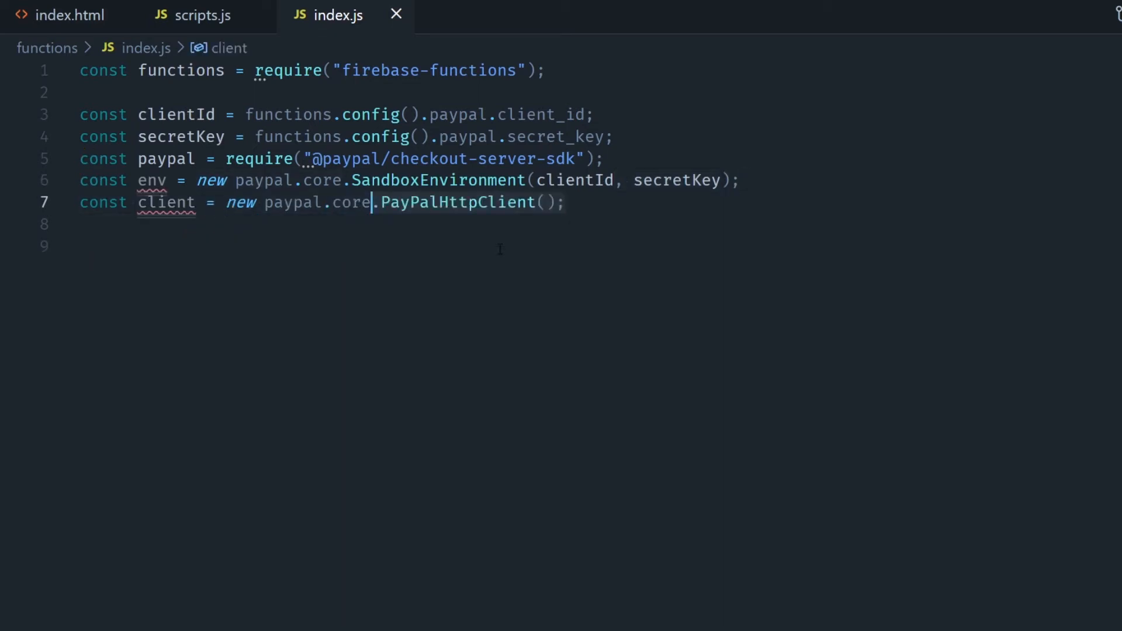
{"action": "type", "text": "env"}
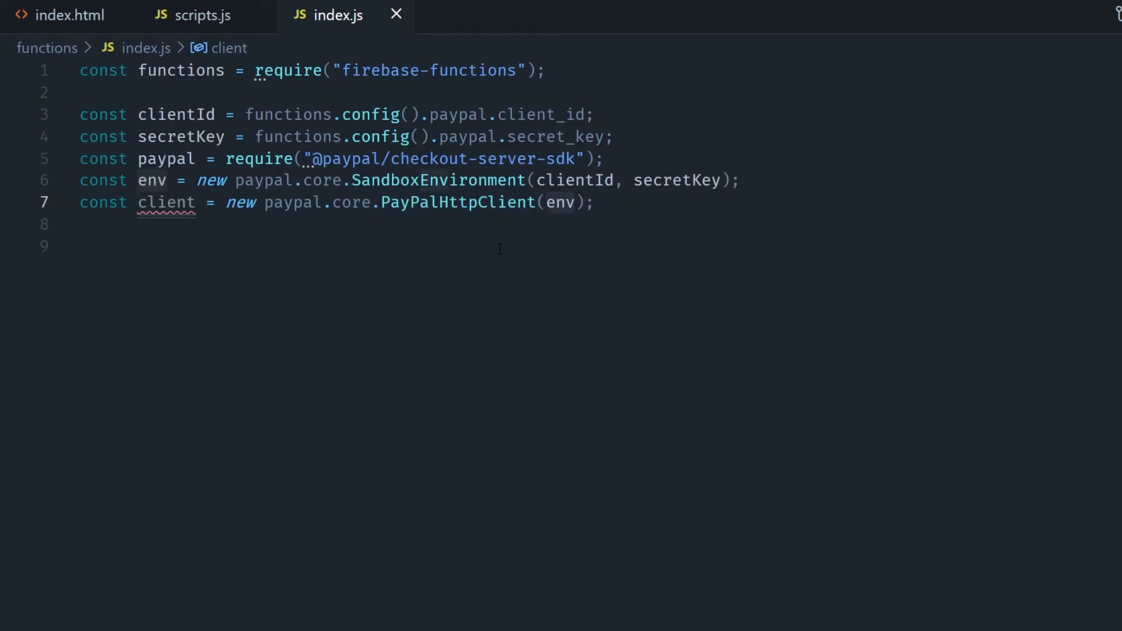
Step: Export paypalCreateOrder as an onCall function with a CAPTURE, USD order request body
{"action": "type", "text": "let request = new paypal.orders.OrdersCreateRequest();"}
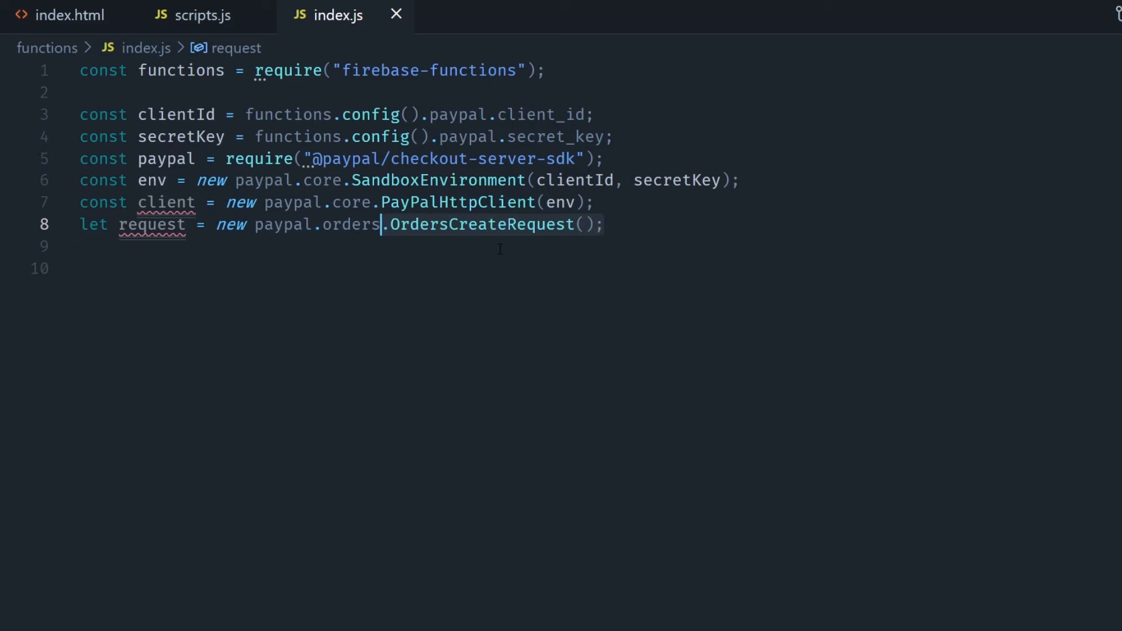
{"action": "type", "text": "exports.paypalCreateOrder ="}
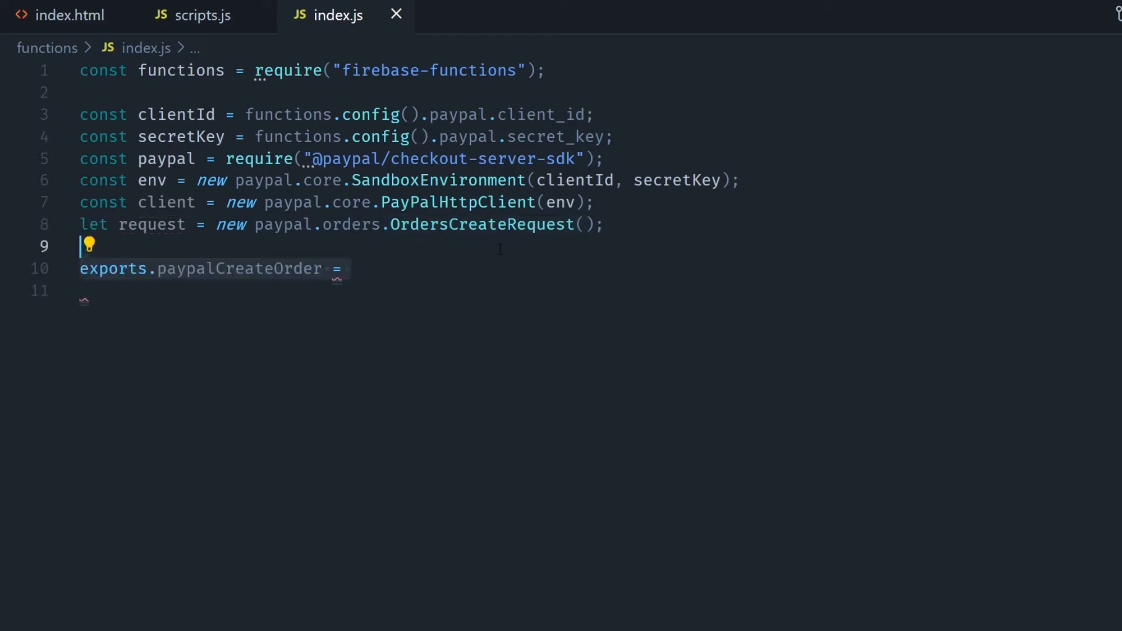
{"action": "type", "text": "functions.https"}
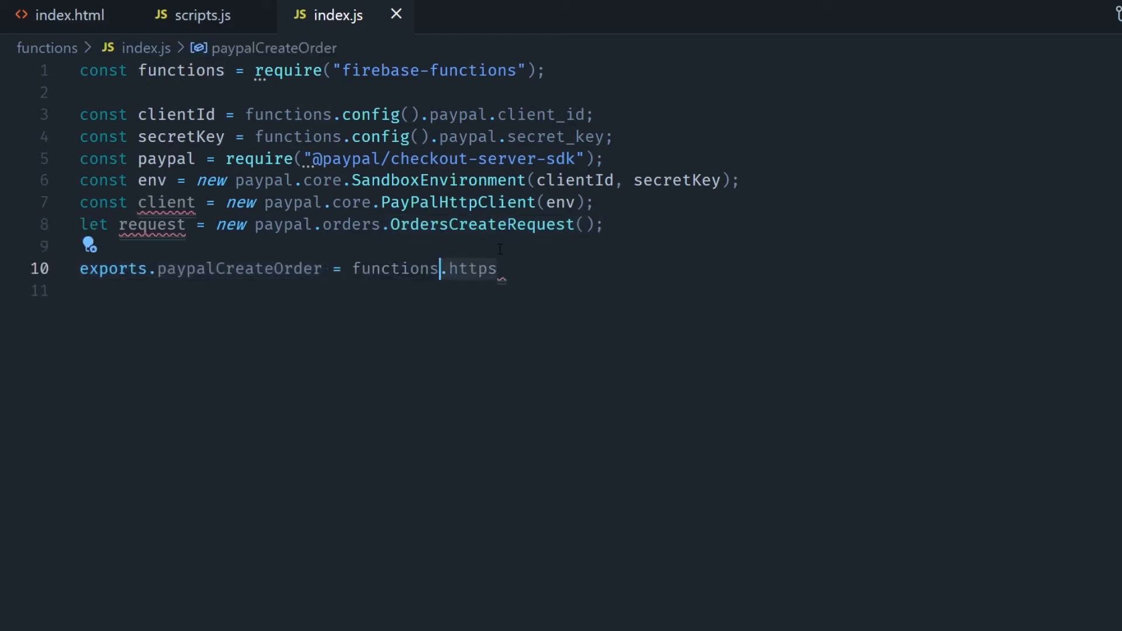
{"action": "type", "text": ".onCall();"}
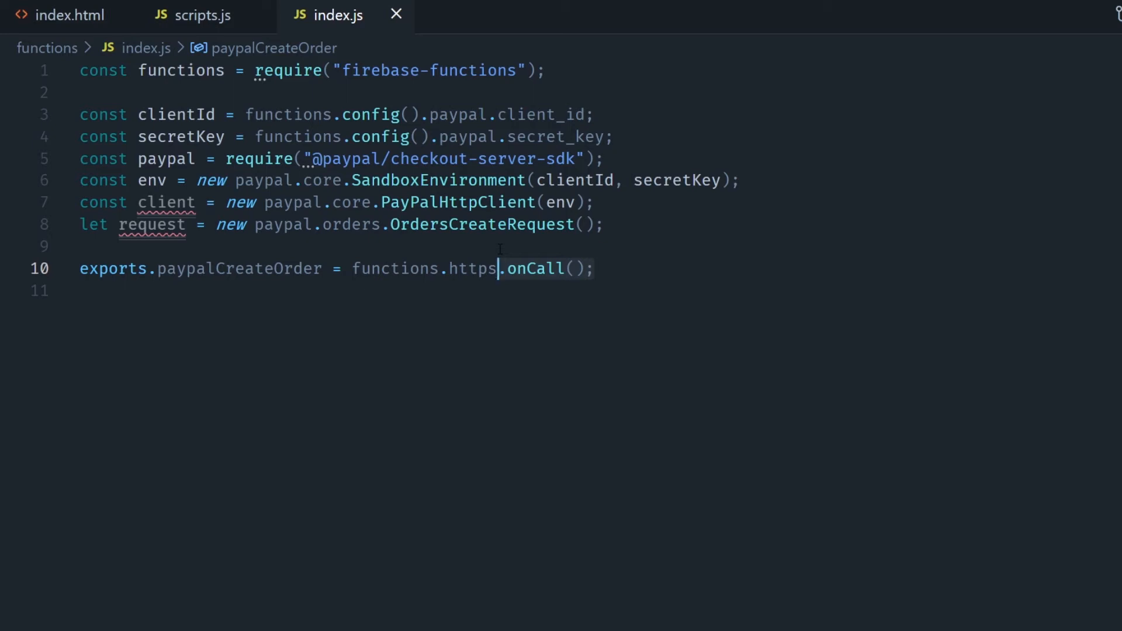
{"action": "type", "text": "async (data, context) => {"}
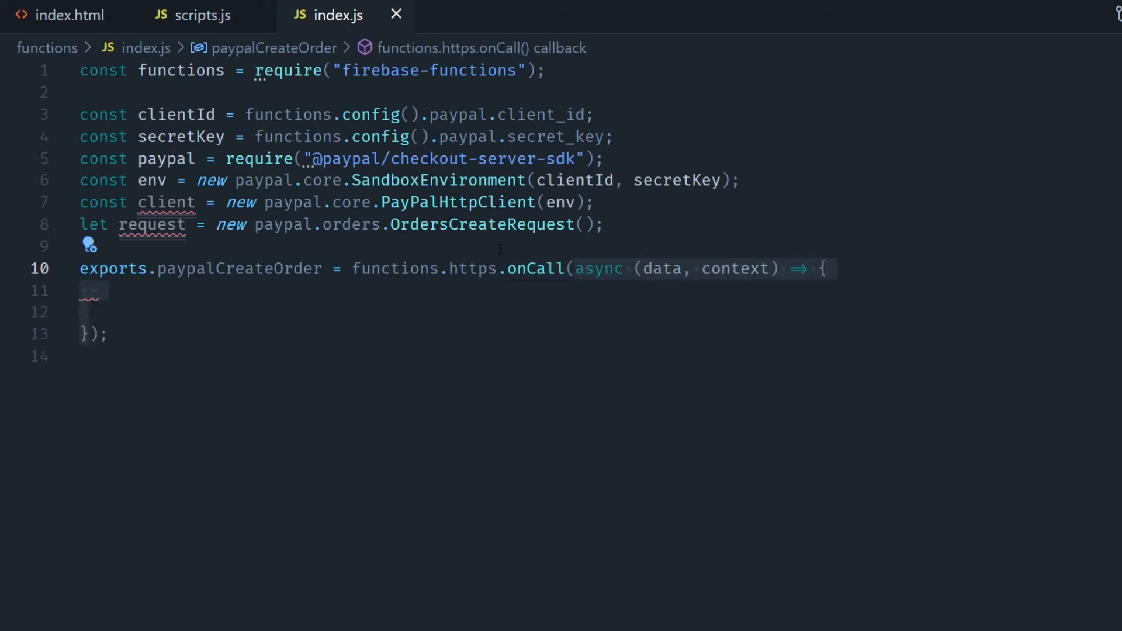
{"action": "type", "text": "request.requestBody({"}
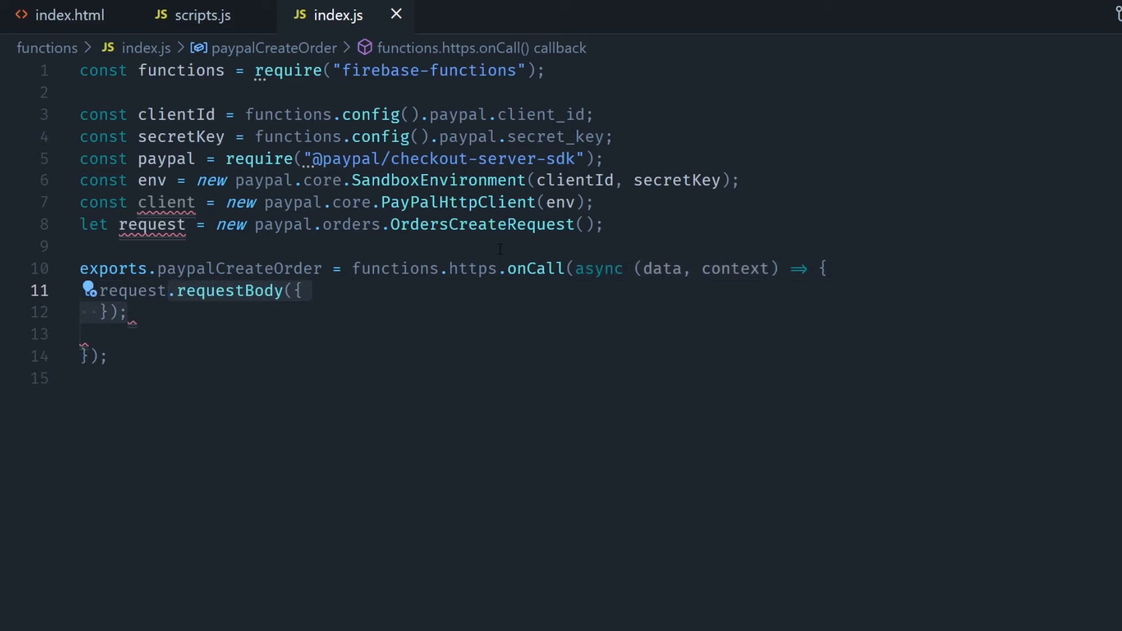
{"action": "type", "text": "\"intent\": \"CAPTURE\","}
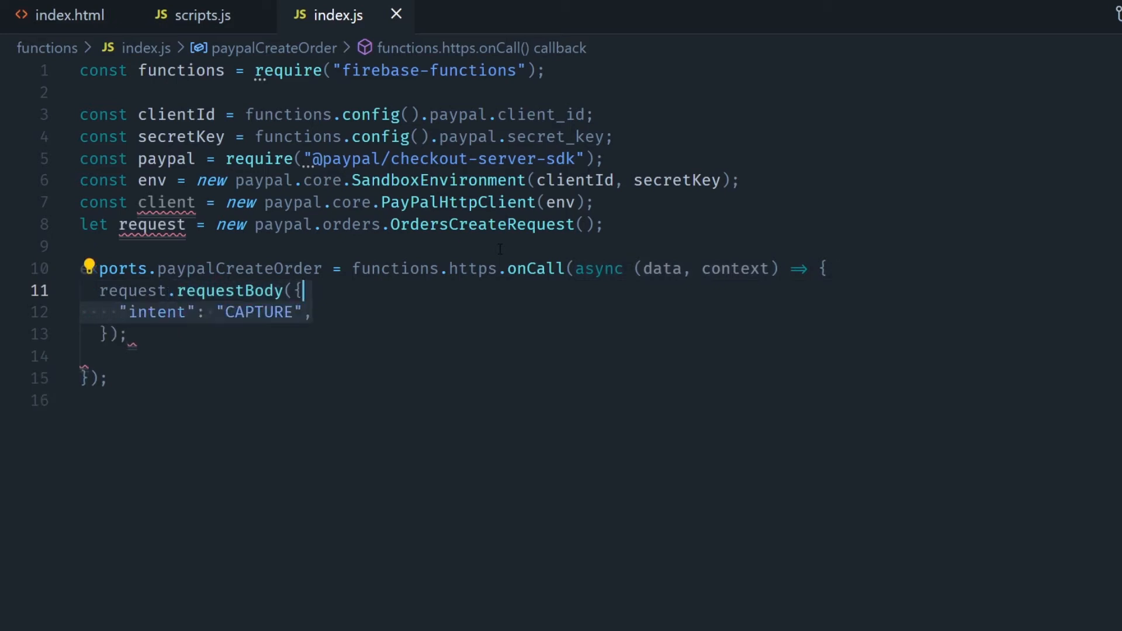
{"action": "type", "text": "\"purchase_units\": [],"}
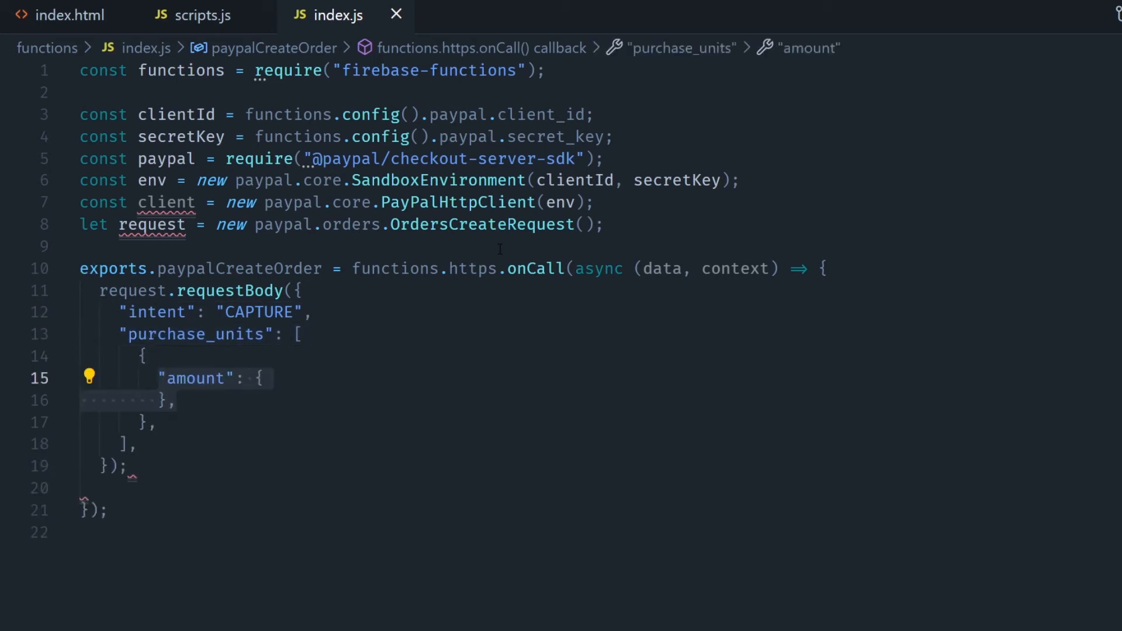
{"action": "type", "text": "\"currency_code\": \"USD\","}
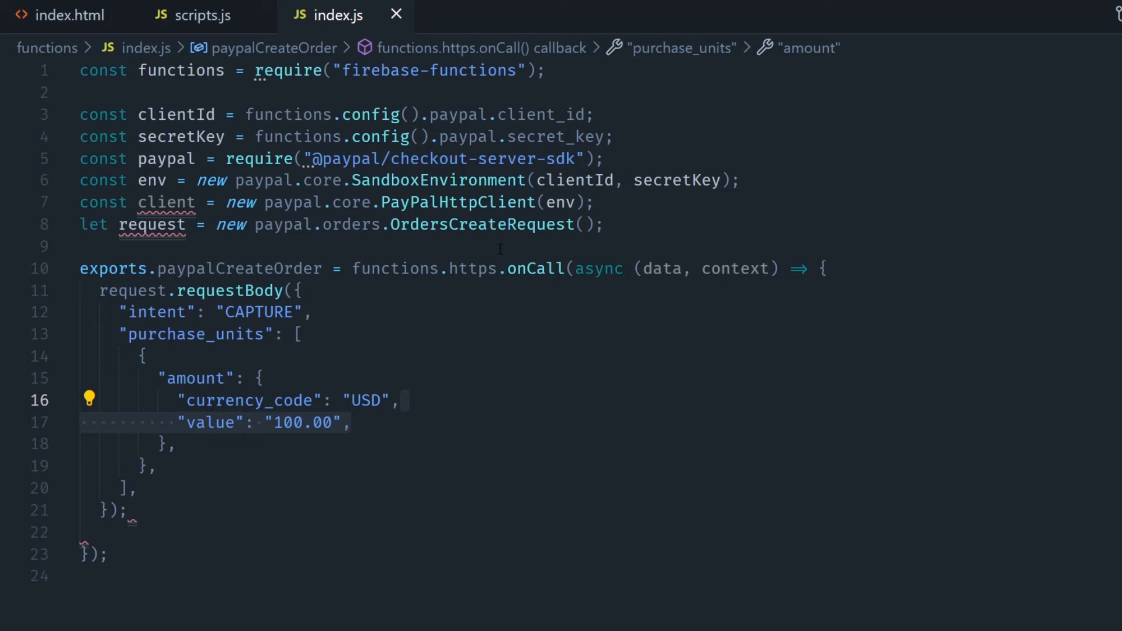
Step: Await client.execute(request) and return response.result
{"action": "type", "text": "const response ="}
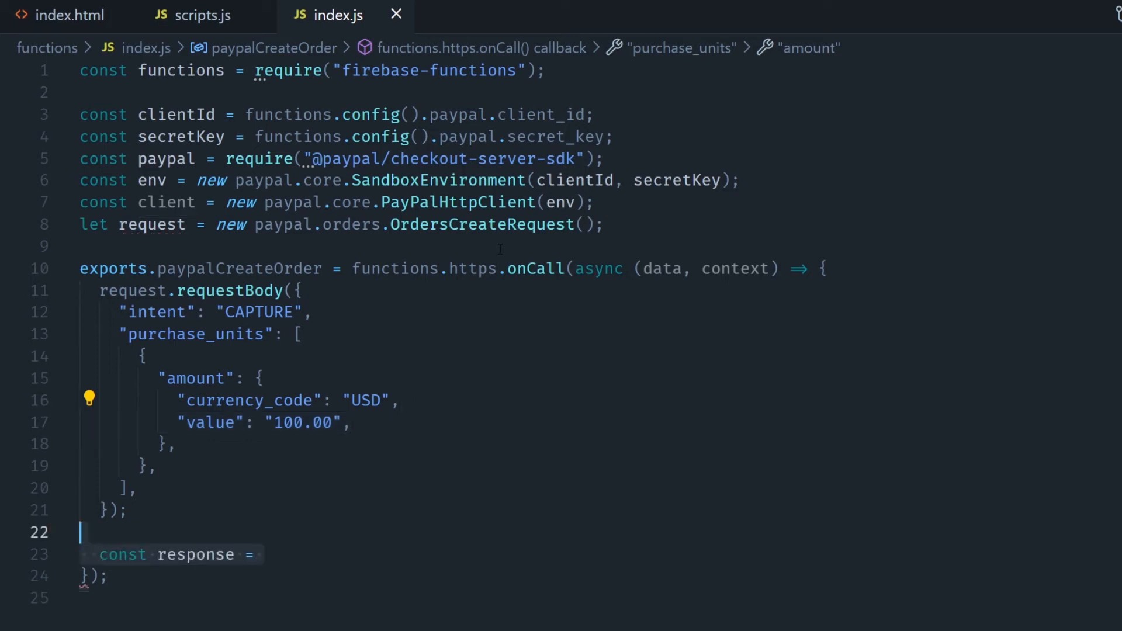
{"action": "type", "text": "await client"}
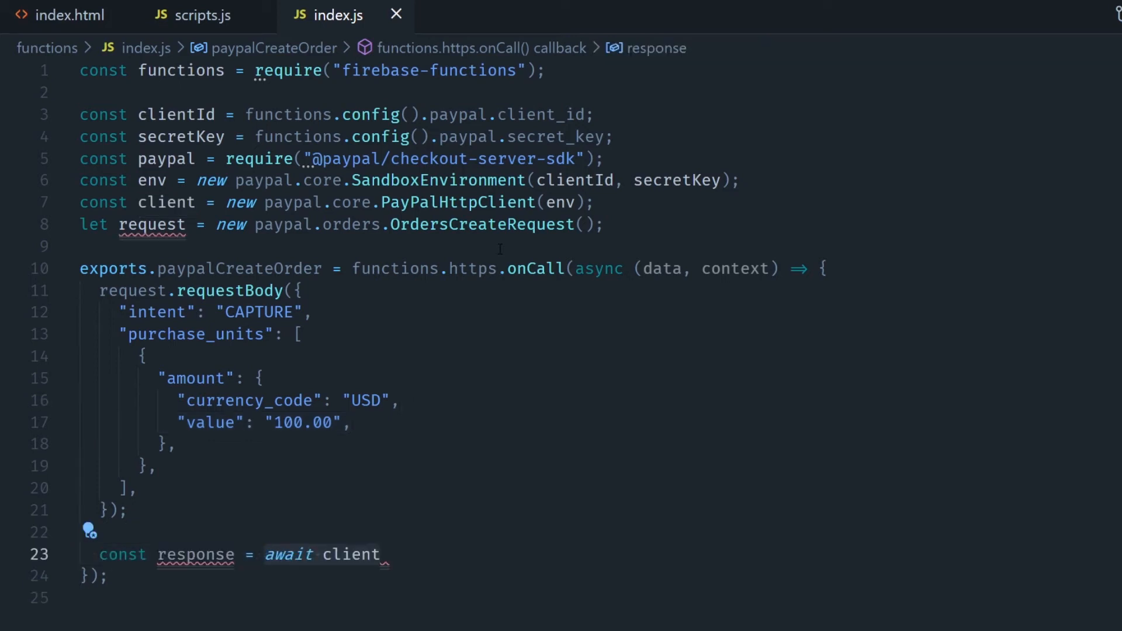
{"action": "type", "text": ".execute(request);"}
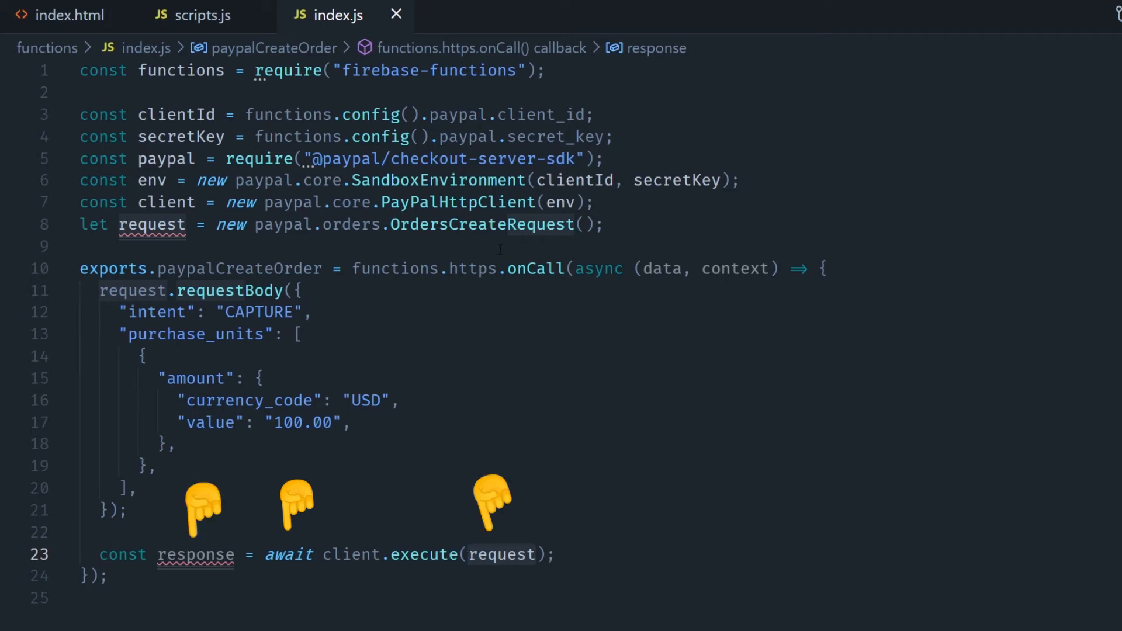
{"action": "type", "text": "return response."}
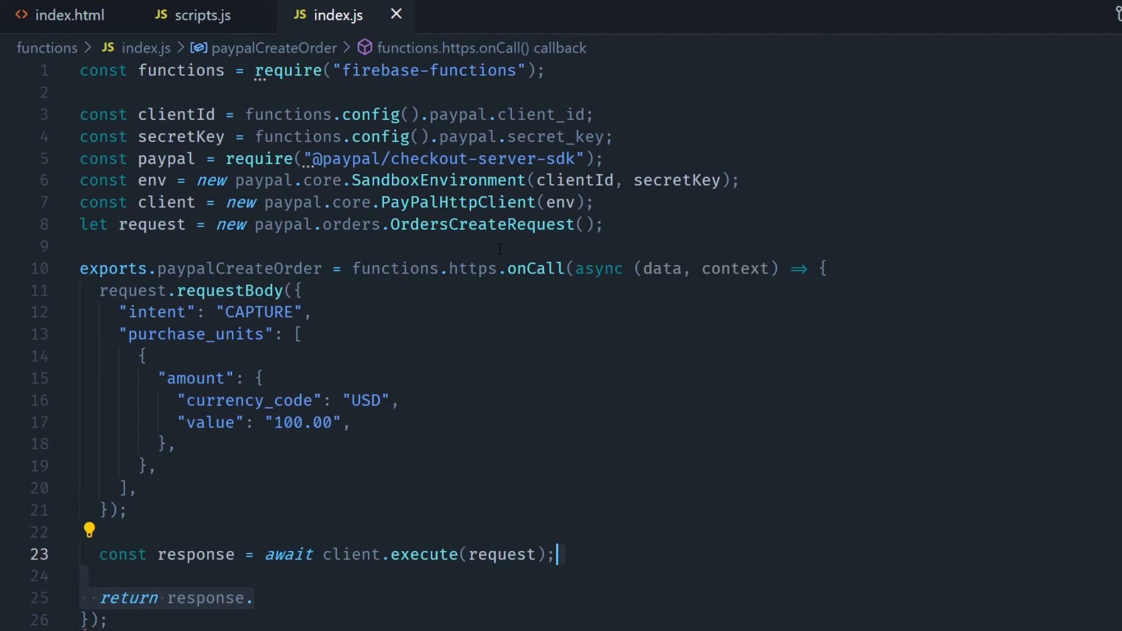
{"action": "type", "text": "result;"}
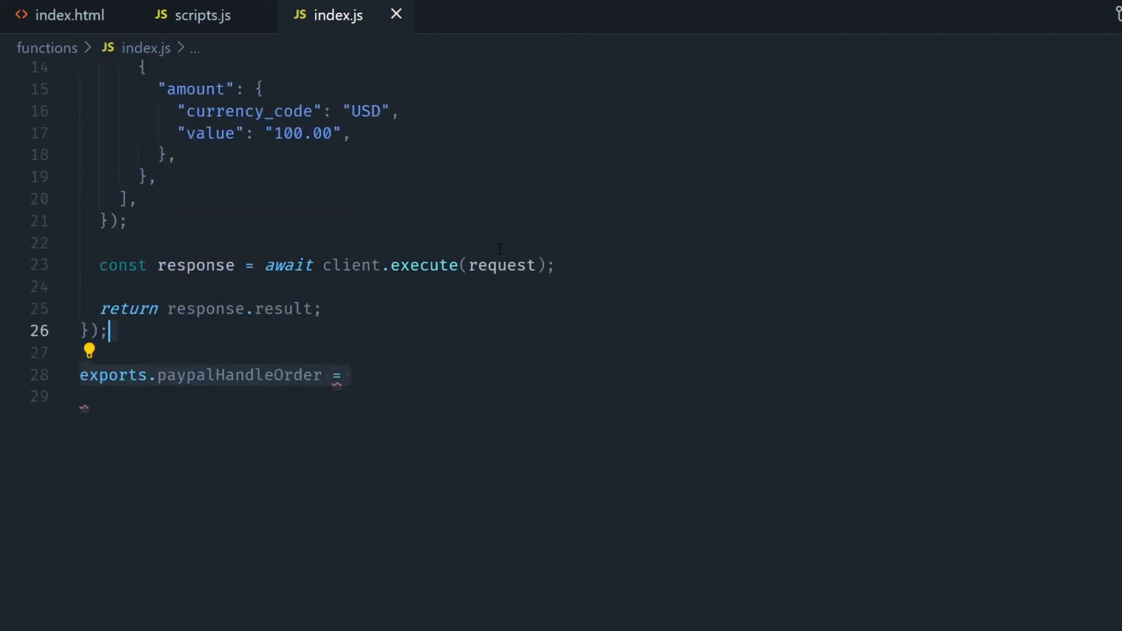
Step: Write paypalHandleOrder using OrdersCaptureRequest(orderId), an empty requestBody, and return response.result
{"action": "type", "text": "functions.https.onCall();"}
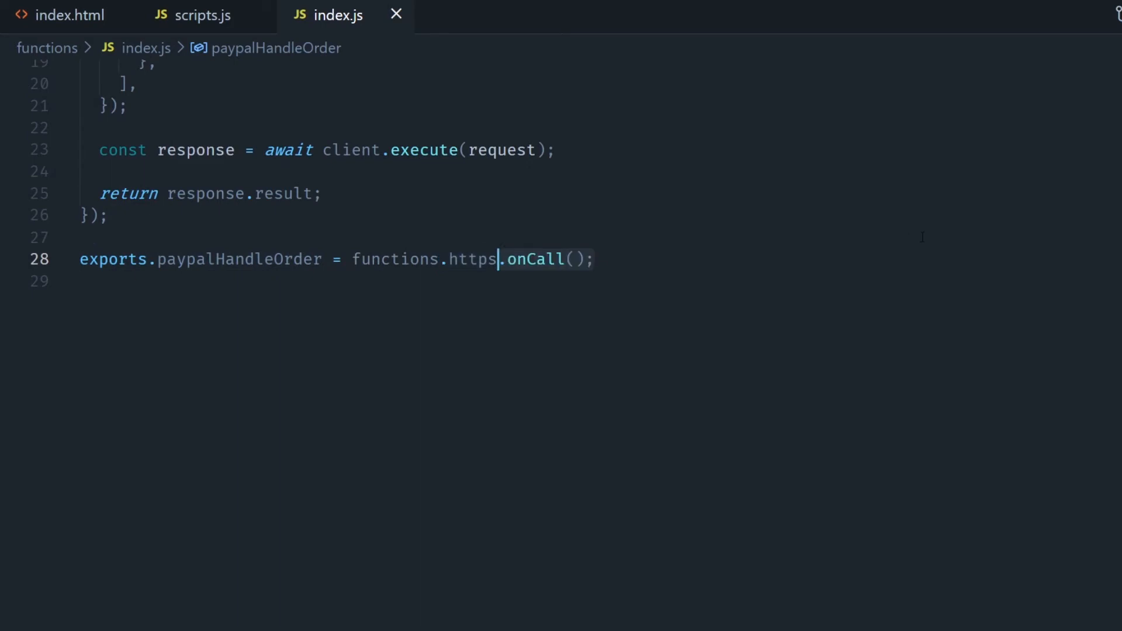
{"action": "type", "text": "async (data, context) => {"}
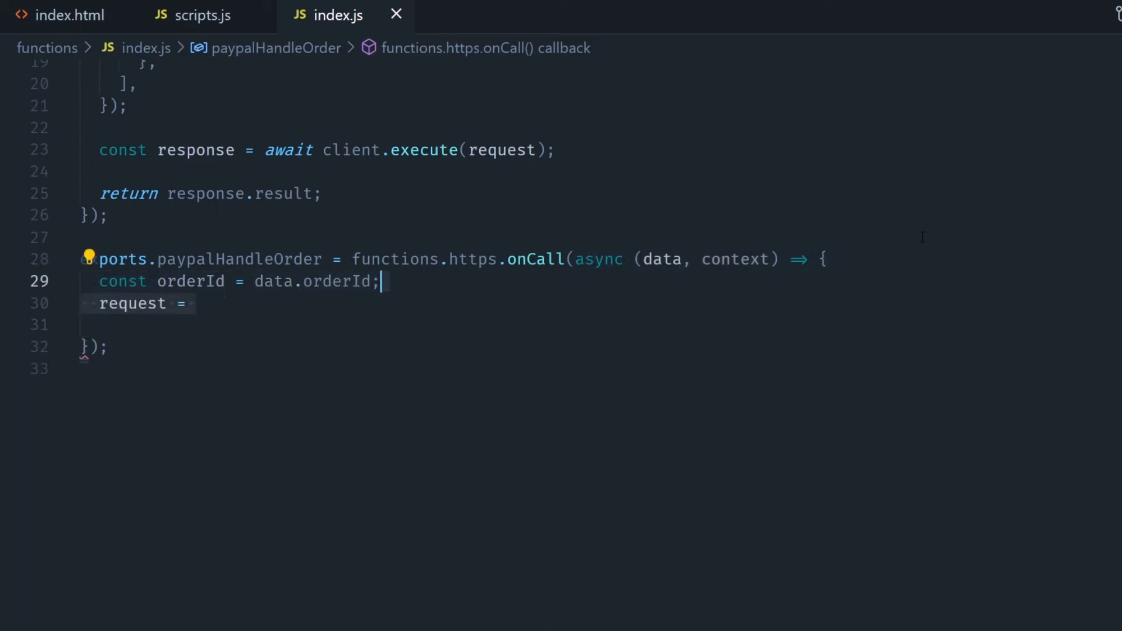
{"action": "type", "text": "new paypal.orders"}
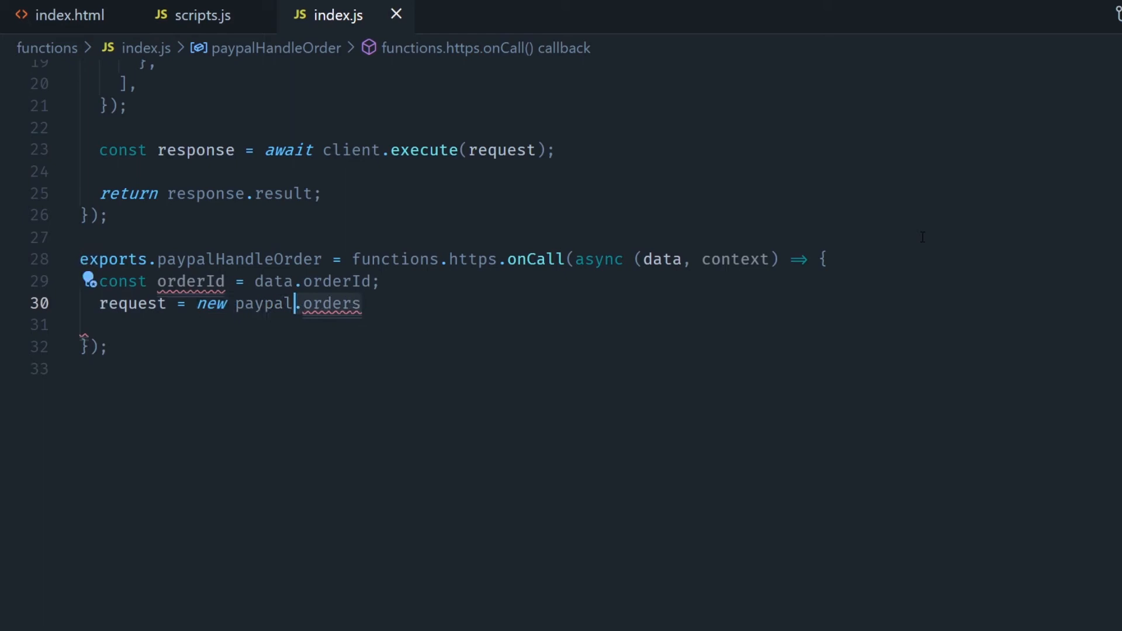
{"action": "type", "text": ".OrdersCaptureRequest();"}
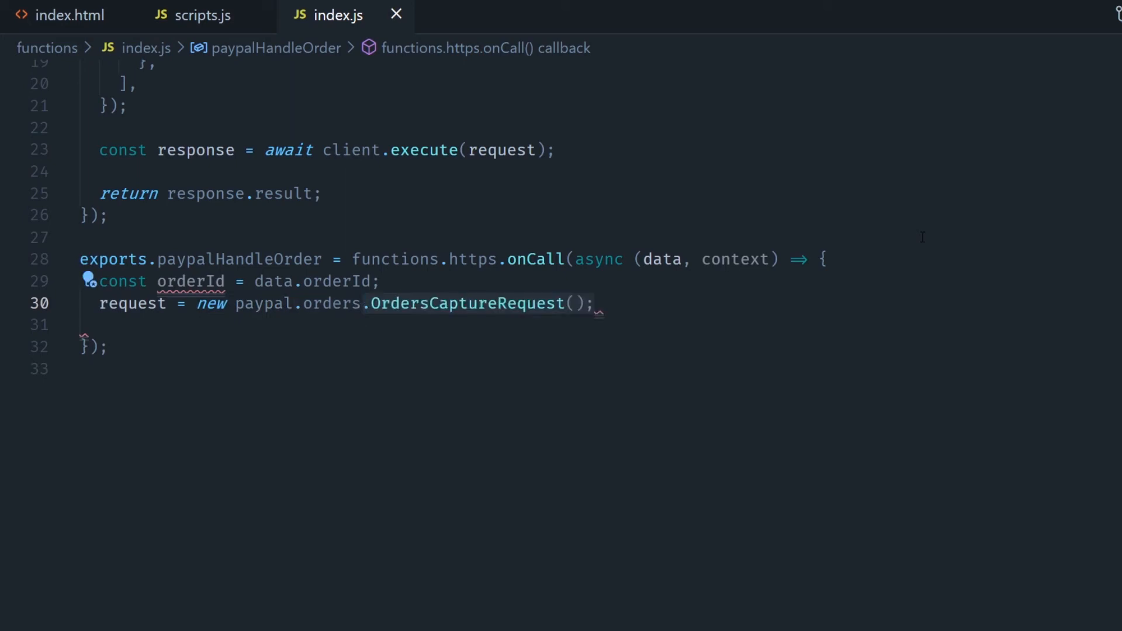
{"action": "type", "text": "orderId"}
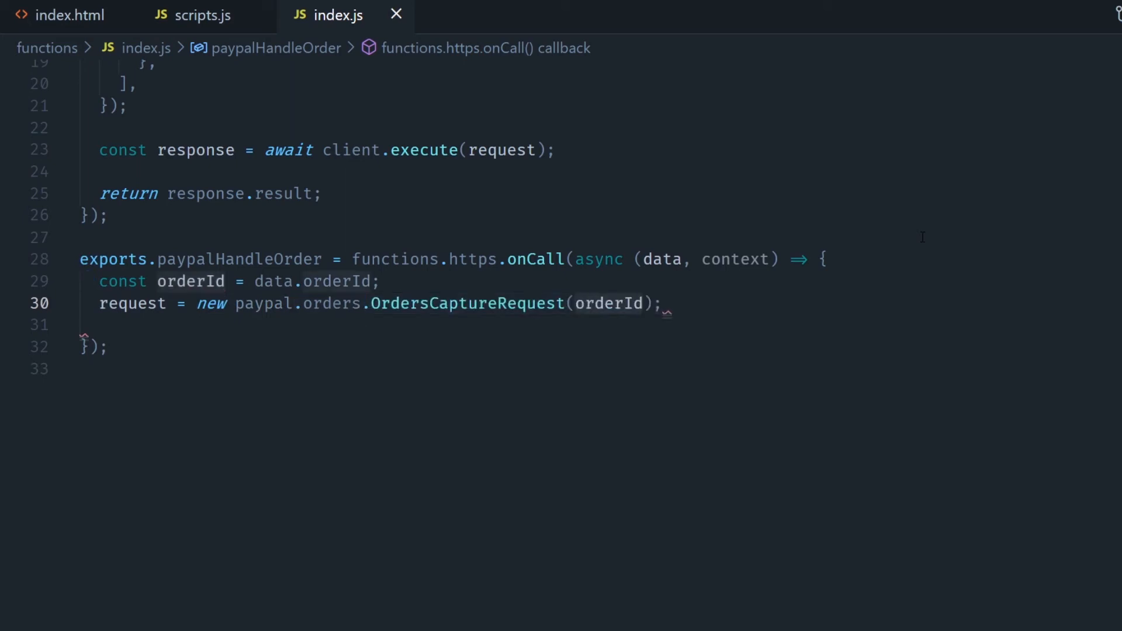
{"action": "type", "text": "request."}
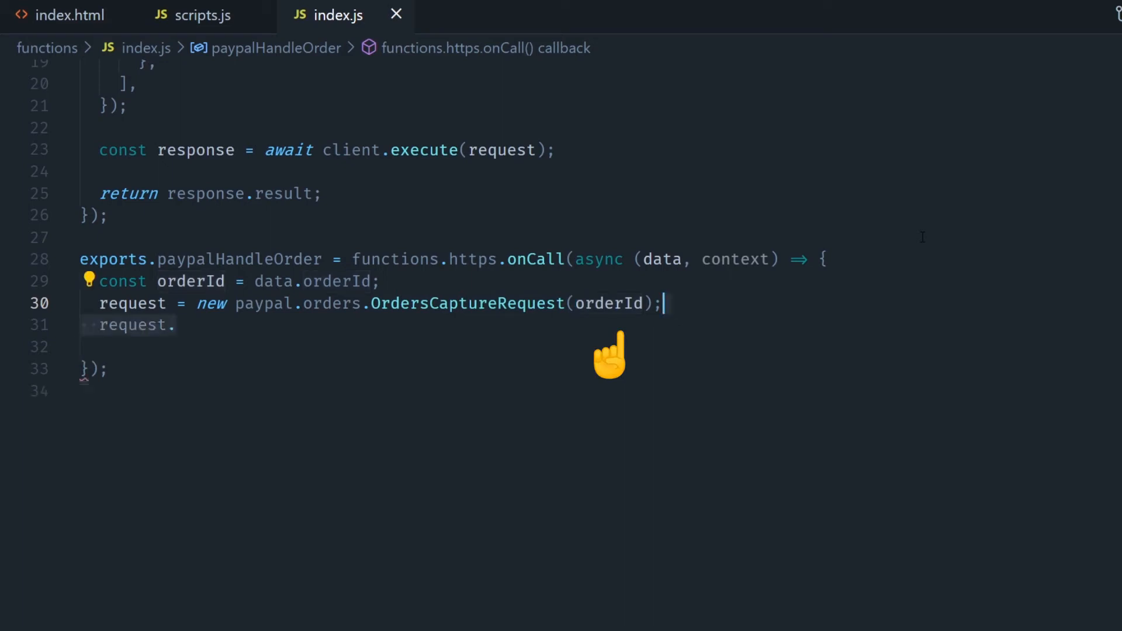
{"action": "type", "text": "requestBody({});"}
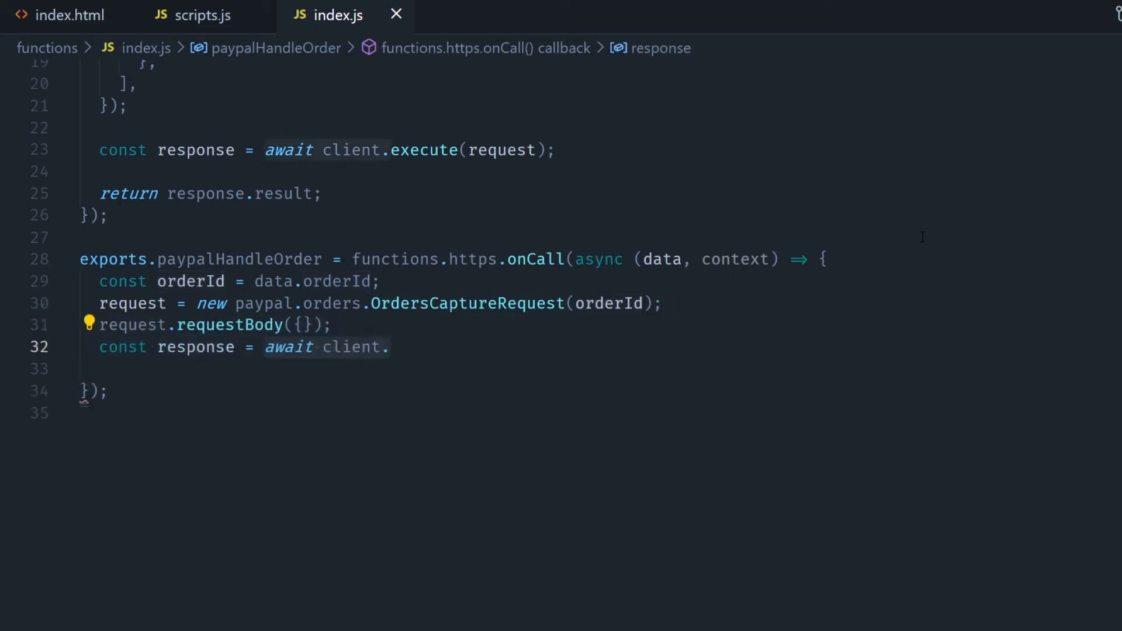
{"action": "type", "text": "execute(request);"}
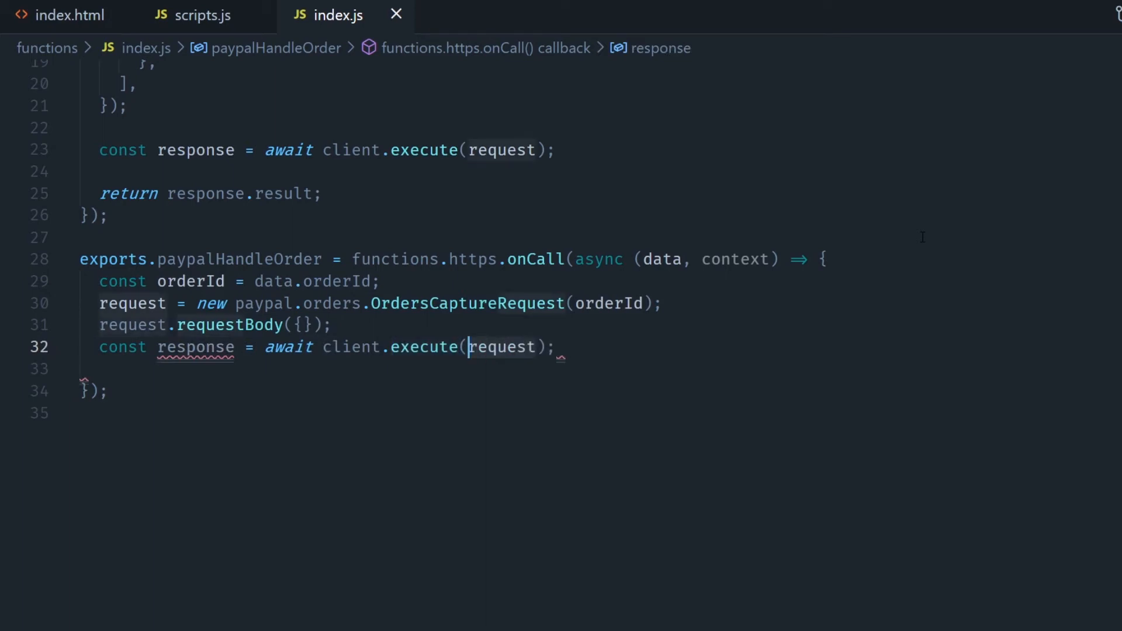
{"action": "type", "text": "return response.result;"}
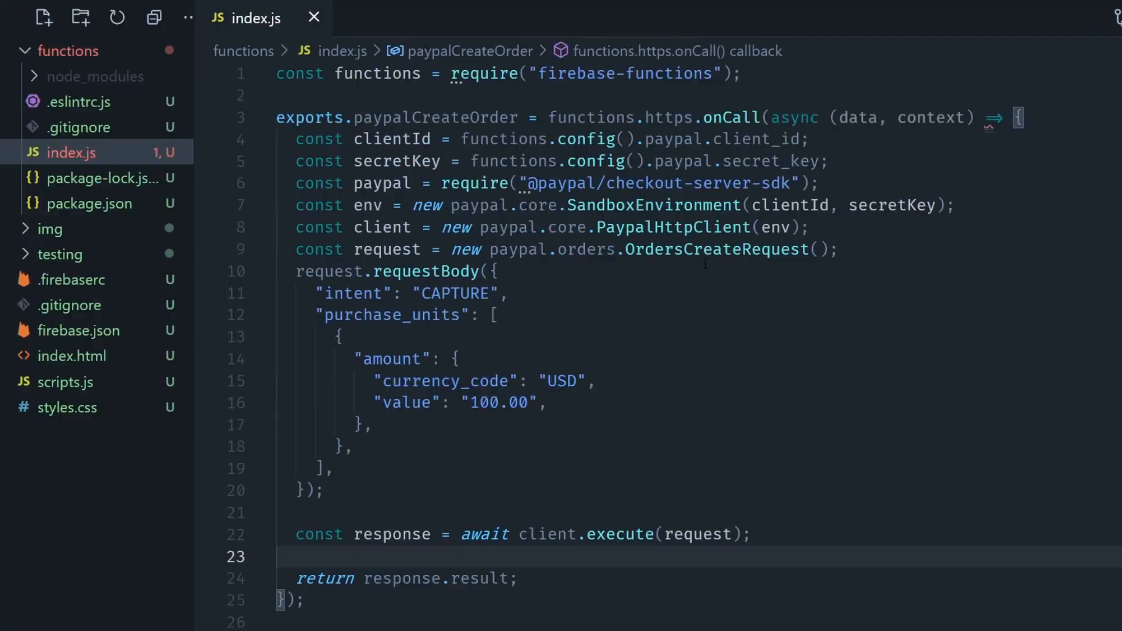
Step: Add parserOptions ecmaVersion 2017 to .eslintrc.js, then follow the deploy error's Blaze plan link
{"action": "left_click", "coordinate": [73, 102]}
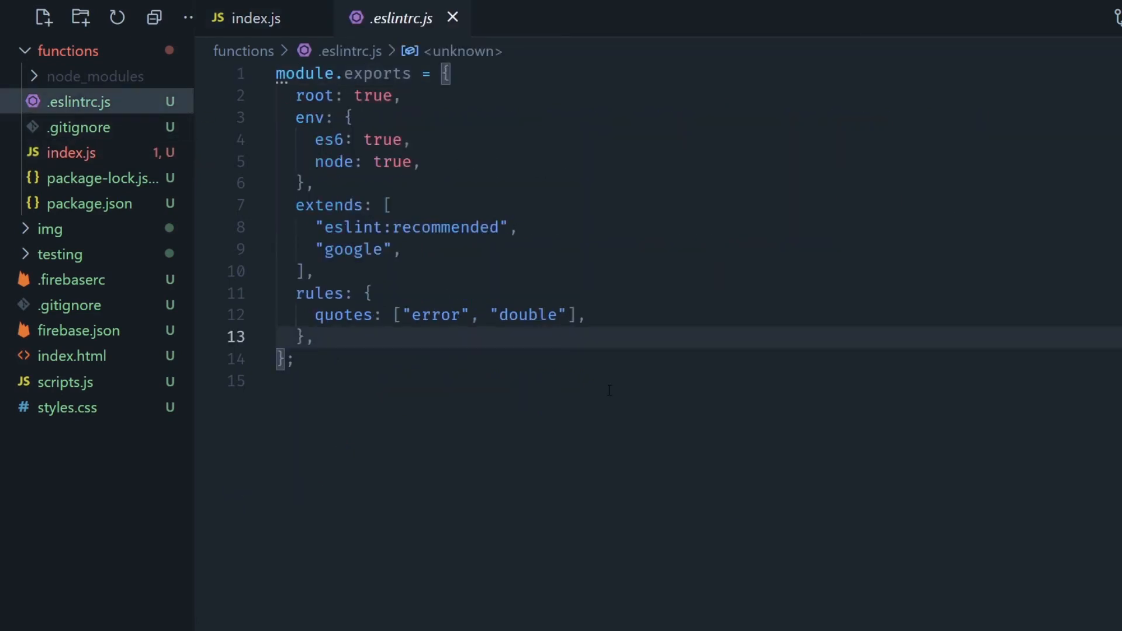
{"action": "type", "text": "parserOption"}
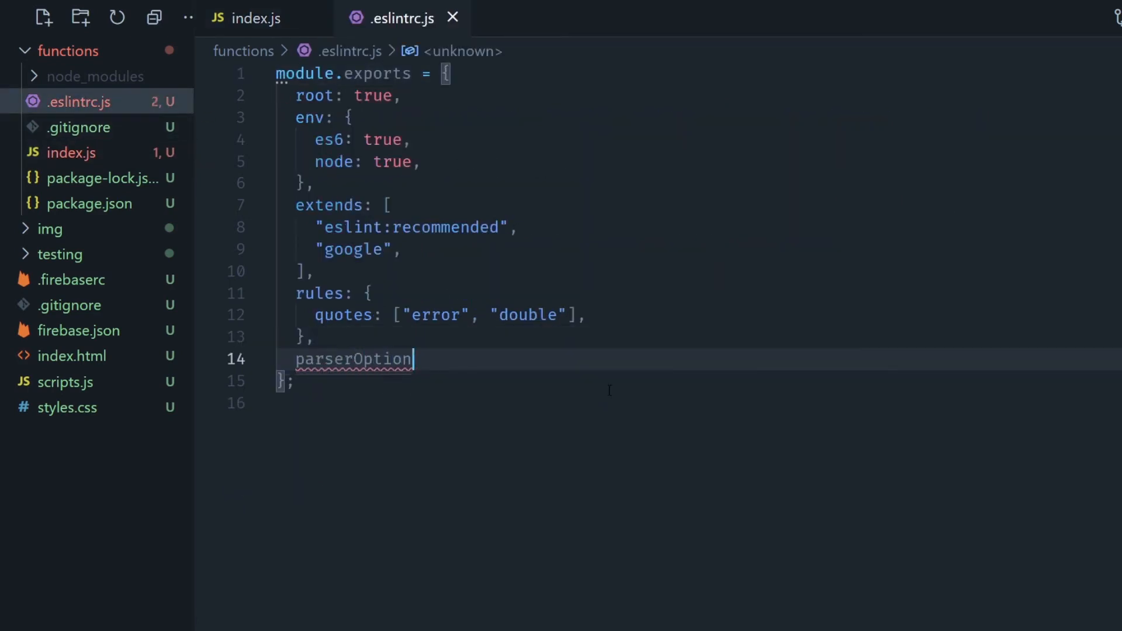
{"action": "type", "text": "s: {"}
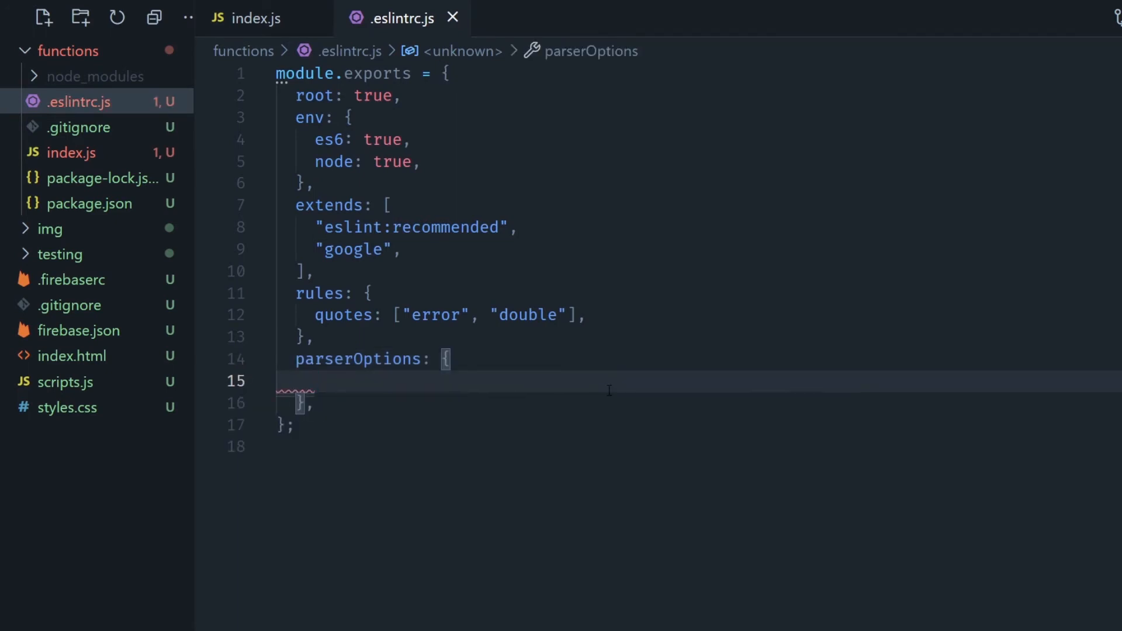
{"action": "type", "text": "\"ecmaVer\""}
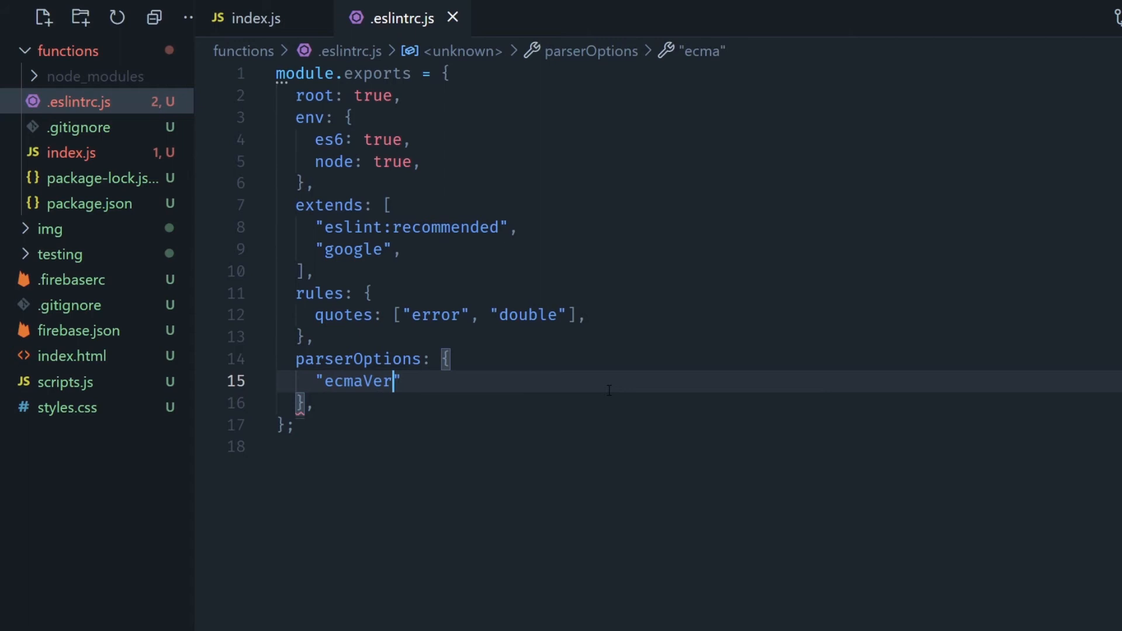
{"action": "type", "text": "sion\": 20"}
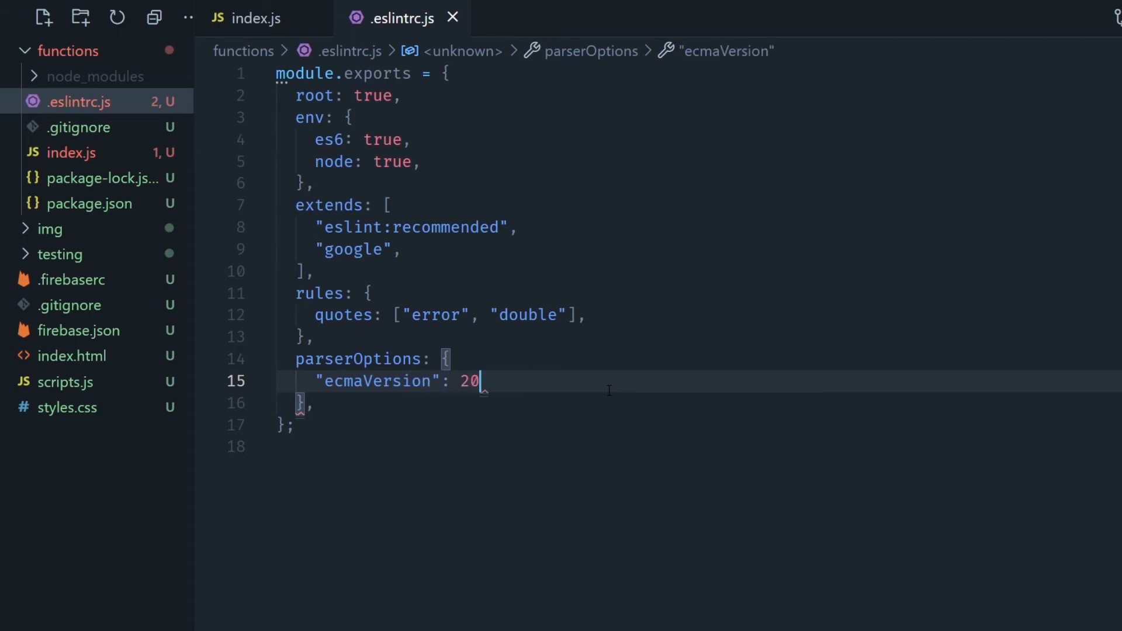
{"action": "type", "text": "17,"}
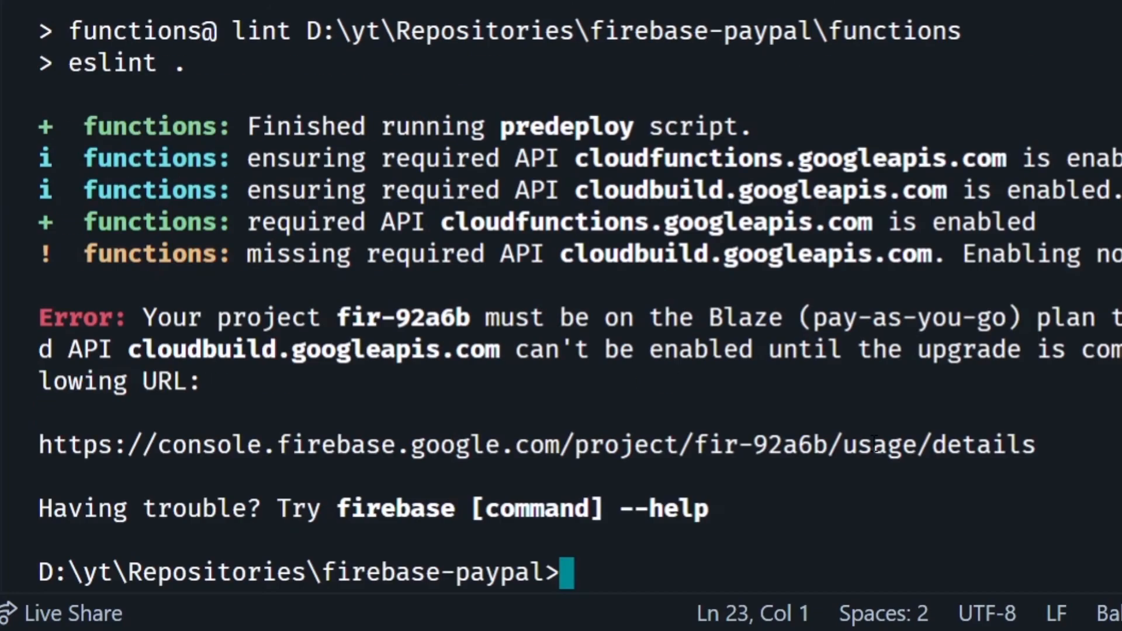
{"action": "left_click", "coordinate": [805, 8]}
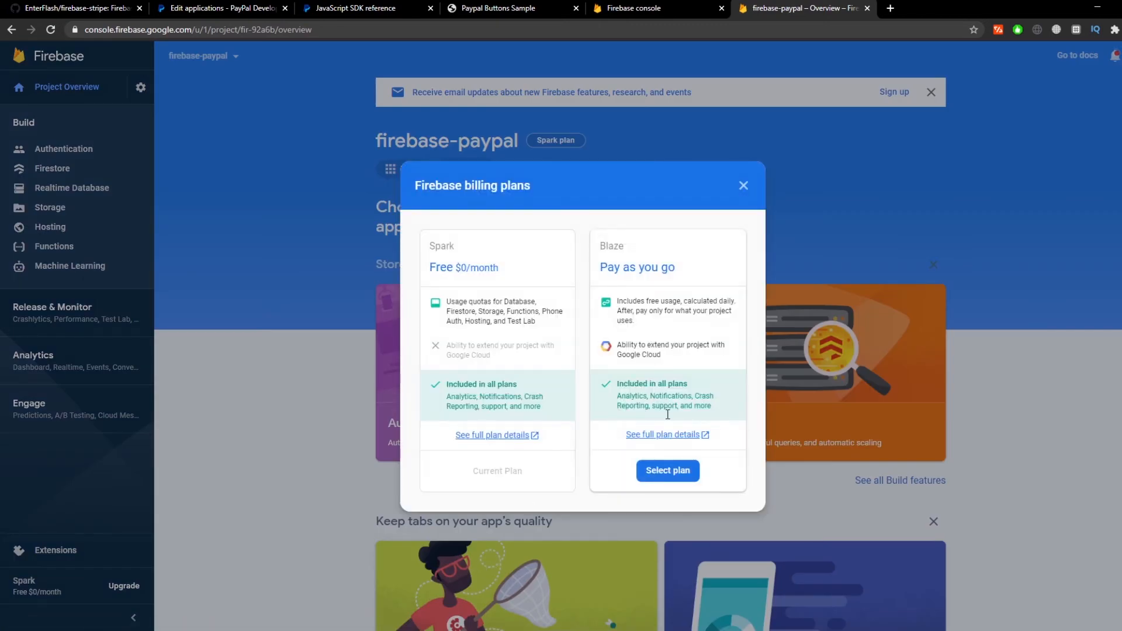
Step: Select and purchase the Blaze plan, then save a $25 budget alert
{"action": "left_click", "coordinate": [667, 471]}
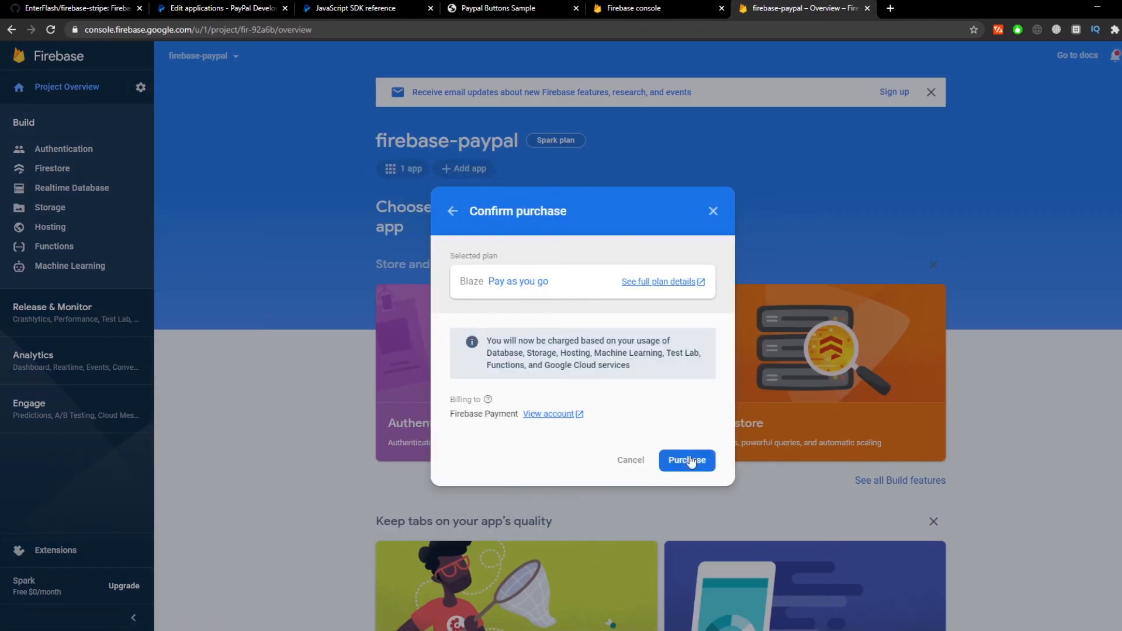
{"action": "left_click", "coordinate": [686, 460]}
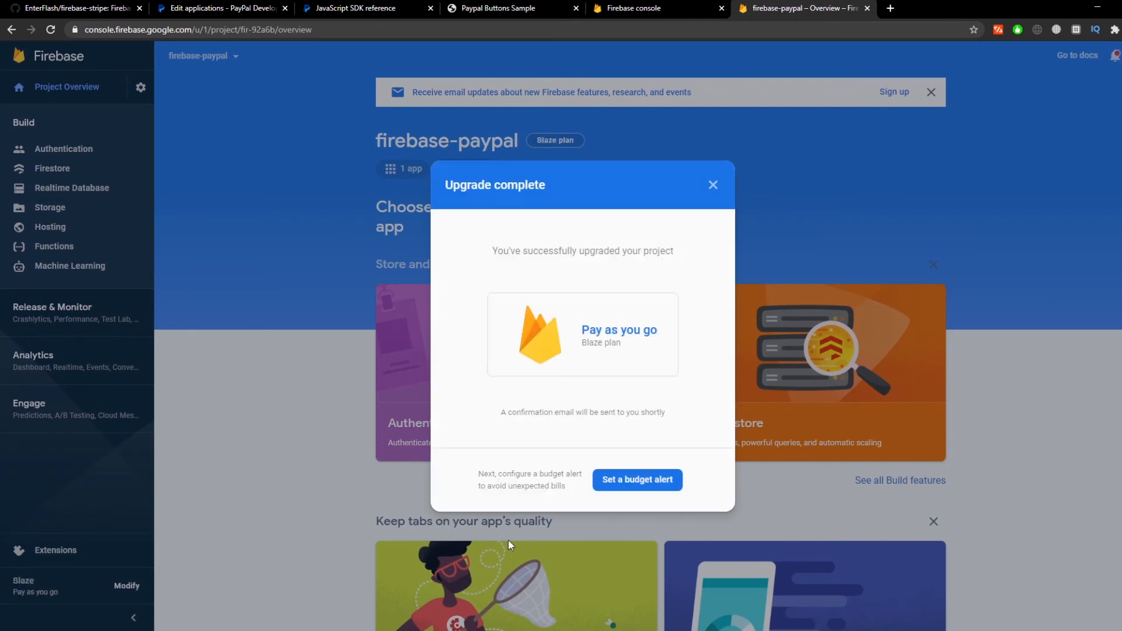
{"action": "left_click", "coordinate": [636, 479]}
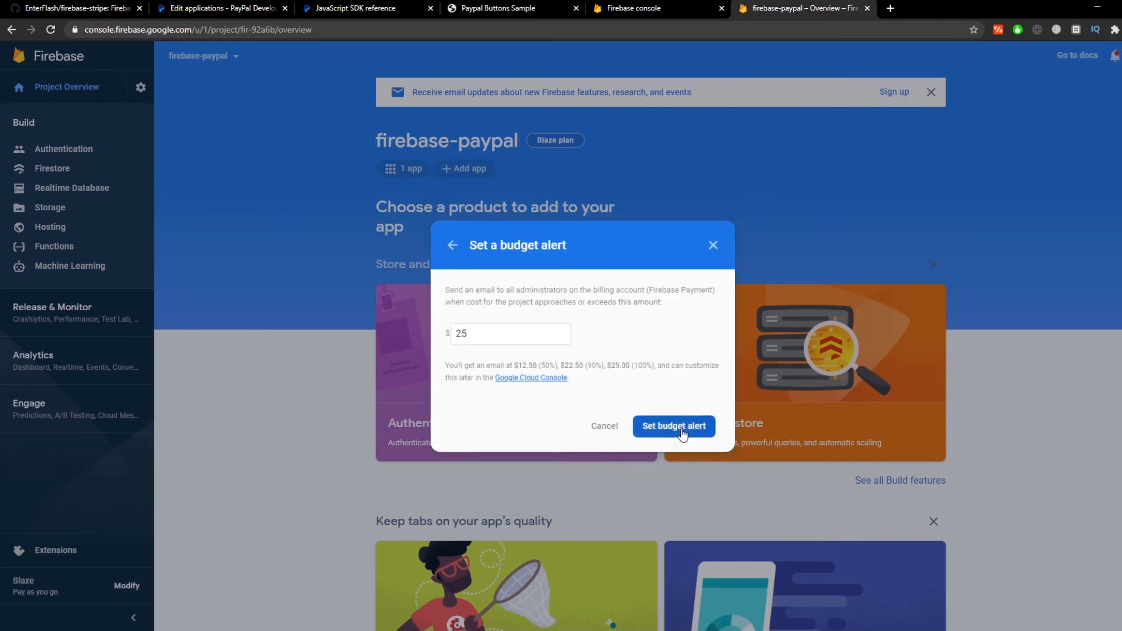
{"action": "left_click", "coordinate": [673, 426]}
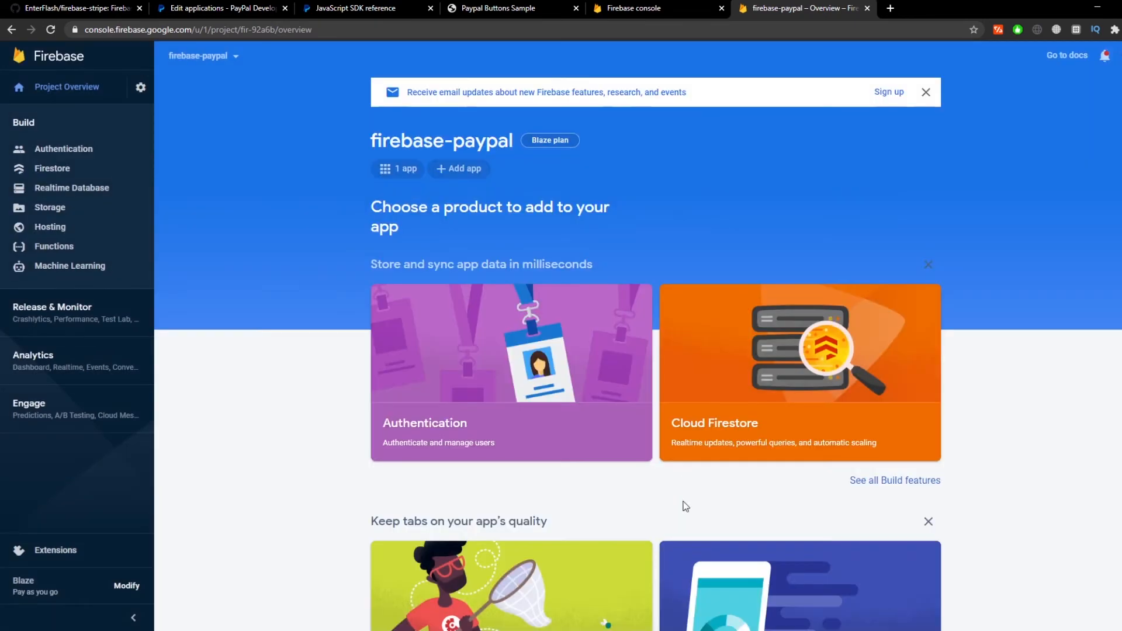
{"action": "mouse_move", "coordinate": [641, 497]}
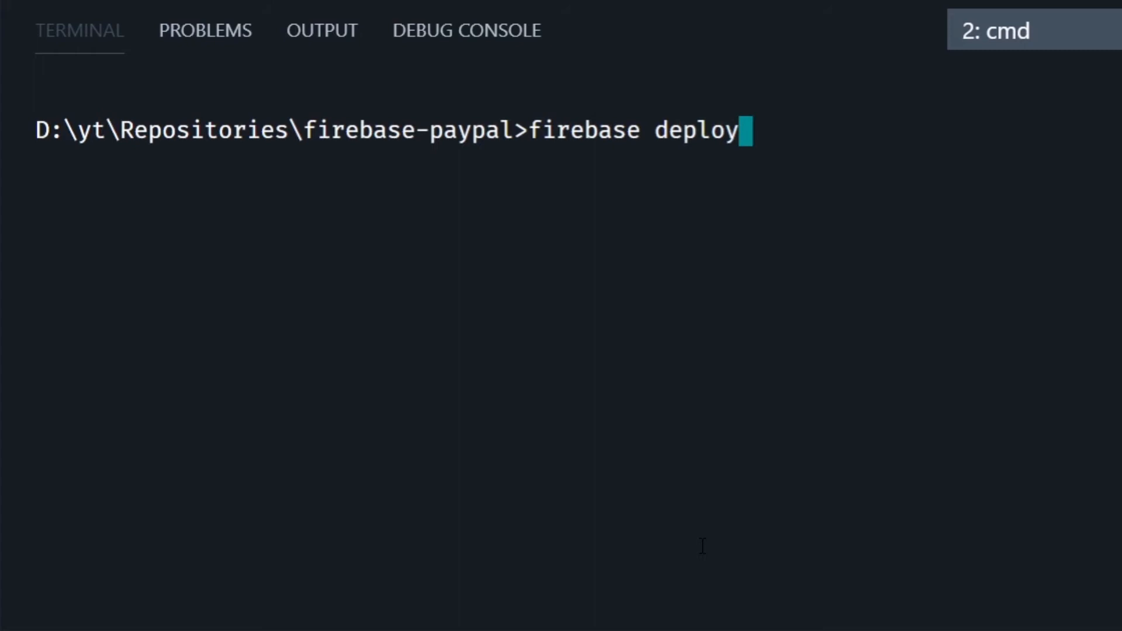
Step: Run 'firebase deploy --only functions' and switch back to the Firebase console
{"action": "type", "text": "--only functions"}
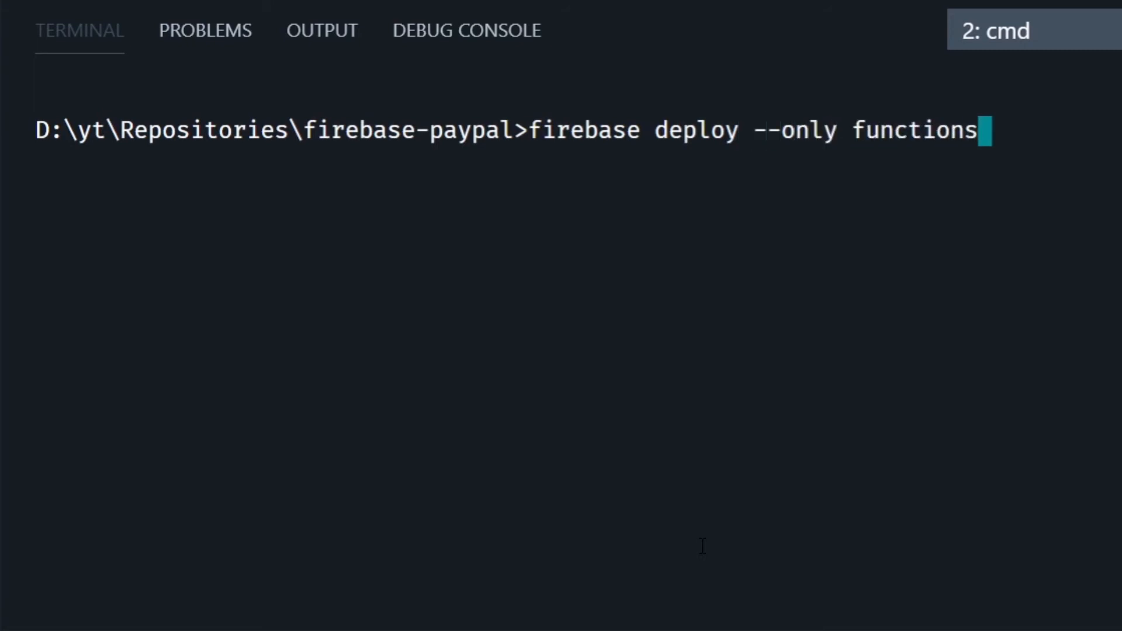
{"action": "key", "text": "Enter"}
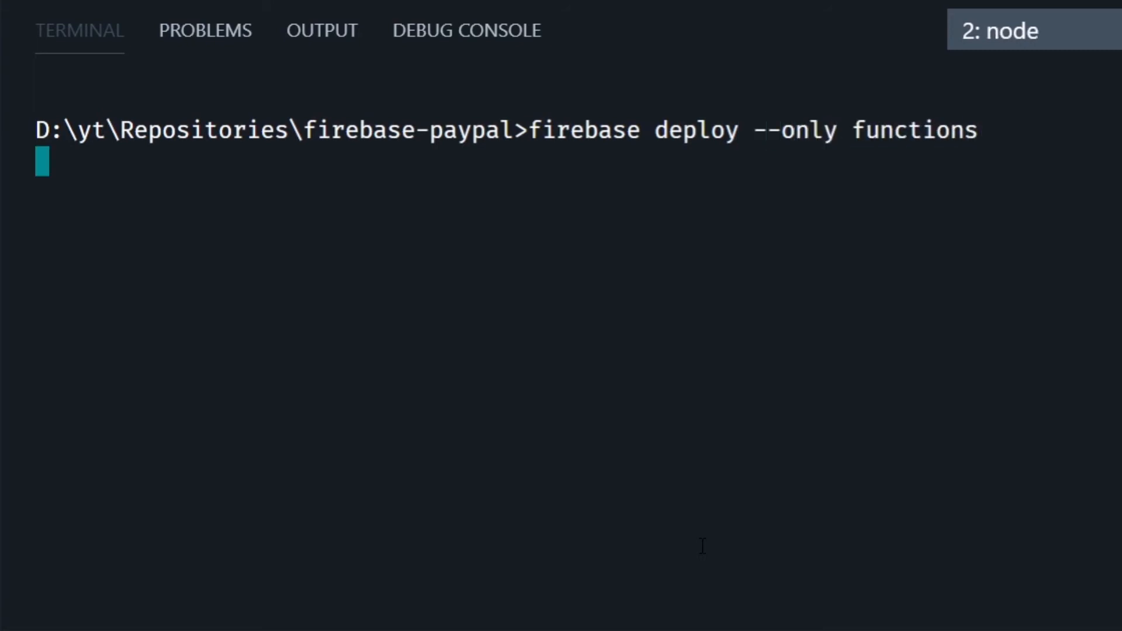
{"action": "key", "text": "enter"}
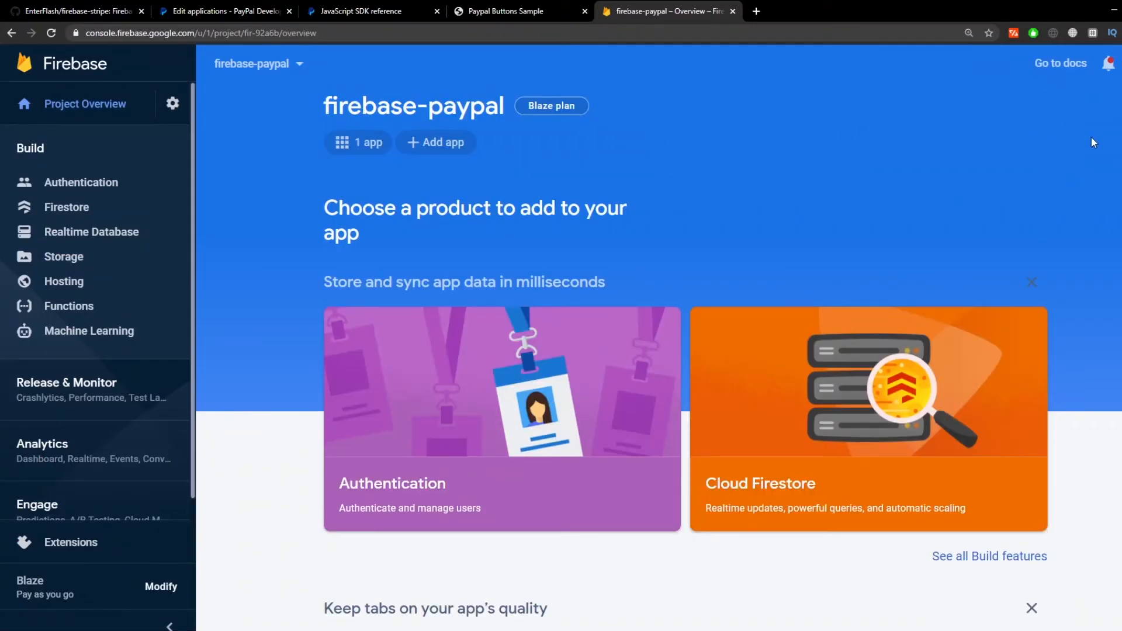
Step: Check paypalCreateOrder under Functions, then view the web app SDK config in Project settings
{"action": "left_click", "coordinate": [68, 305]}
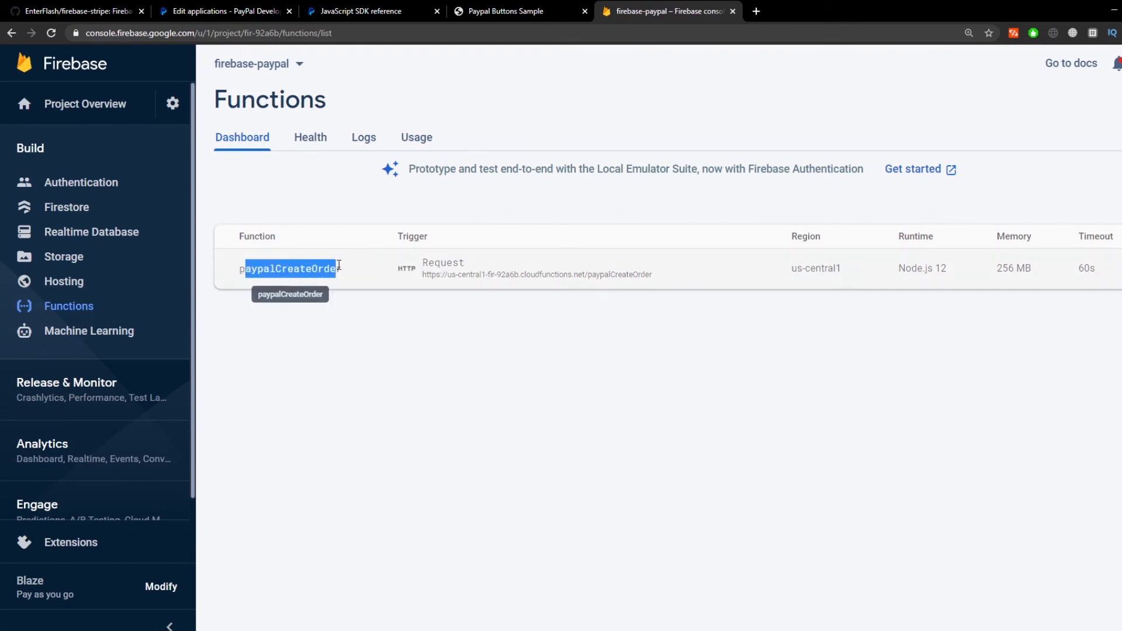
{"action": "left_click", "coordinate": [173, 104]}
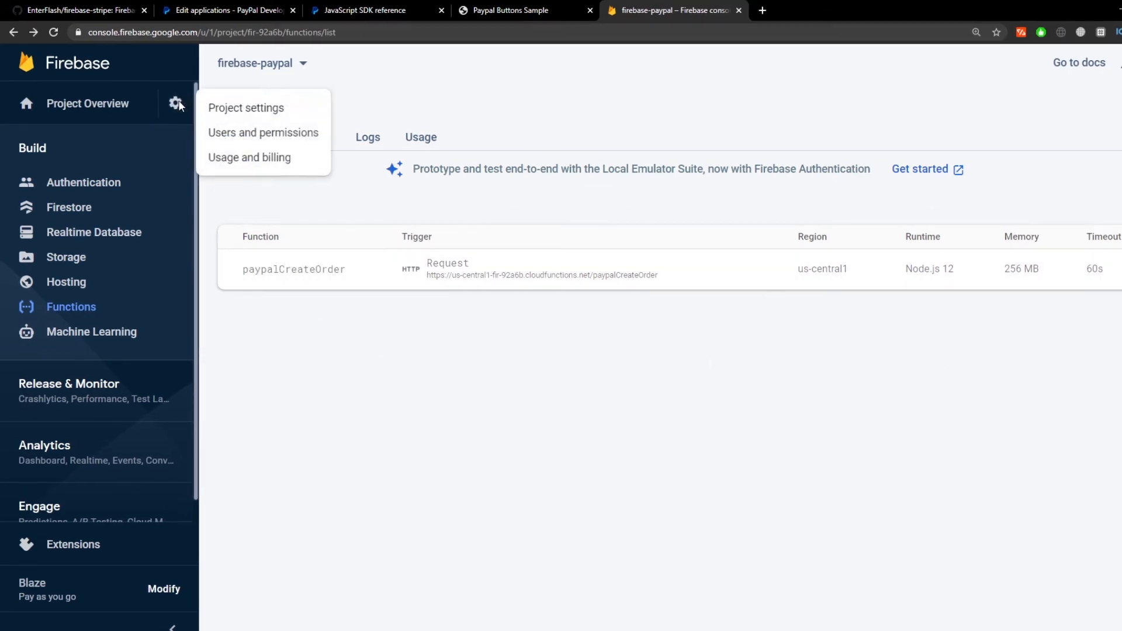
{"action": "left_click", "coordinate": [246, 108]}
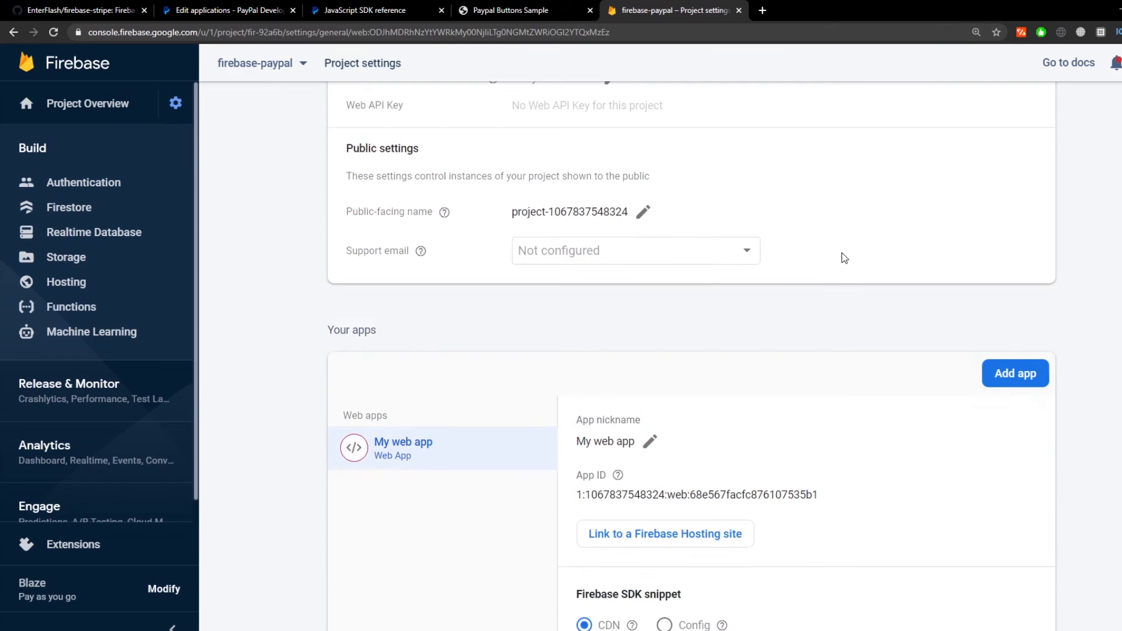
{"action": "scroll", "scroll_direction": "down", "scroll_amount": 3}
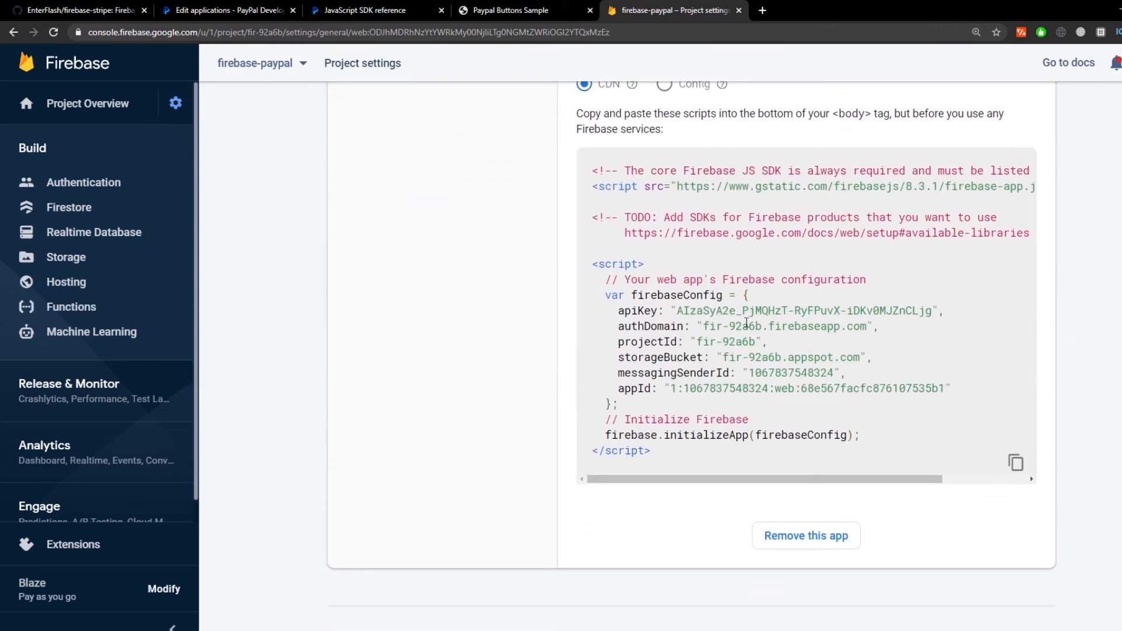
{"action": "left_click", "coordinate": [1016, 462]}
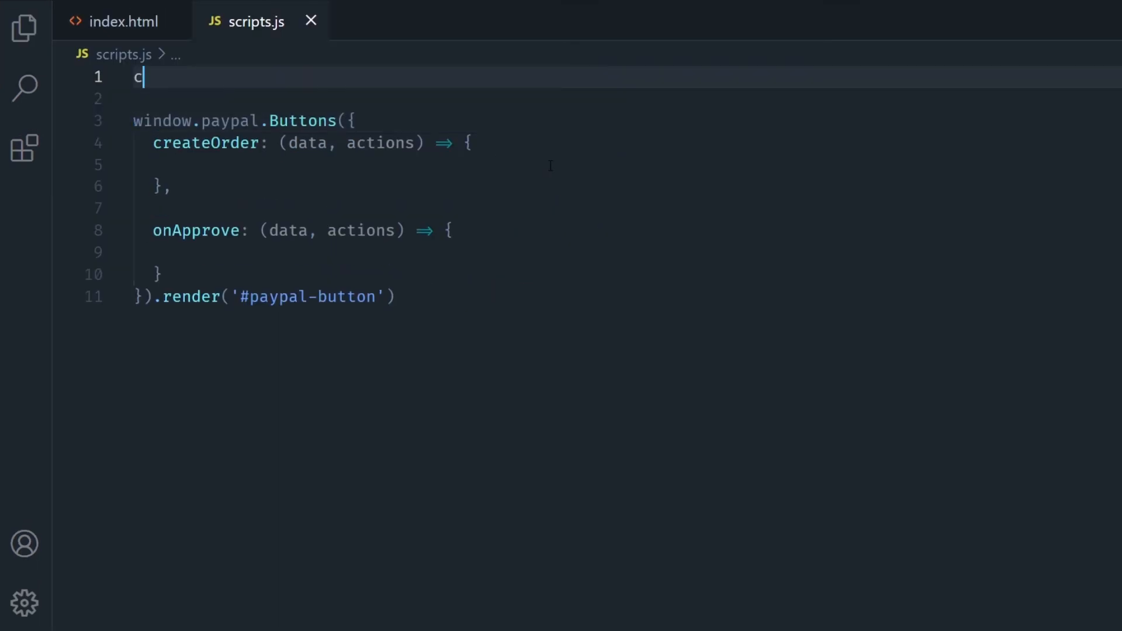
Step: Define const paypalCreateOrder = window.firebase.functions().httpsCallable("paypalCreateOrder")
{"action": "type", "text": "onst paypal"}
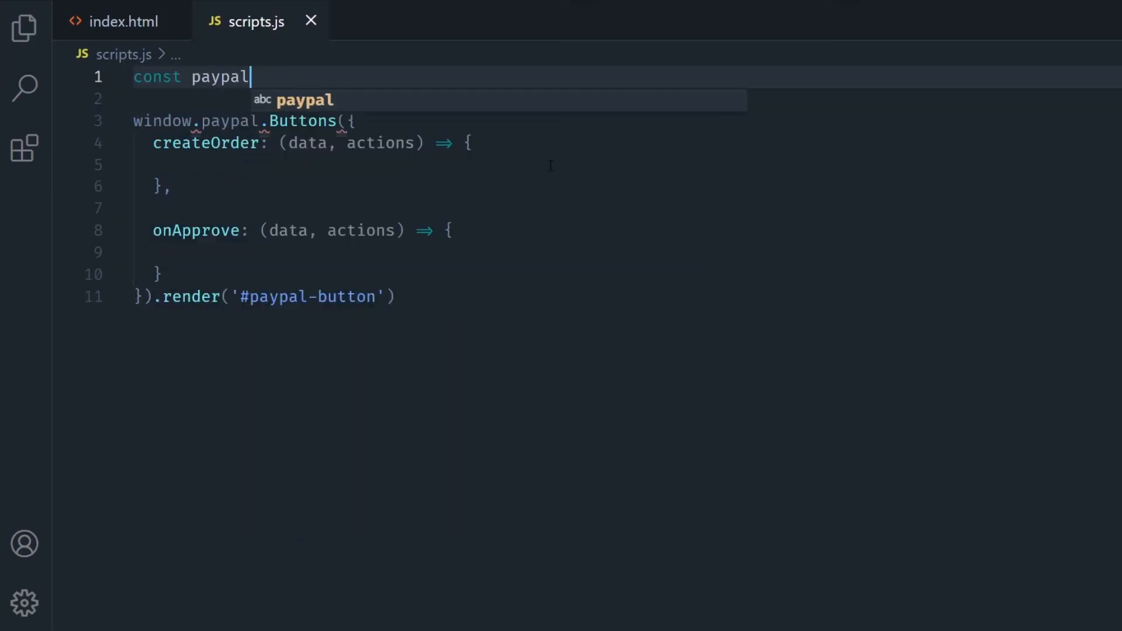
{"action": "type", "text": "CreateOrder ="}
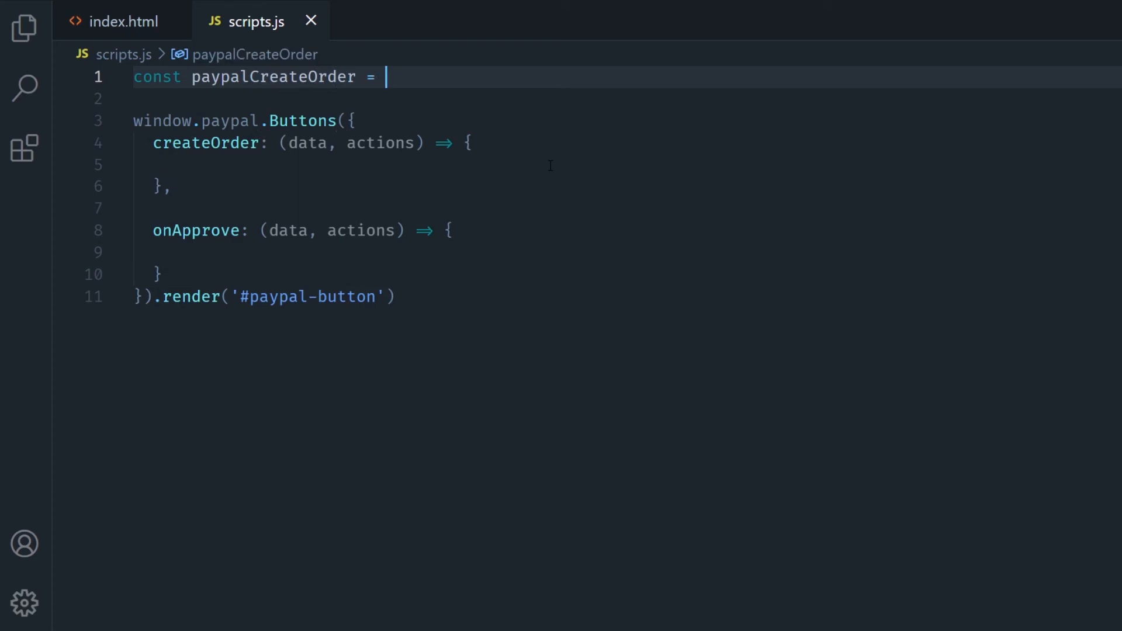
{"action": "type", "text": "window.firebas"}
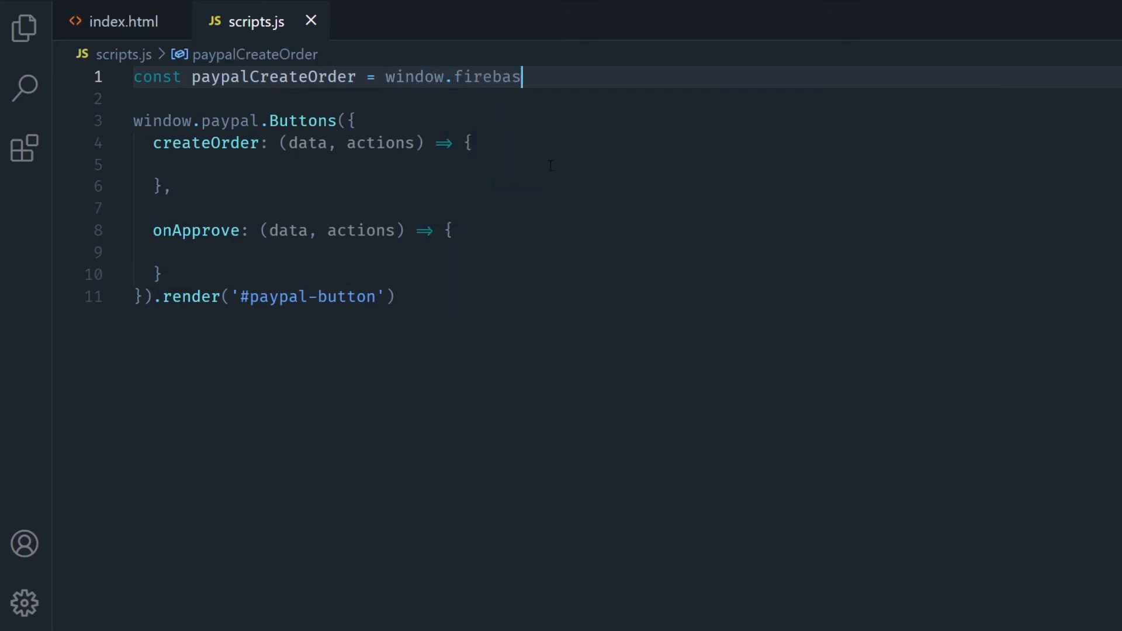
{"action": "type", "text": "e.functions"}
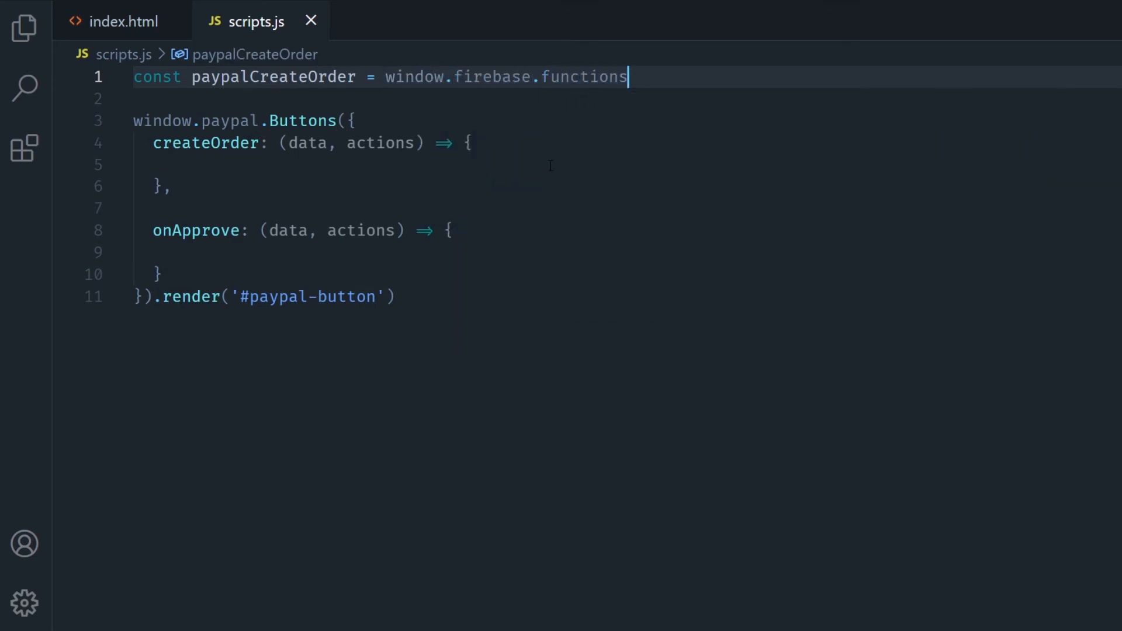
{"action": "type", "text": "().httpsCallable("}
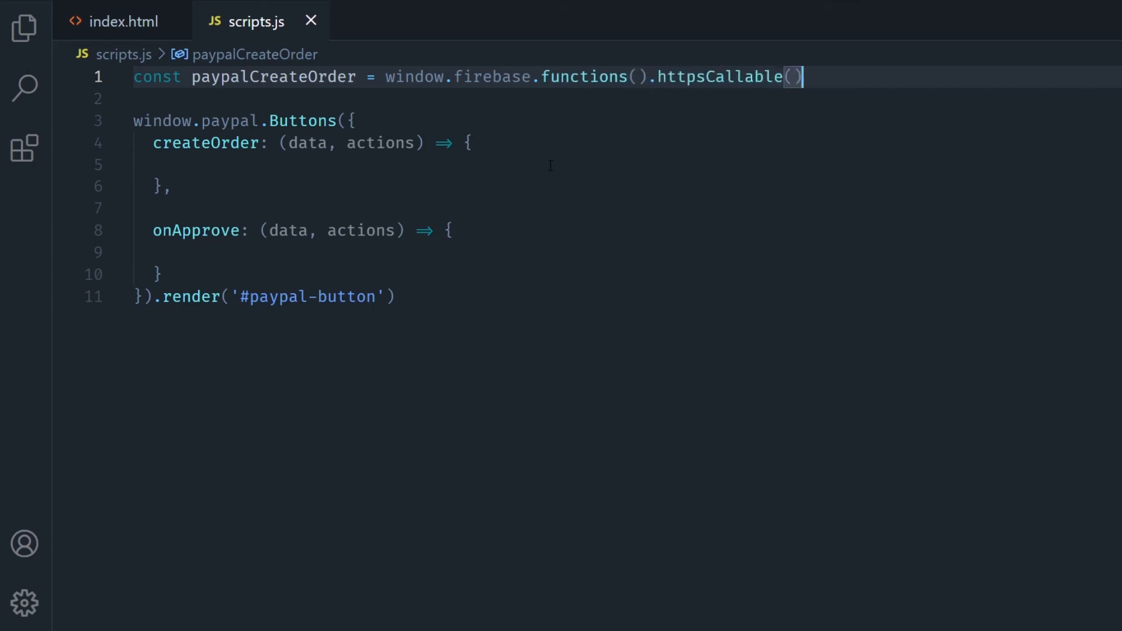
{"action": "type", "text": "\"p\""}
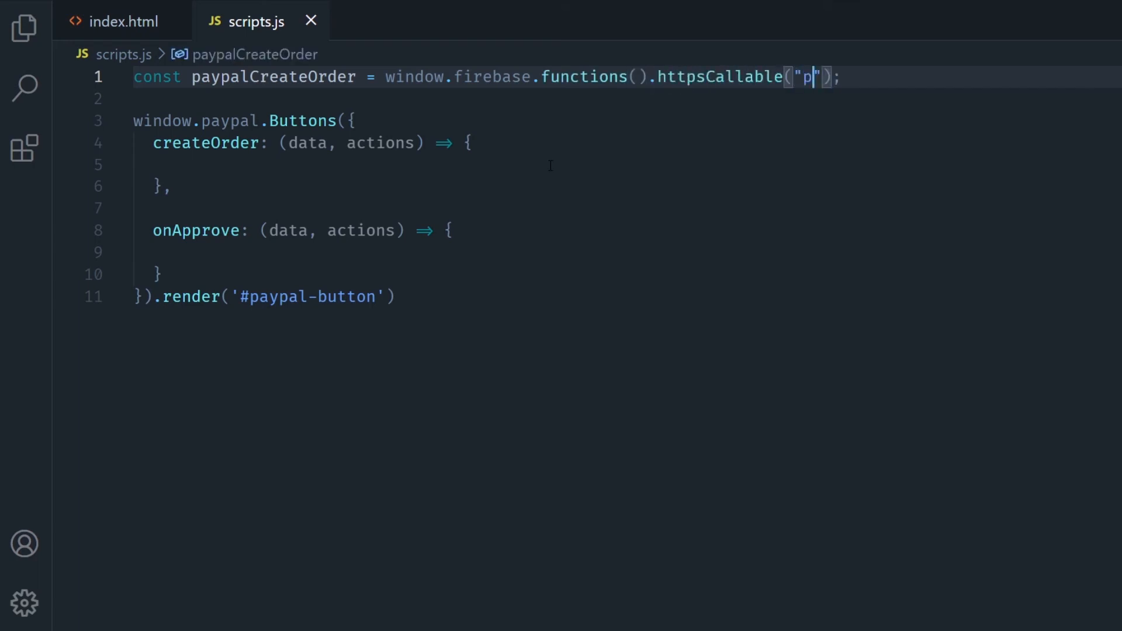
{"action": "type", "text": "aypalCreateOrde"}
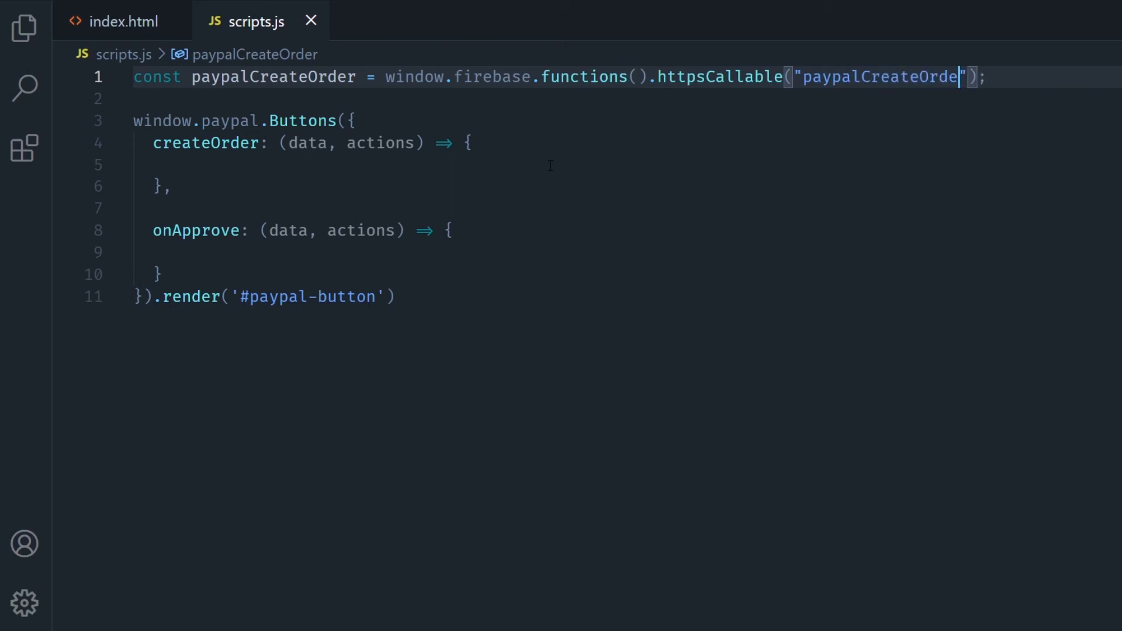
Step: Make createOrder call paypalCreateOrder and return response.data.id
{"action": "left_click", "coordinate": [468, 142]}
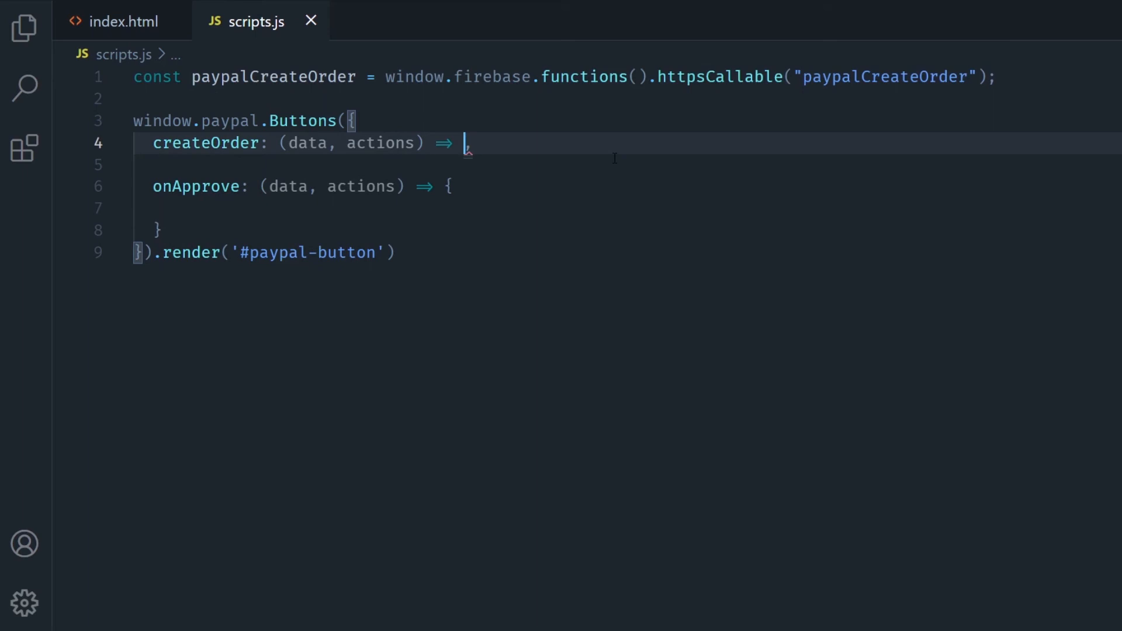
{"action": "type", "text": "paypal"}
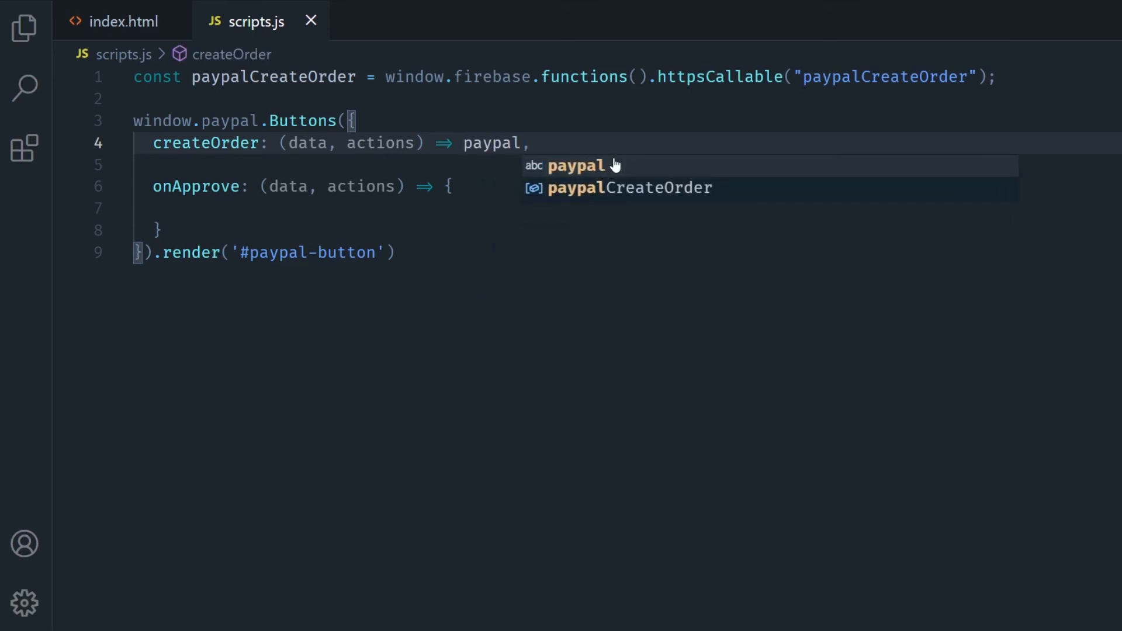
{"action": "left_click", "coordinate": [629, 188]}
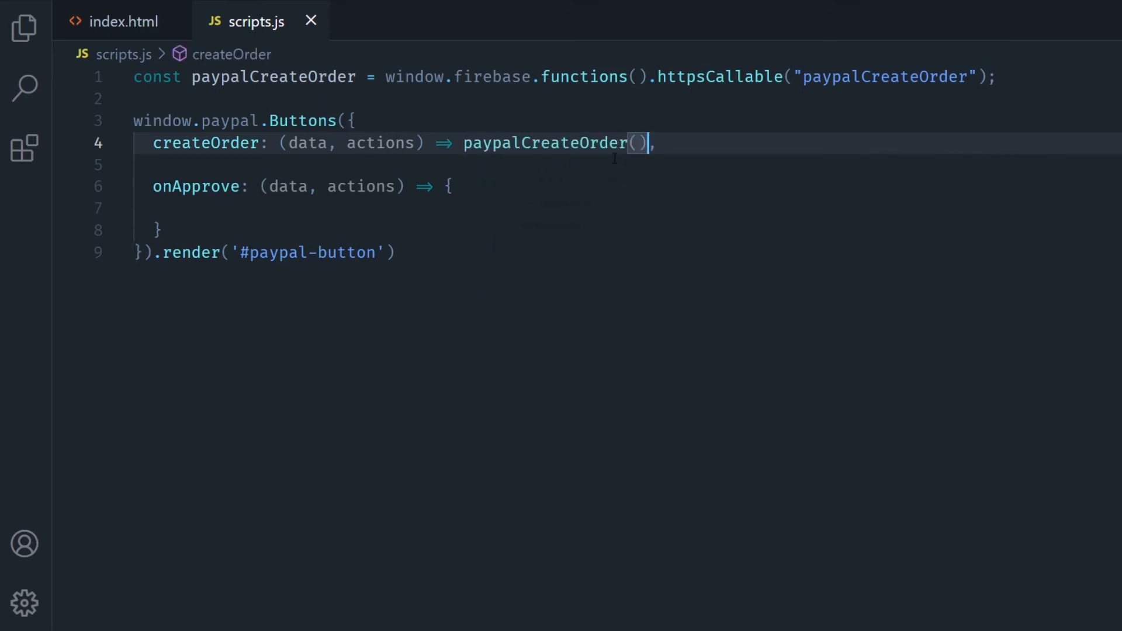
{"action": "type", "text": ".then()"}
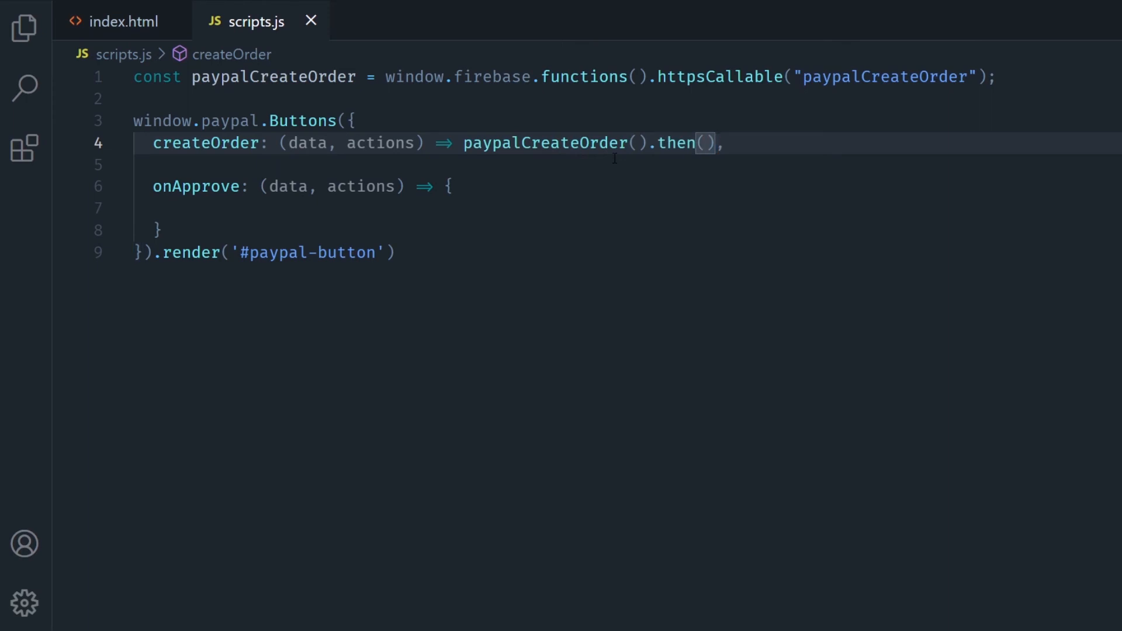
{"action": "type", "text": "response ="}
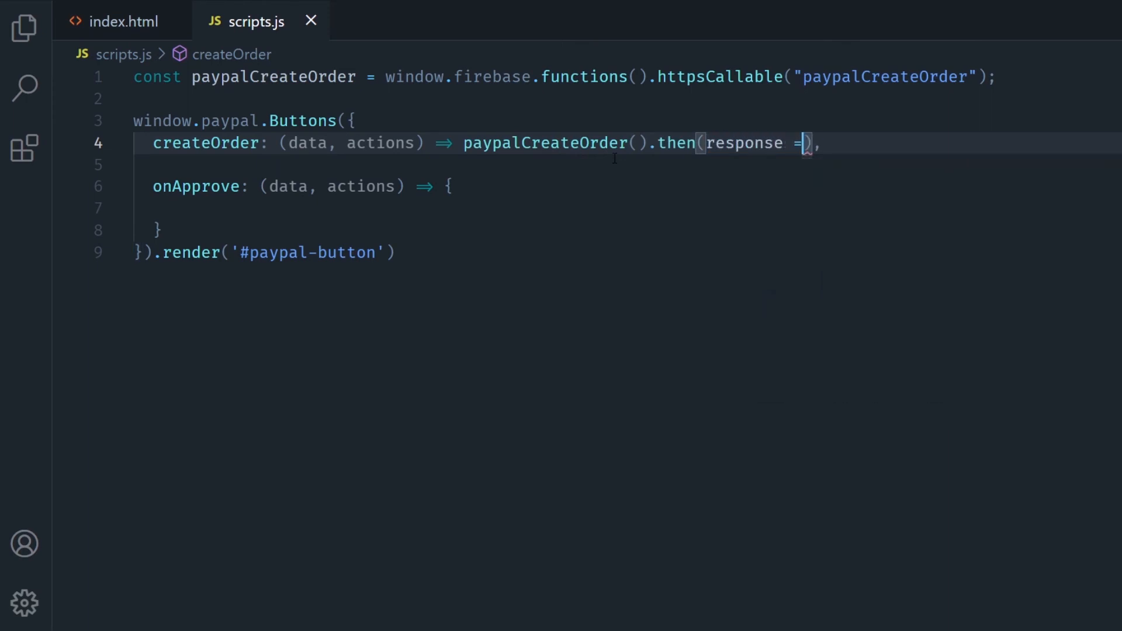
{"action": "type", "text": "> response."}
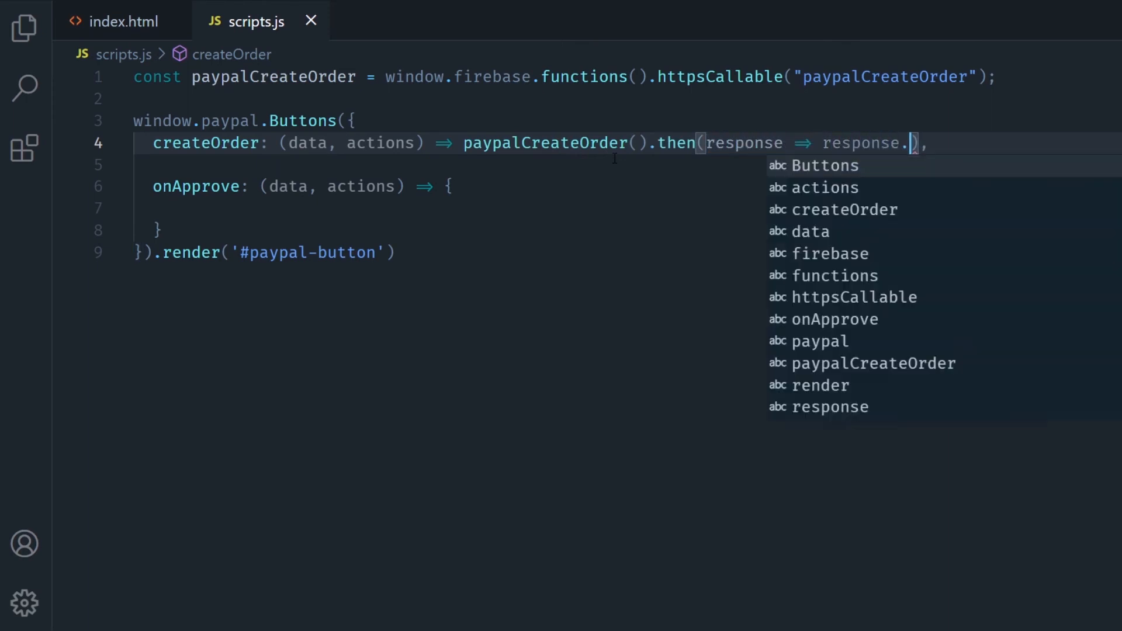
{"action": "type", "text": "data.id"}
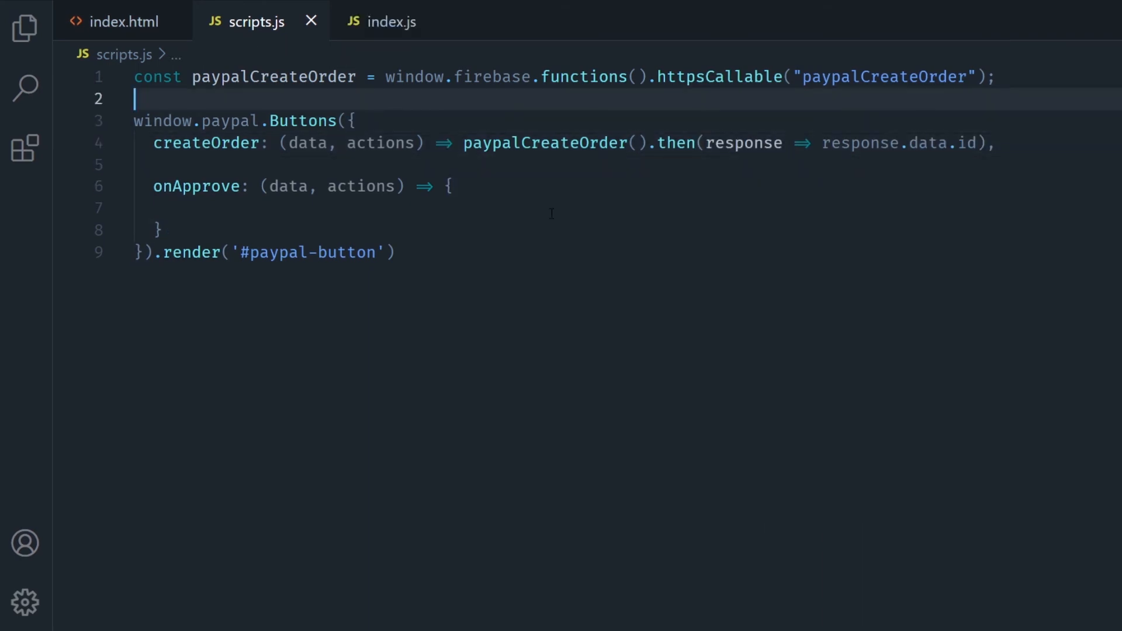
Step: Define const paypalHandleOrder as the Firebase httpsCallable for "paypalHandleOrder" in scripts.js
{"action": "type", "text": "const paypalHan"}
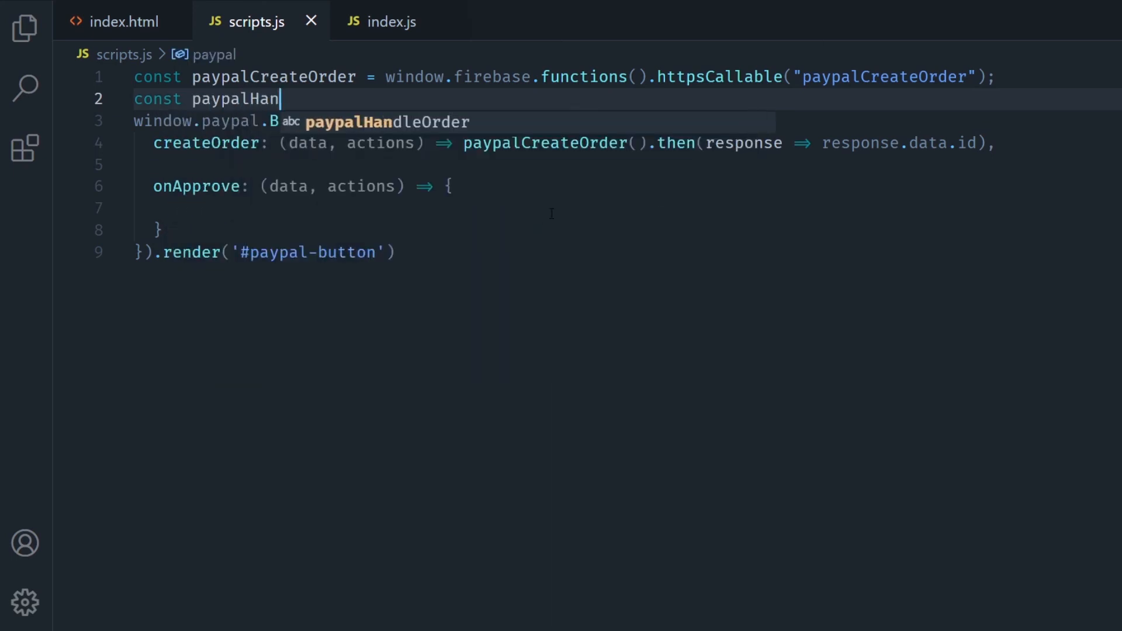
{"action": "type", "text": "dleOrder ="}
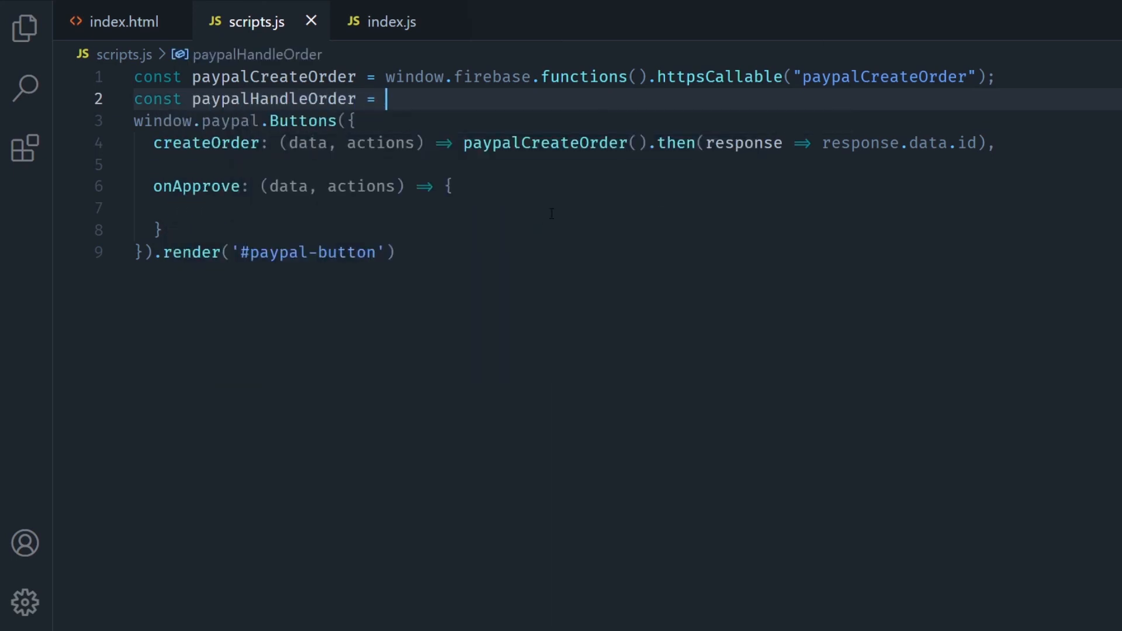
{"action": "type", "text": "window.firebase.functions().httpsCallable('"}
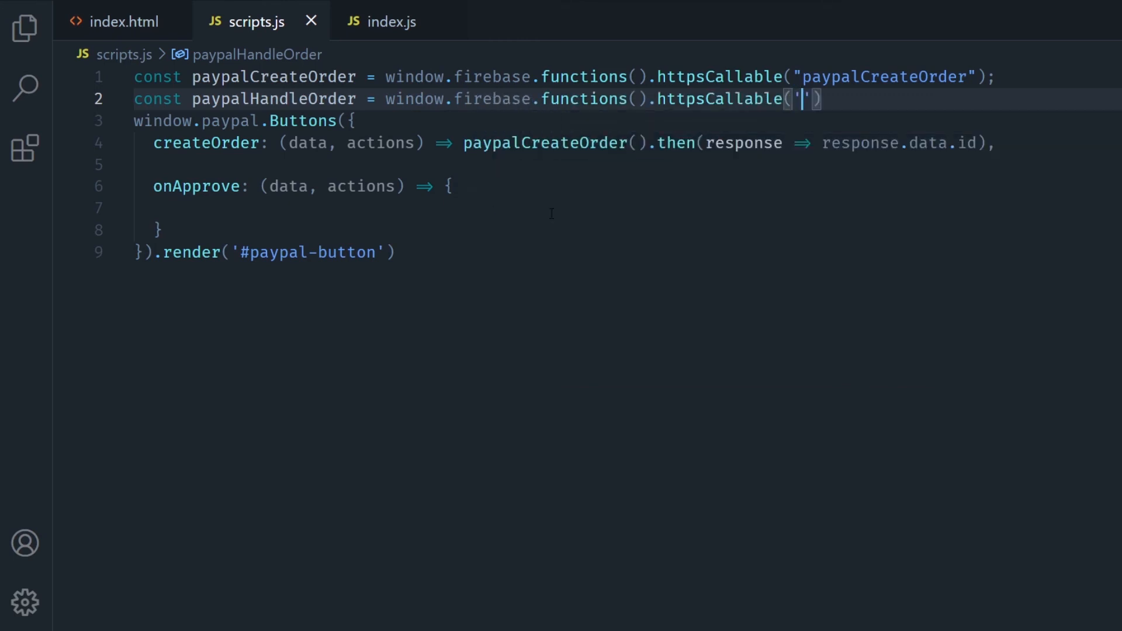
{"action": "type", "text": "paypalHandleOrder\""}
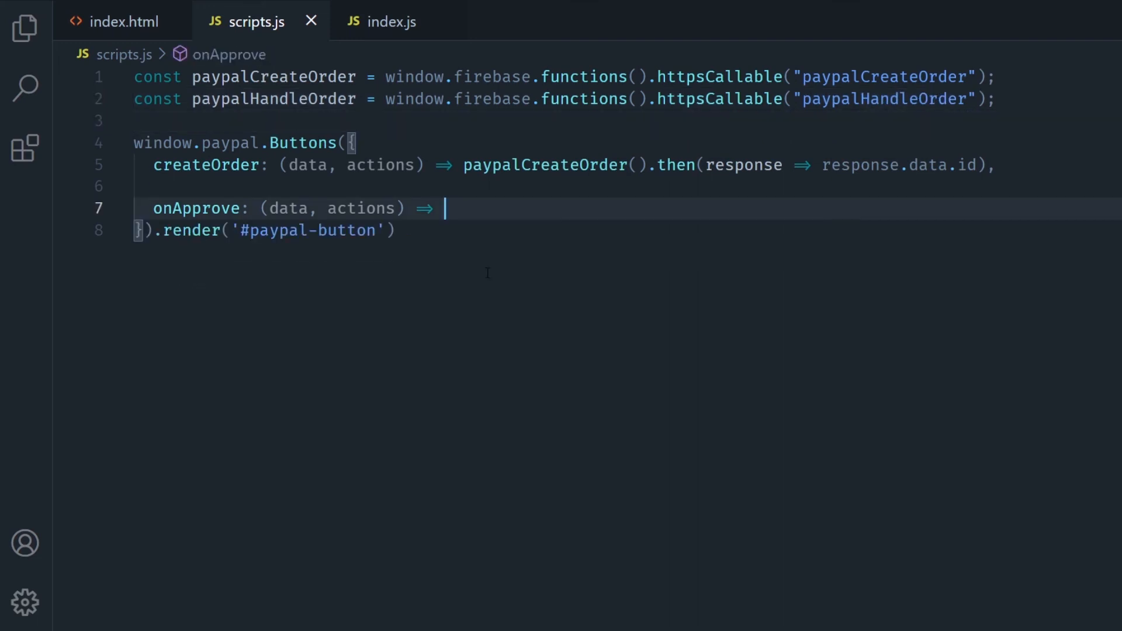
{"action": "type", "text": "paypalHandleOrder({"}
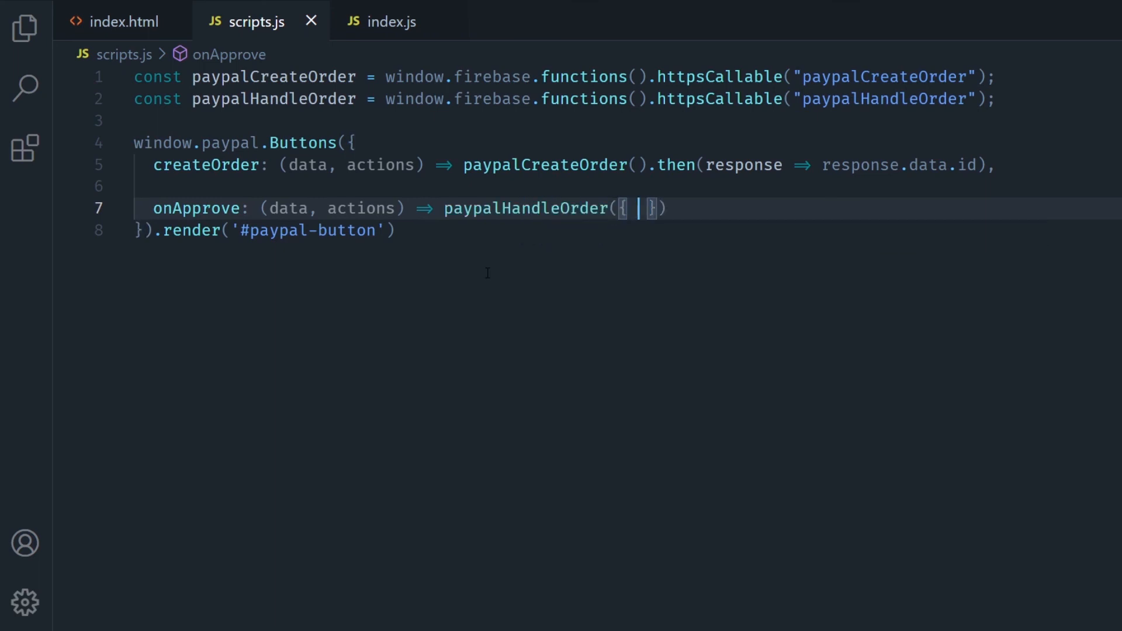
Step: Make onApprove call paypalHandleOrder with { orderId: data.orderID }
{"action": "type", "text": "orderId:"}
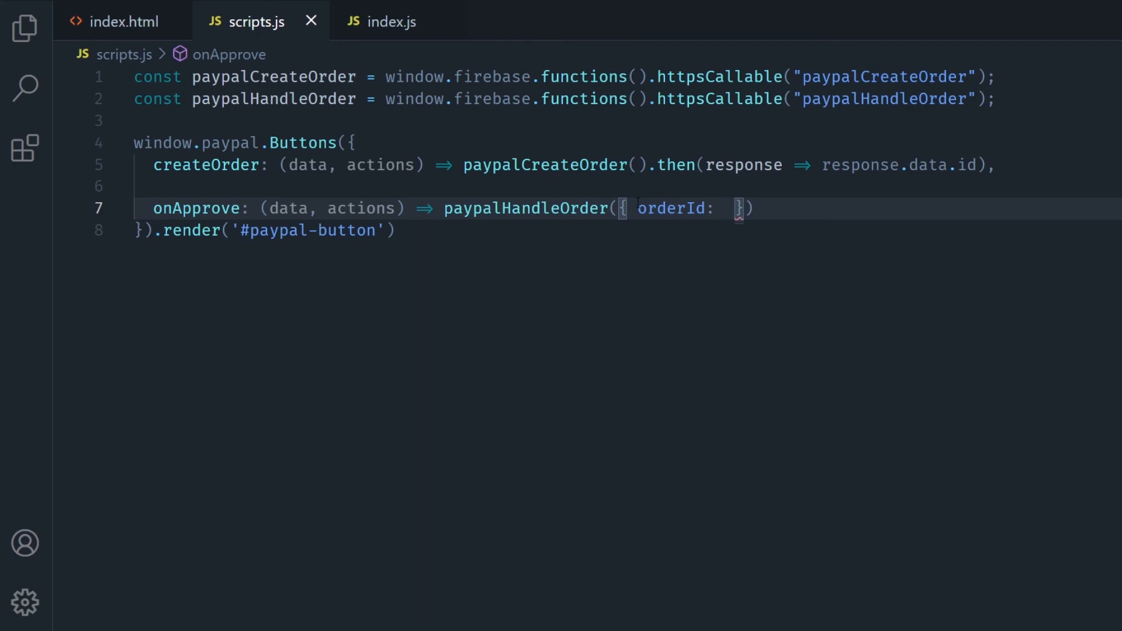
{"action": "left_click", "coordinate": [393, 22]}
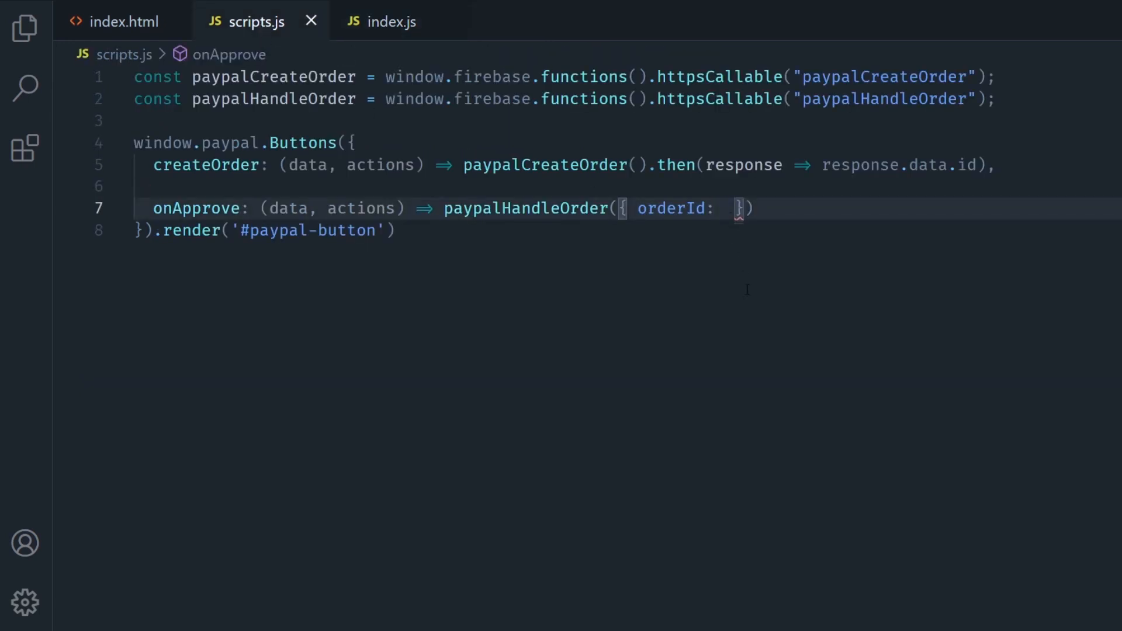
{"action": "type", "text": "data."}
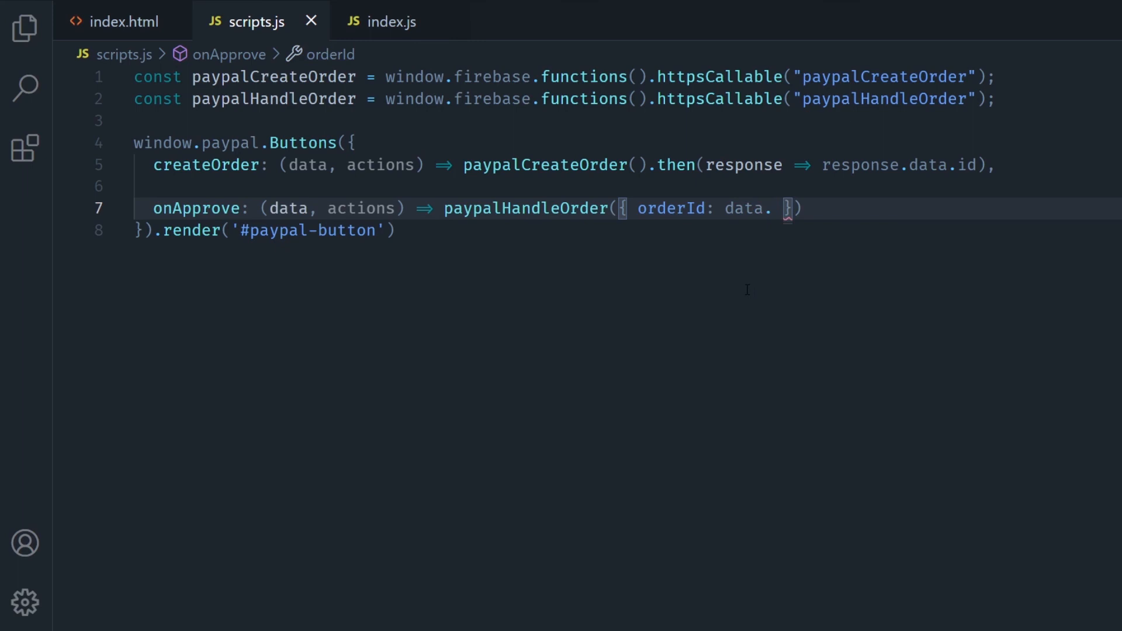
{"action": "type", "text": "orderID"}
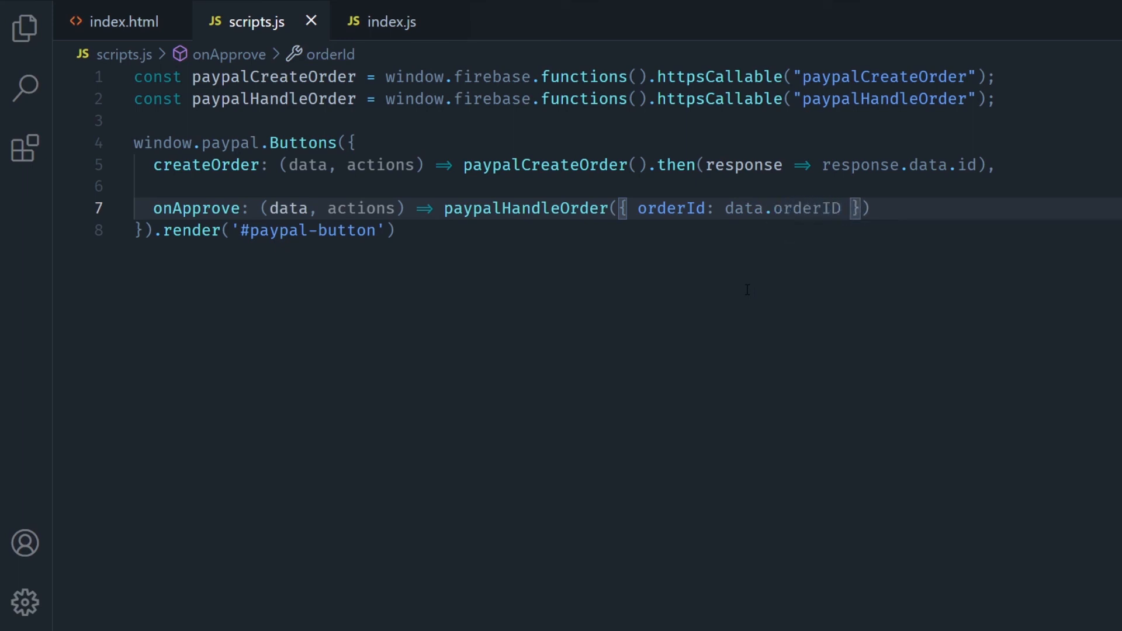
{"action": "left_click", "coordinate": [220, 10]}
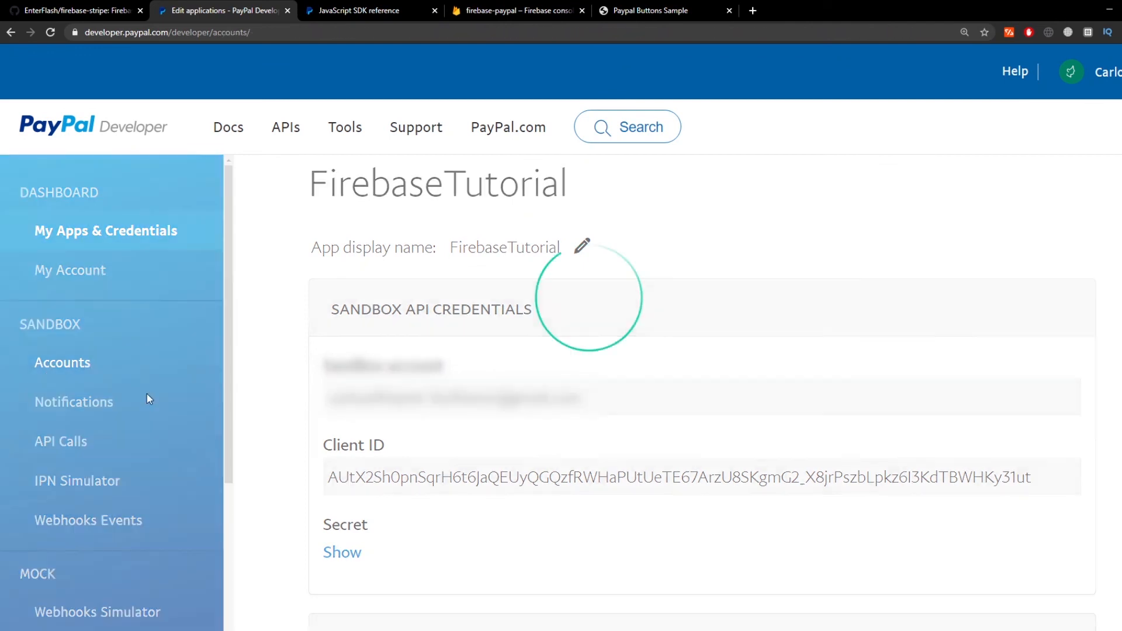
Step: Open the Personal sandbox account's details under Sandbox Accounts and begin a password change
{"action": "left_click", "coordinate": [62, 363]}
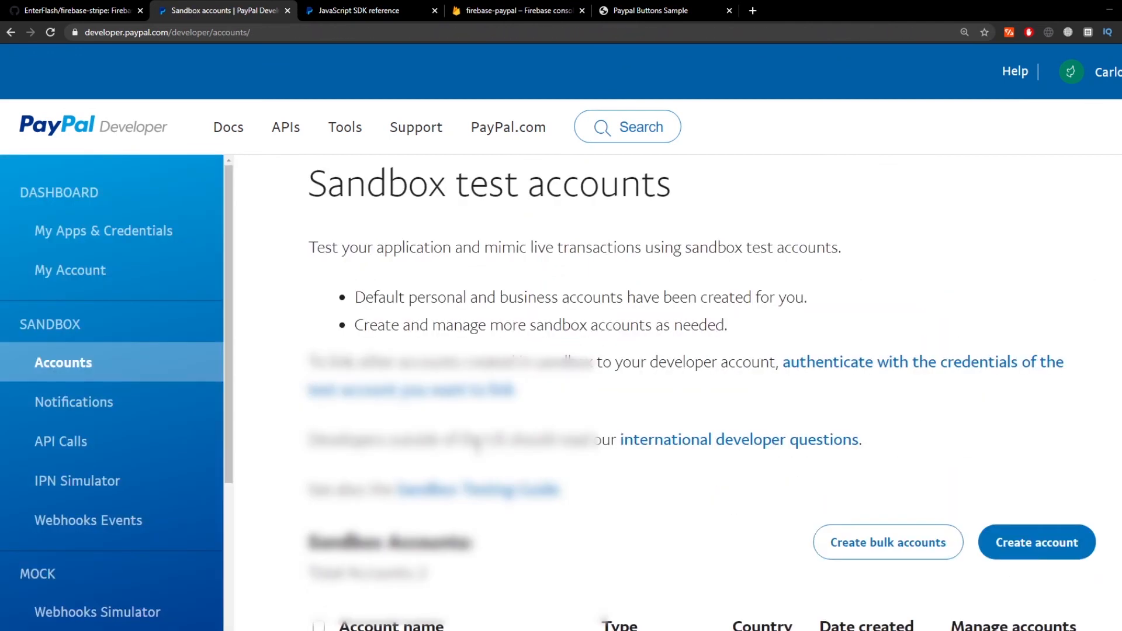
{"action": "scroll", "scroll_direction": "down", "scroll_amount": 3}
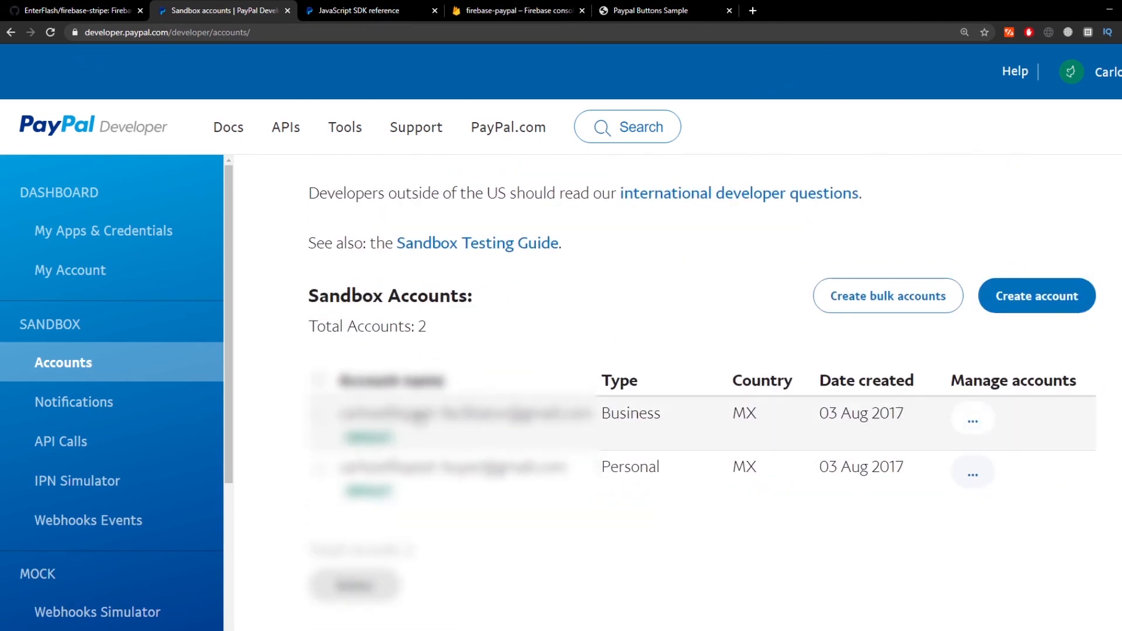
{"action": "mouse_move", "coordinate": [851, 490]}
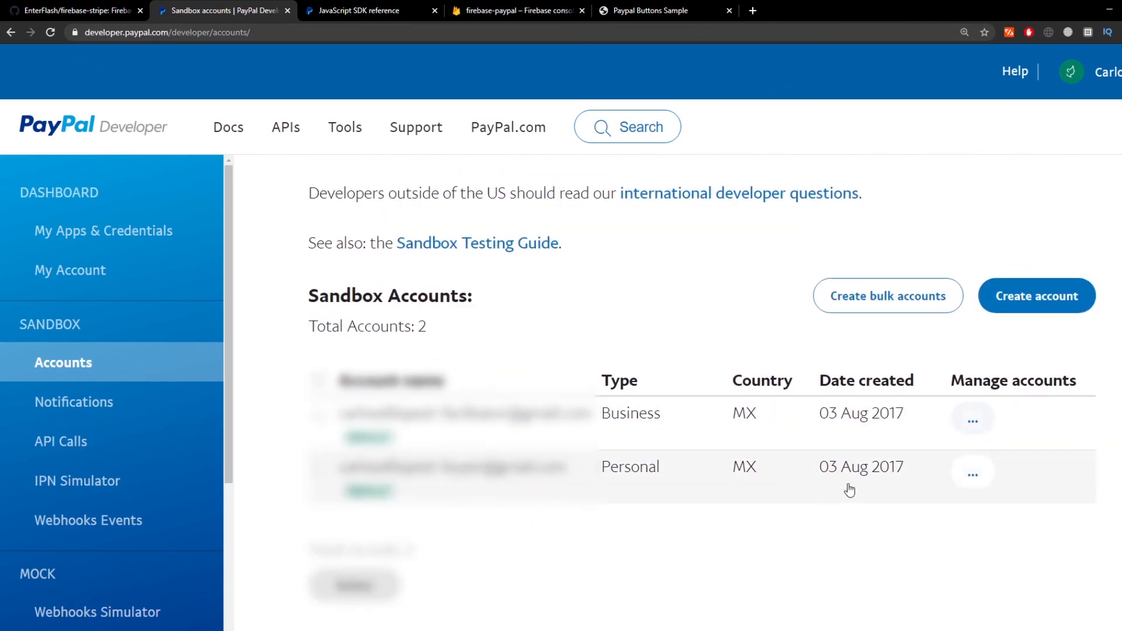
{"action": "left_click", "coordinate": [972, 472]}
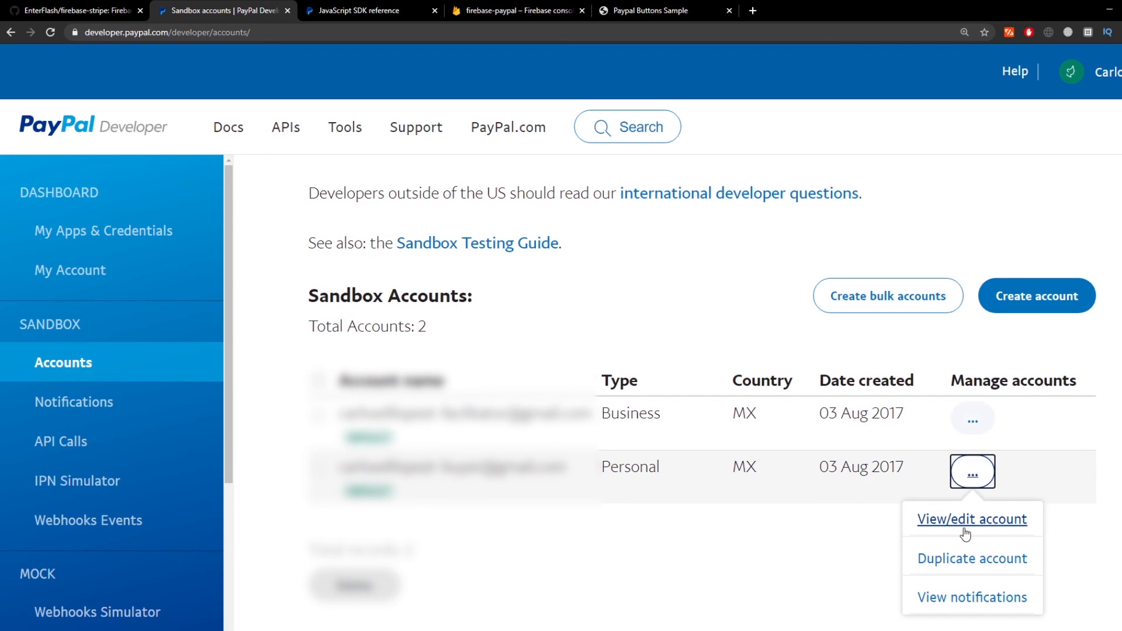
{"action": "left_click", "coordinate": [971, 519]}
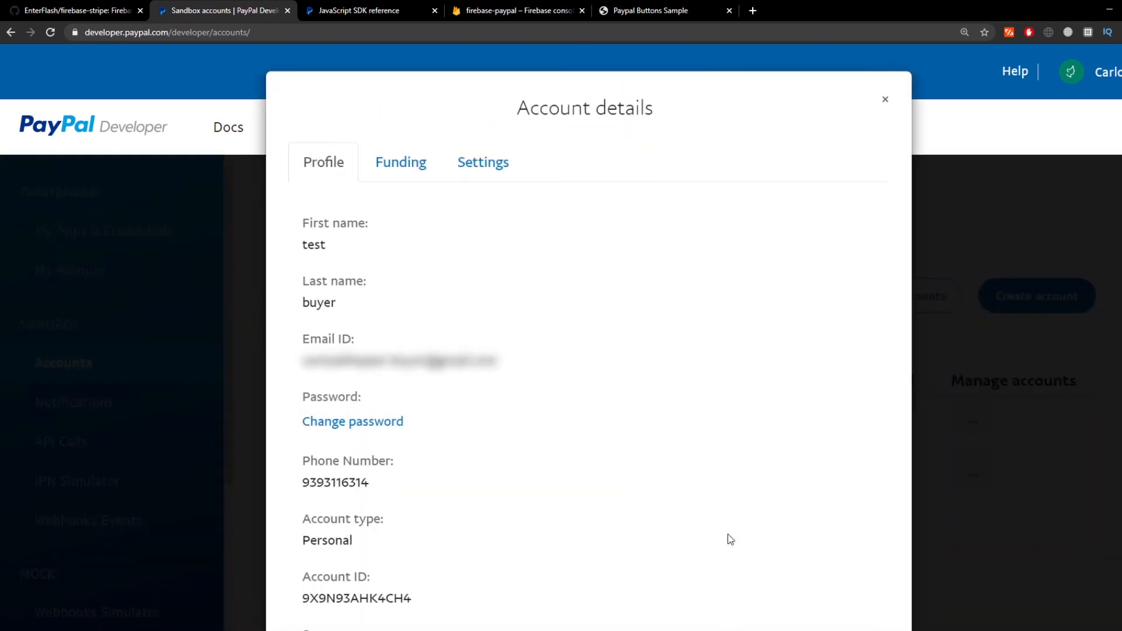
{"action": "left_click", "coordinate": [352, 421]}
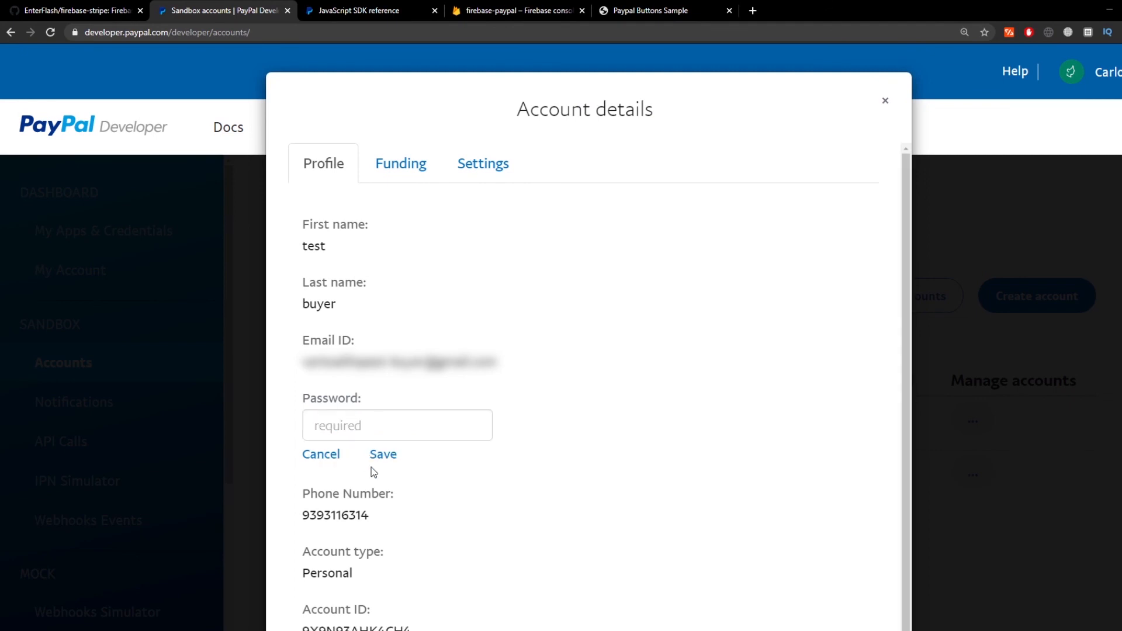
{"action": "left_click", "coordinate": [648, 10]}
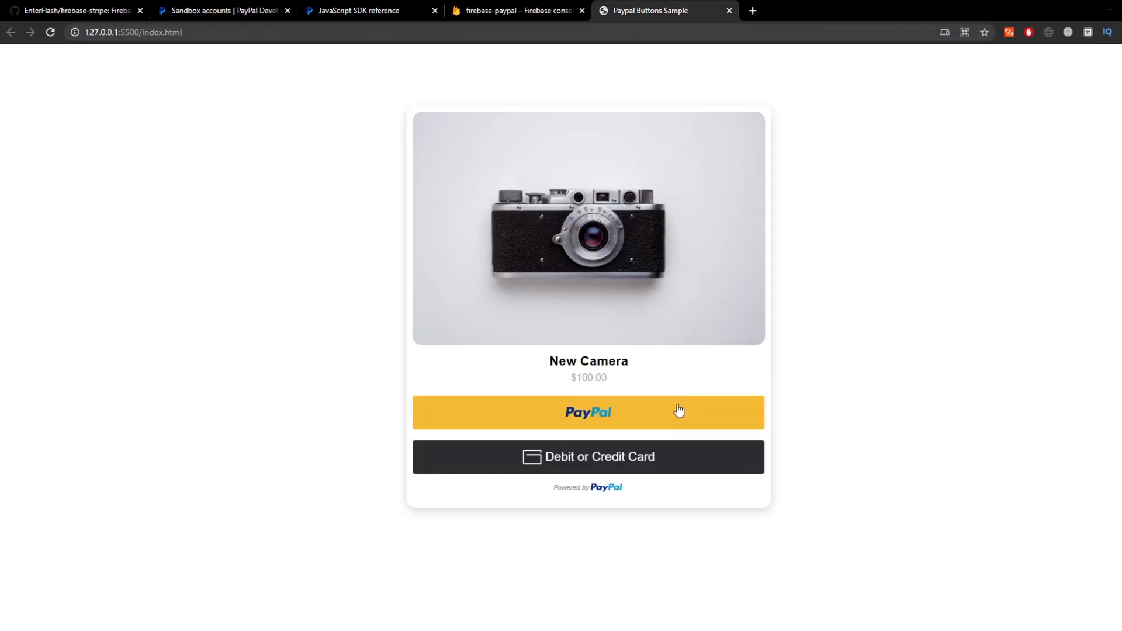
Step: Check out the $100.00 New Camera with PayPal, logging in as the sandbox buyer
{"action": "left_click", "coordinate": [587, 412]}
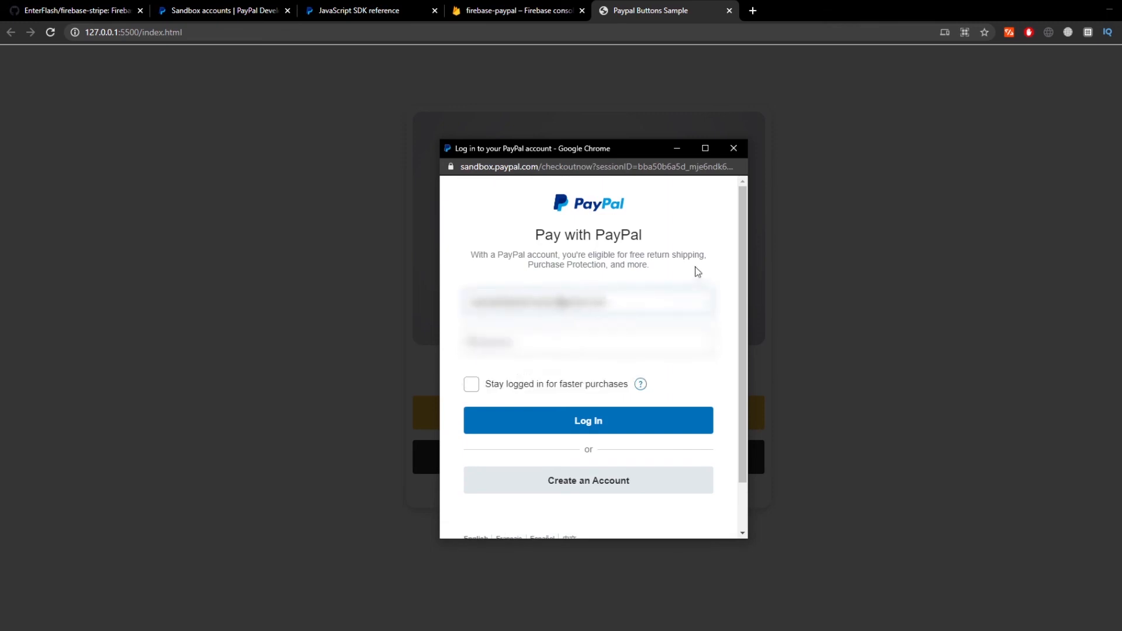
{"action": "left_click", "coordinate": [588, 420]}
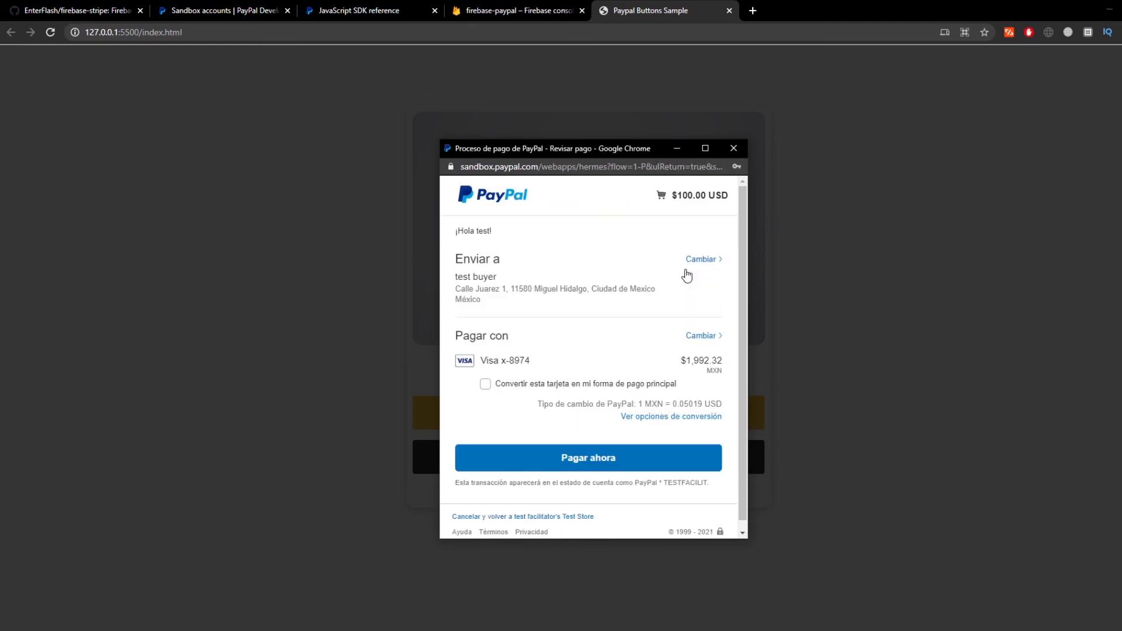
{"action": "left_click", "coordinate": [587, 457]}
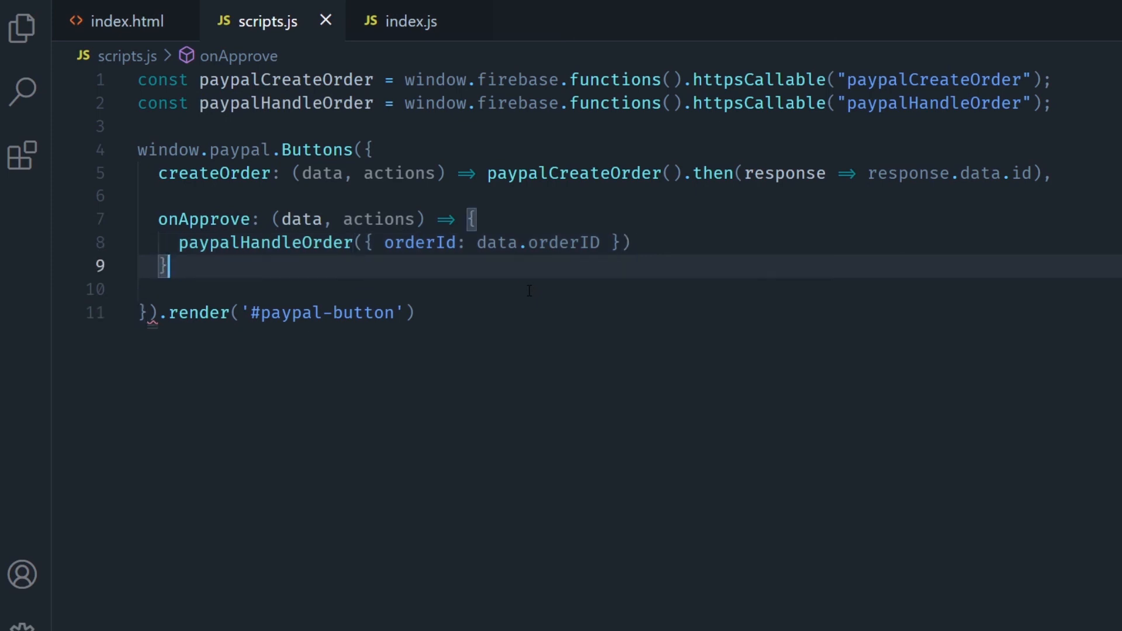
Step: Add alert("THANKS FOR ORDERING!") inside onApprove after the paypalHandleOrder call
{"action": "type", "text": "a"}
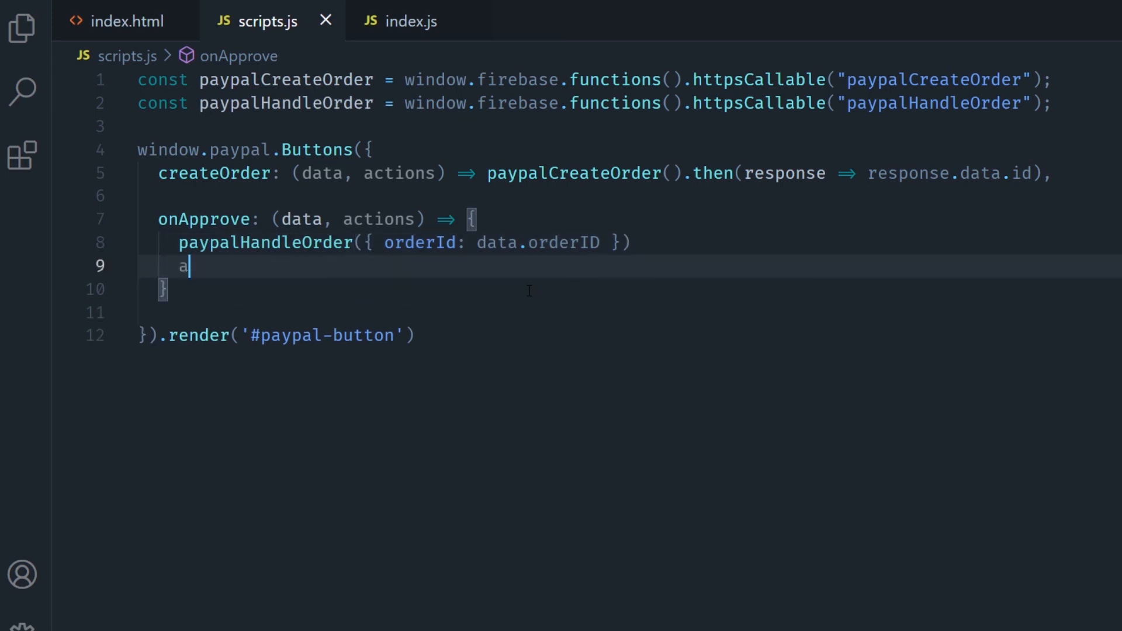
{"action": "type", "text": "lert(\"\")"}
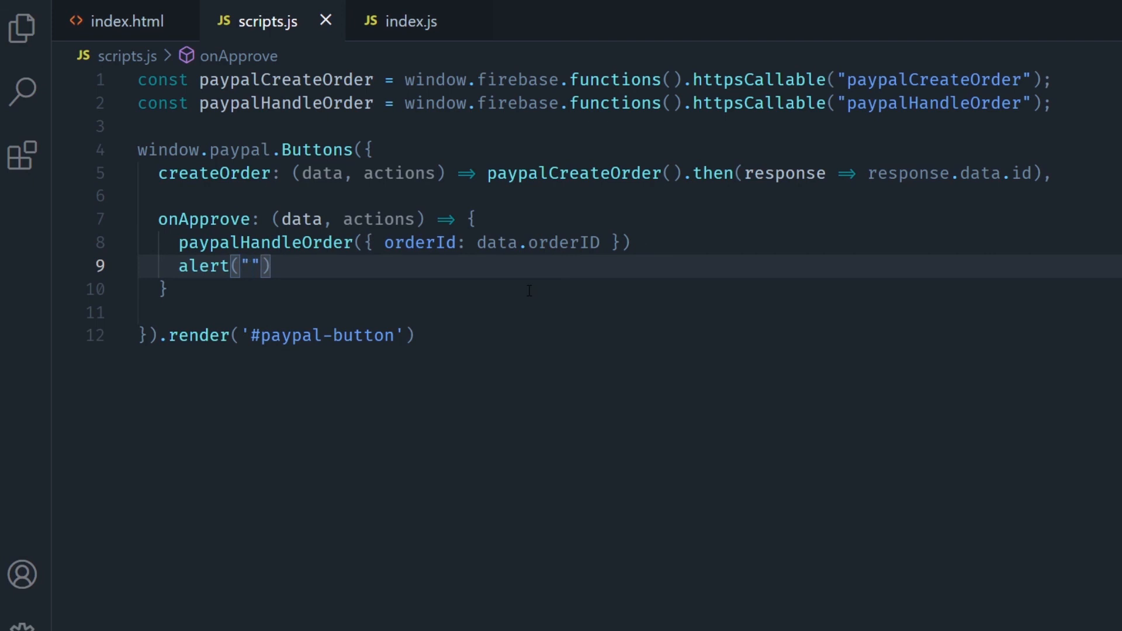
{"action": "type", "text": "THANKS FO"}
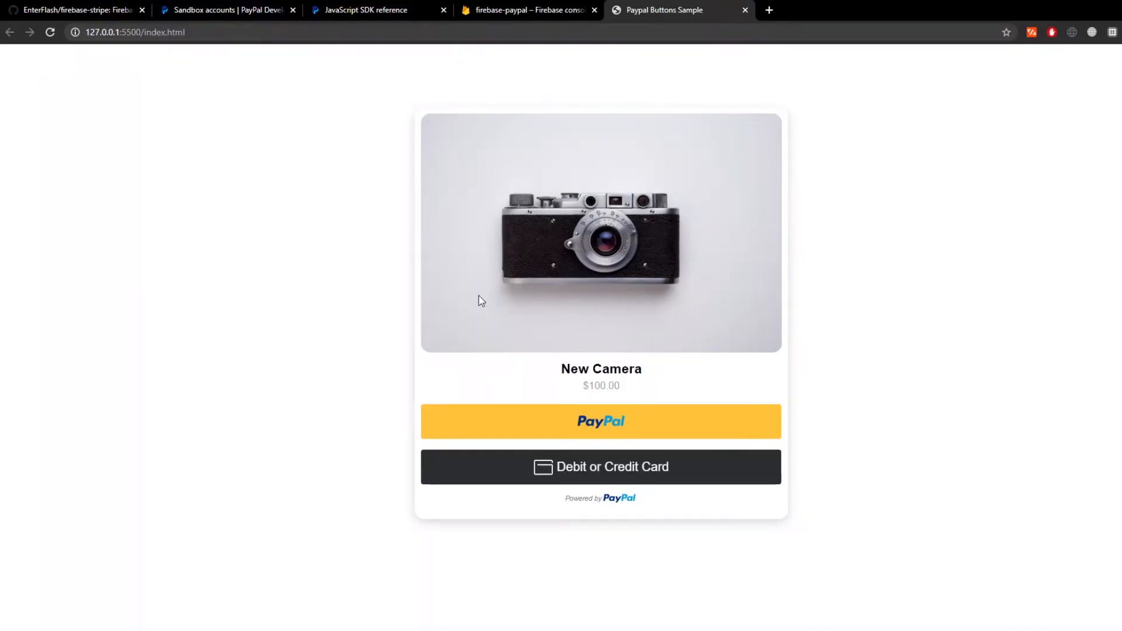
Step: Run another camera PayPal checkout and dismiss the "THANKS FOR ORDERING!" alert
{"action": "left_click", "coordinate": [600, 421]}
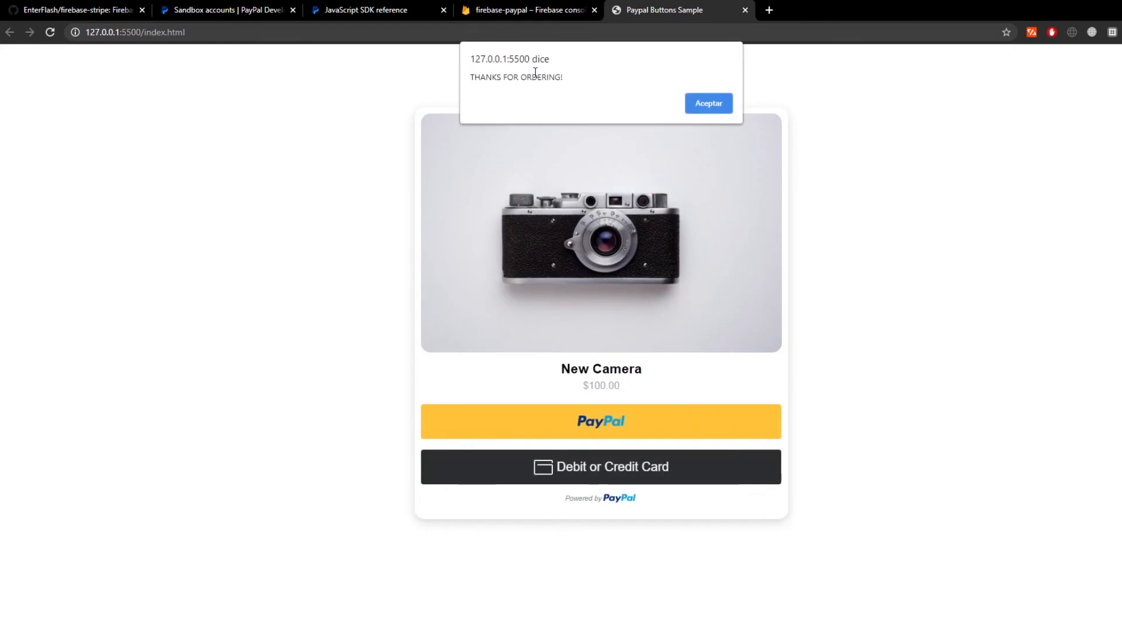
{"action": "left_click", "coordinate": [708, 103]}
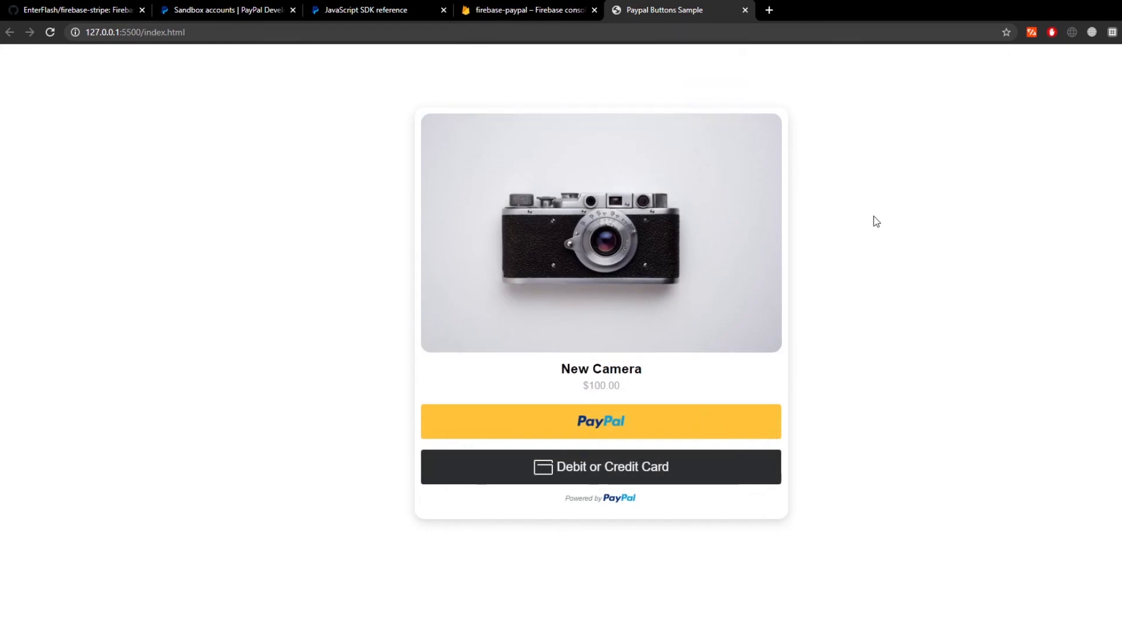